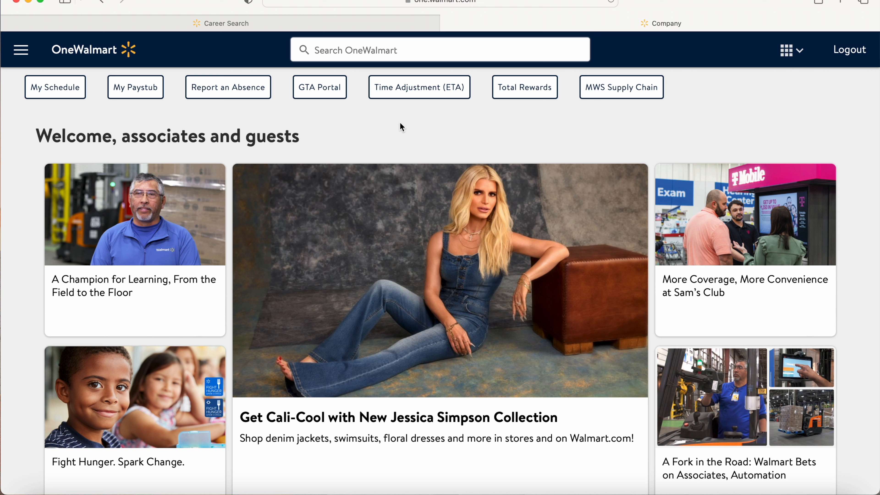
pyautogui.moveTo(427, 128)
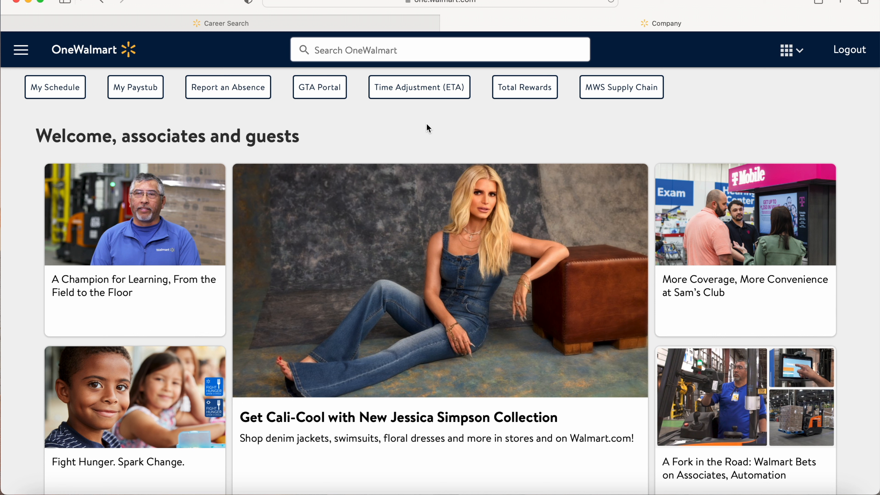
pyautogui.moveTo(748, 105)
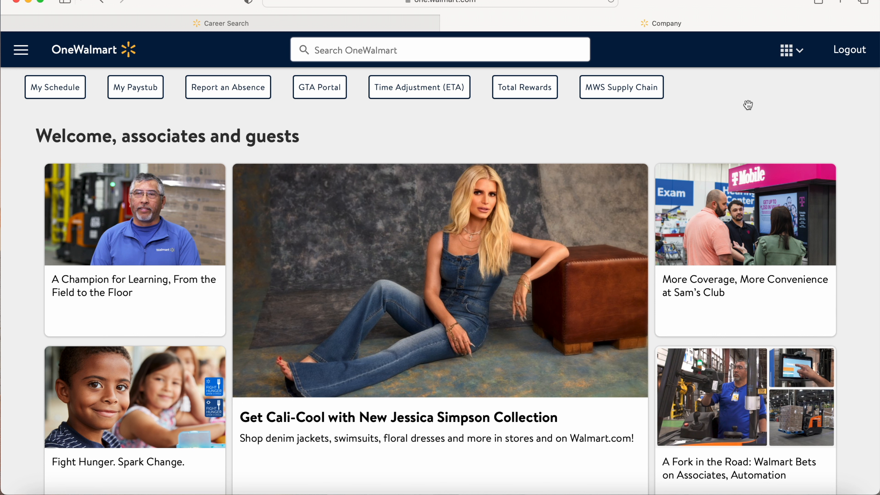
pyautogui.moveTo(448, 22)
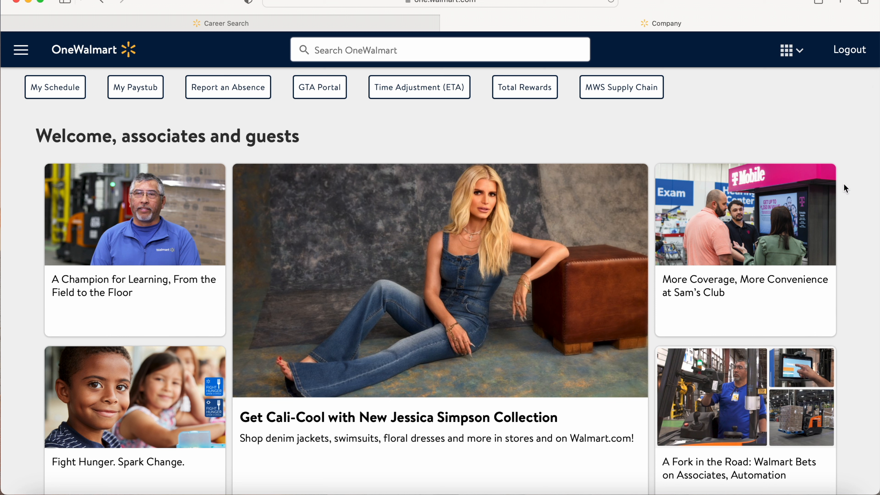
pyautogui.moveTo(721, 67)
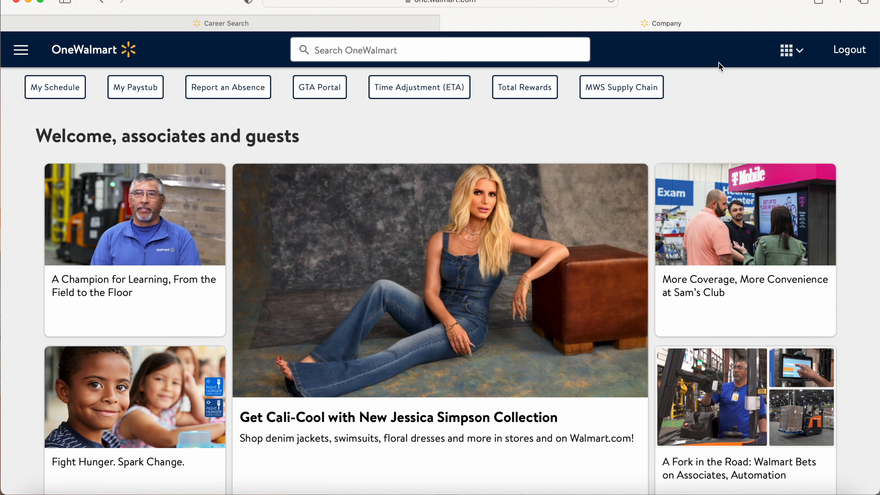
pyautogui.moveTo(23, 50)
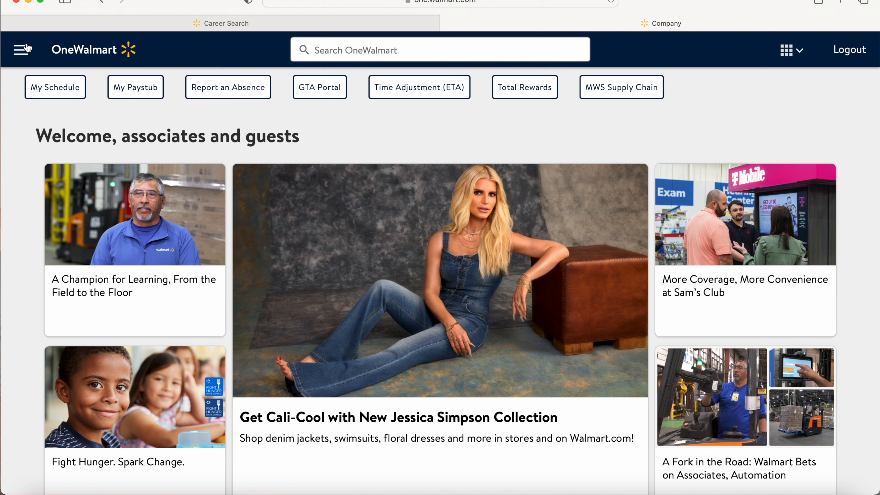
# Go from the navigation menu's Me > My Career to Career Search, opening the Workday Jobs Hub.
pyautogui.click(23, 49)
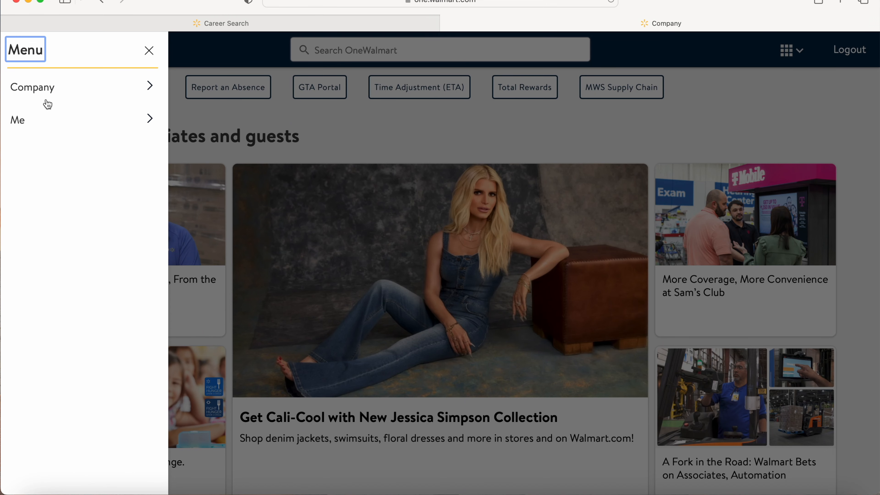
pyautogui.moveTo(152, 124)
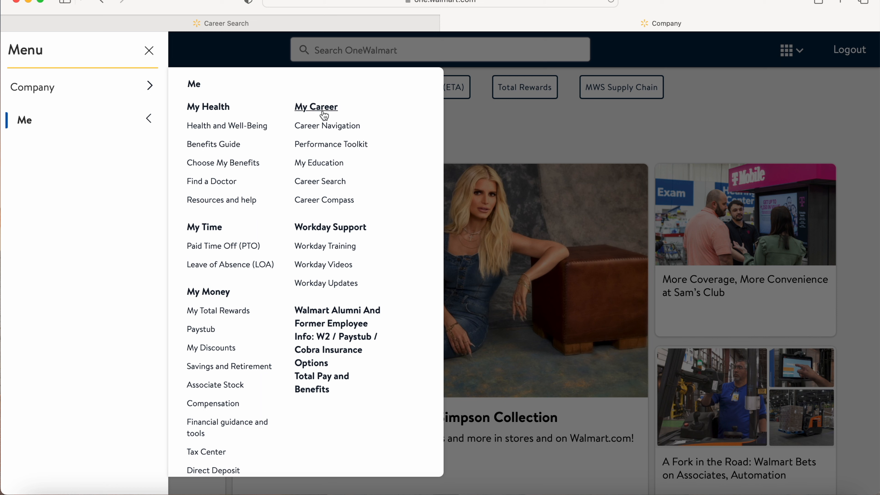
pyautogui.moveTo(320, 181)
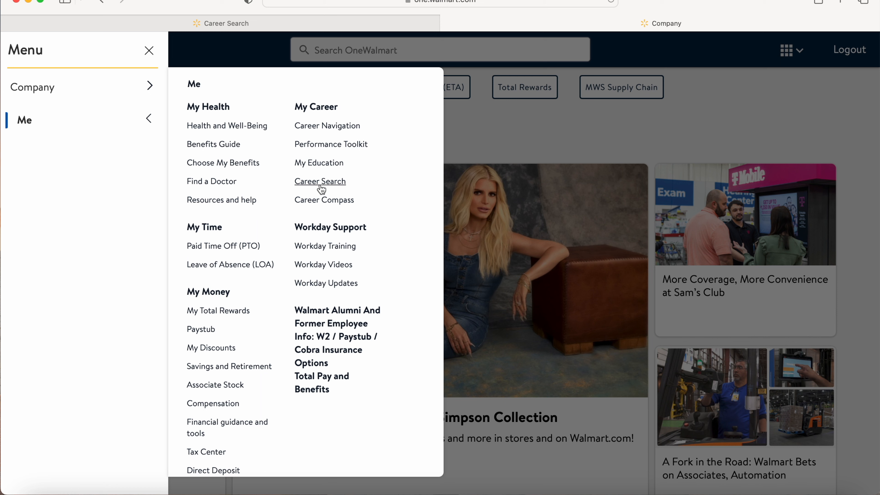
pyautogui.click(319, 181)
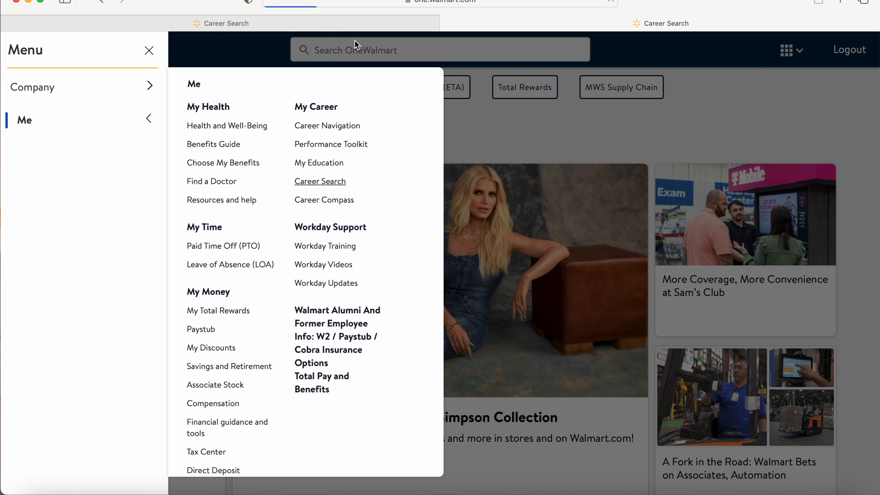
pyautogui.click(320, 182)
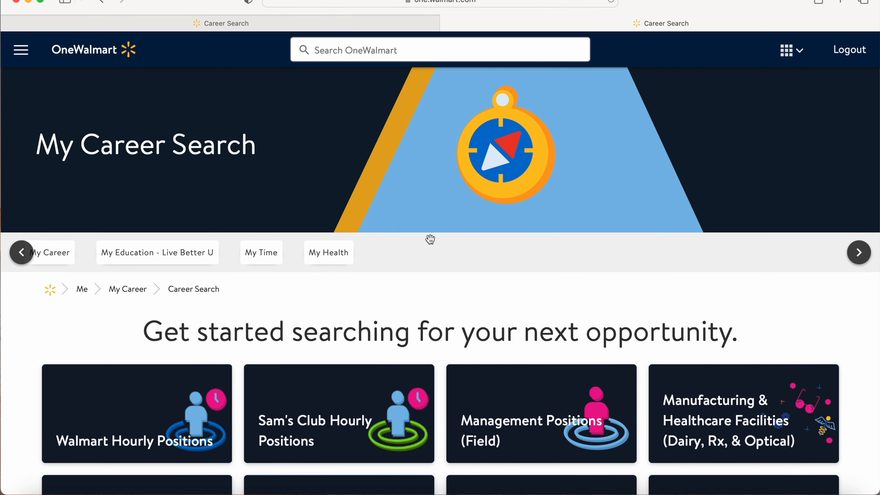
pyautogui.scroll(-3)
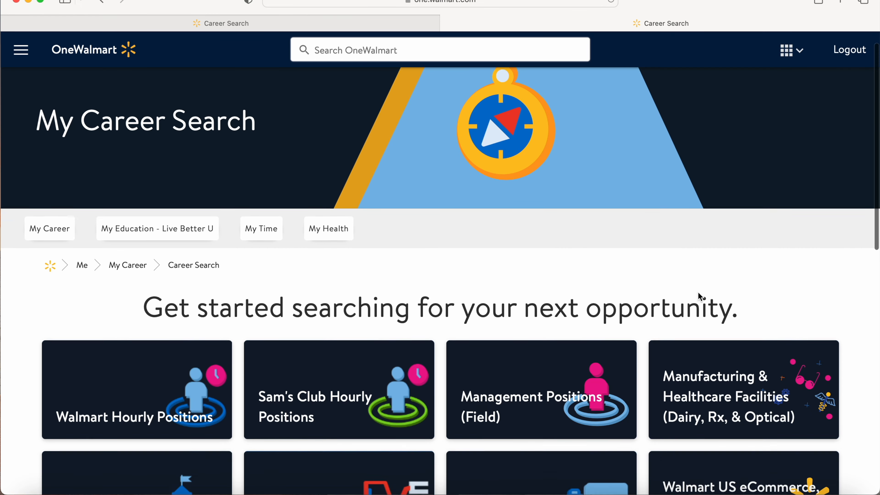
pyautogui.scroll(-3)
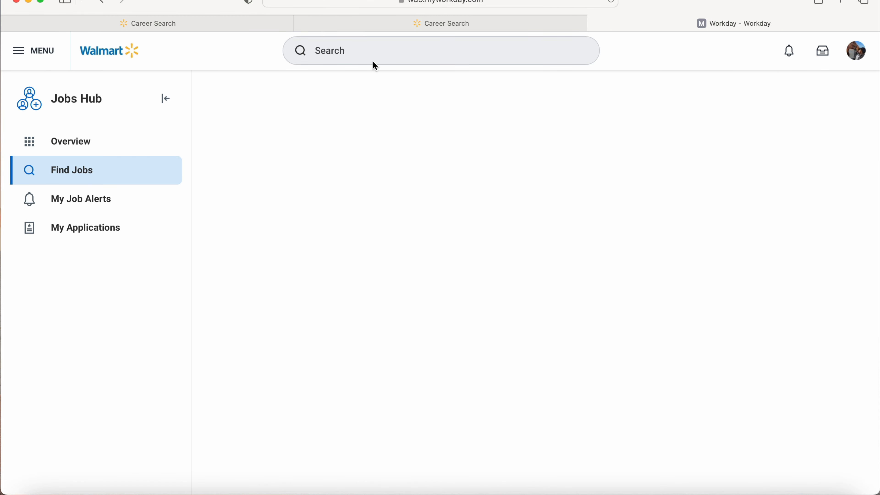
# Load the Find Jobs results and expand the Job Category filter to list all categories.
pyautogui.click(71, 170)
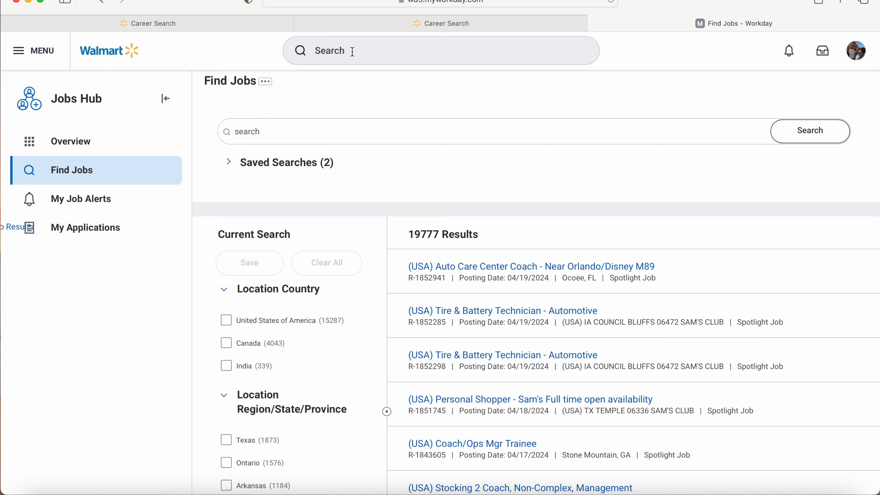
pyautogui.moveTo(328, 41)
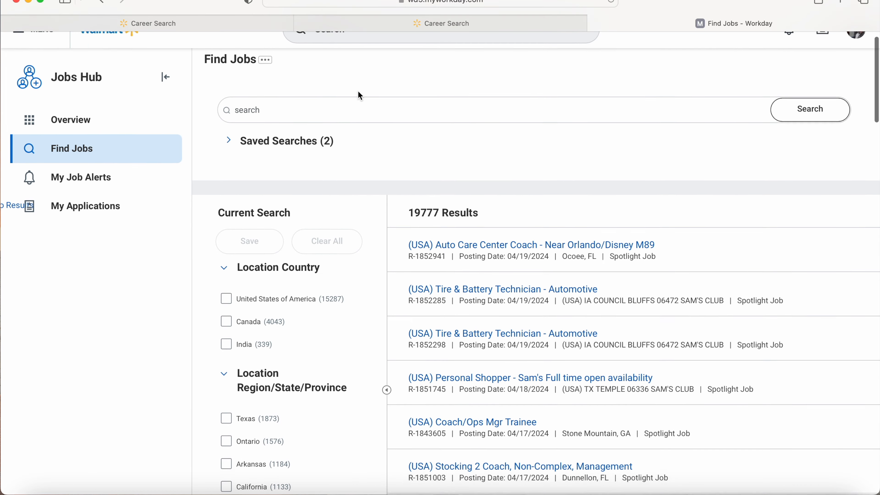
pyautogui.scroll(-3)
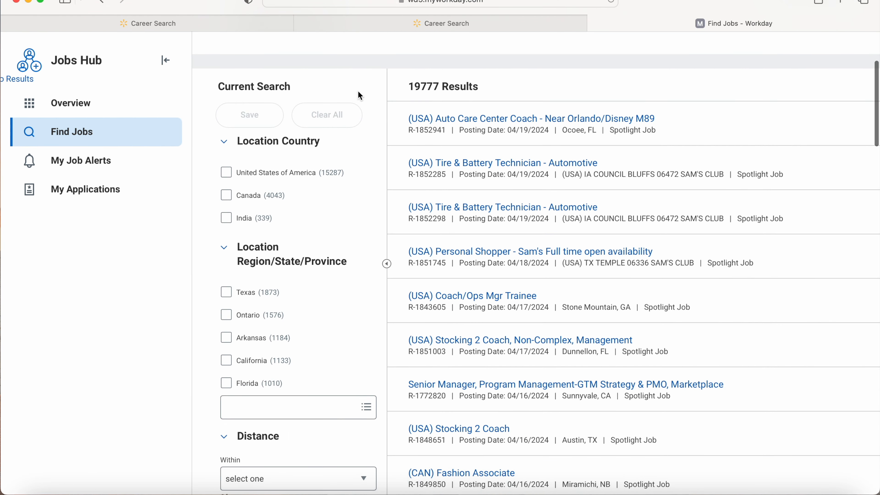
pyautogui.scroll(-3)
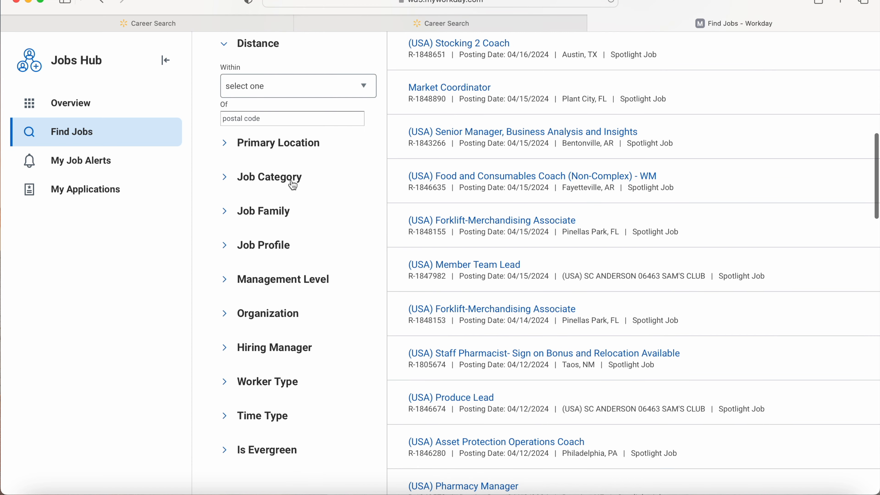
pyautogui.click(269, 177)
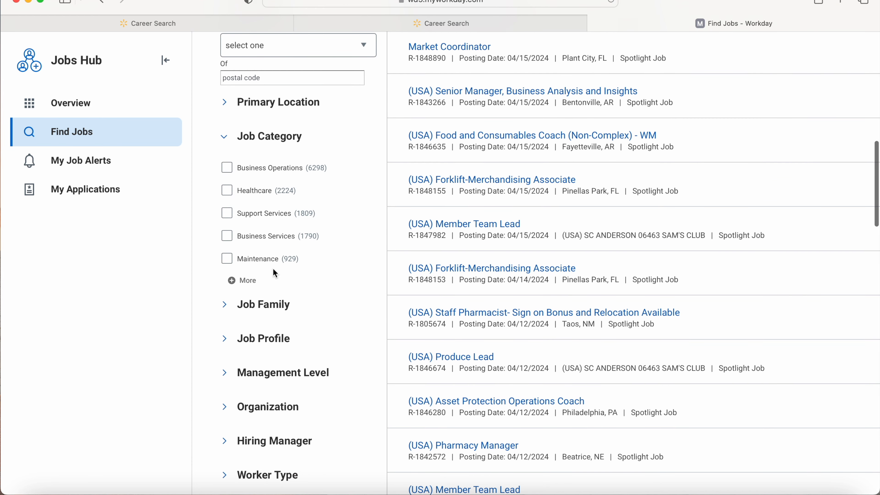
pyautogui.click(247, 280)
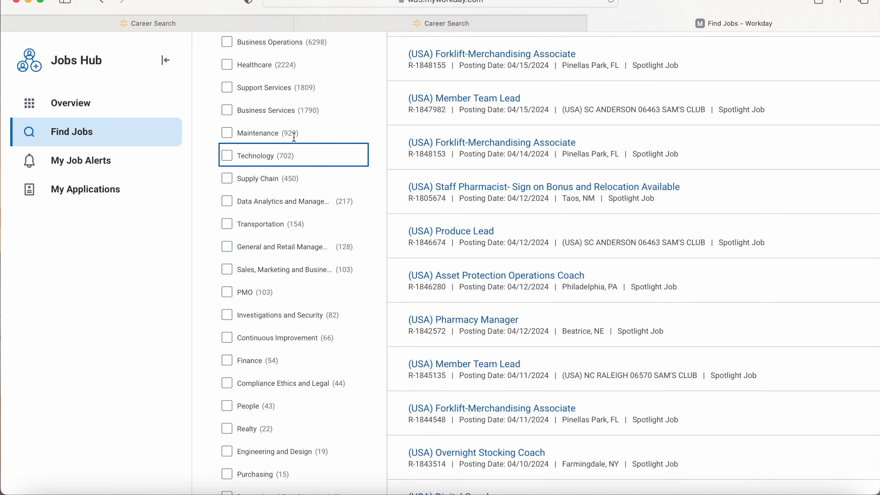
pyautogui.moveTo(231, 223)
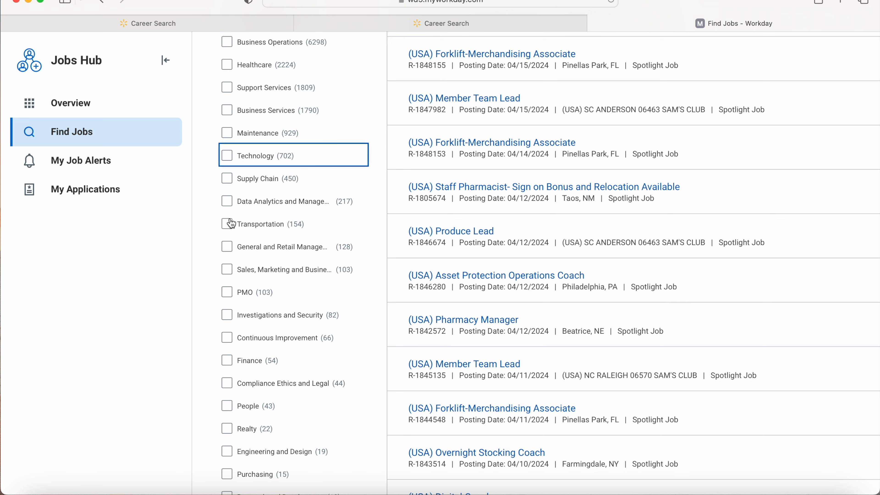
# Filter the job results to the Transportation category and collapse the saved searches list.
pyautogui.click(227, 223)
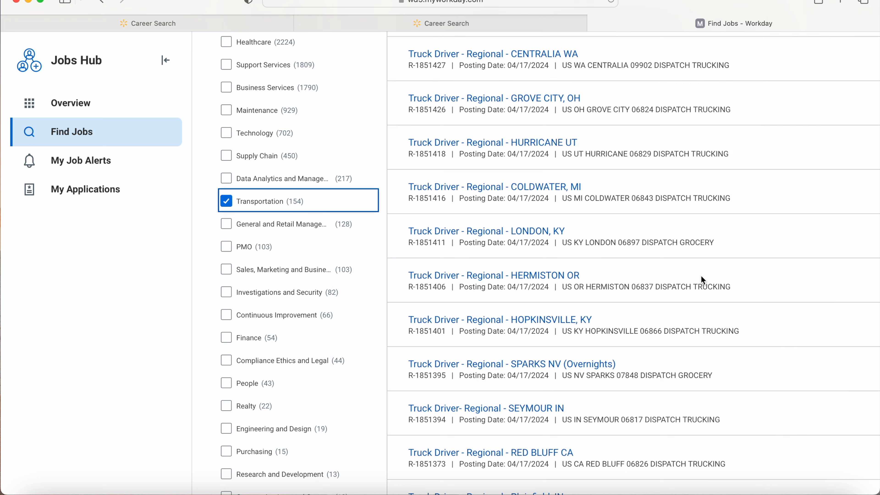
pyautogui.scroll(3)
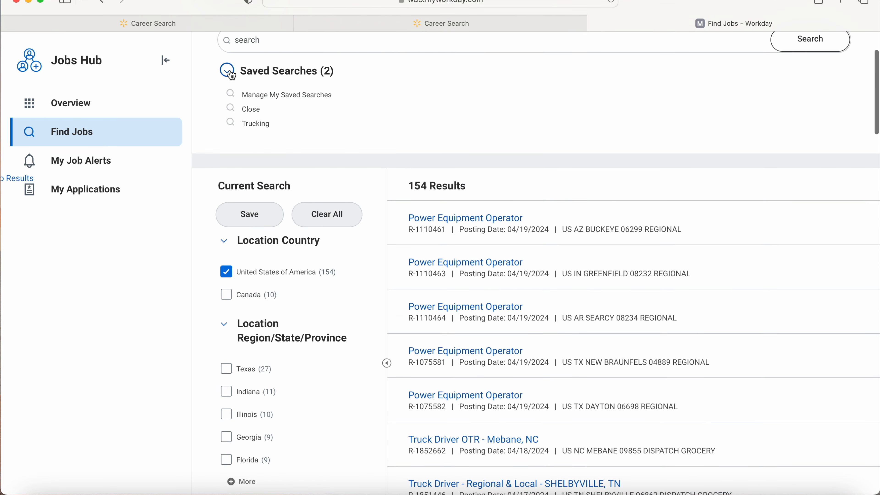
pyautogui.click(227, 71)
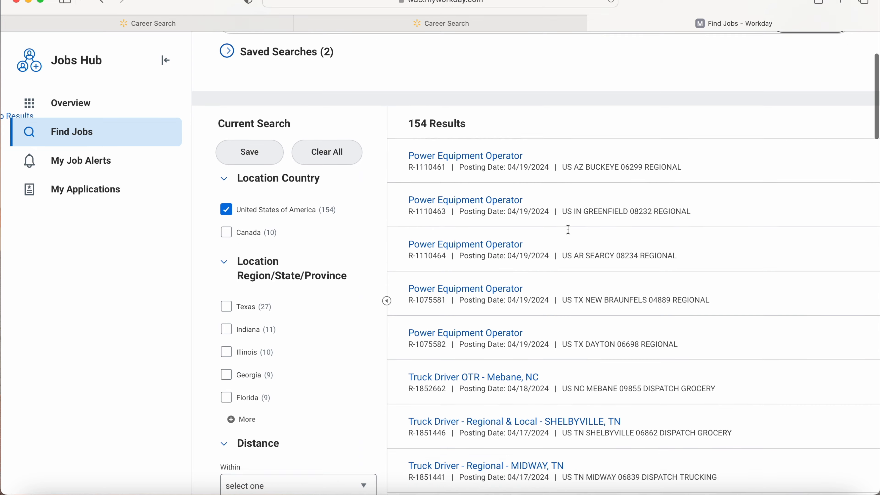
# Return to the Workday Home page and move down to the Quick Tasks section.
pyautogui.scroll(-3)
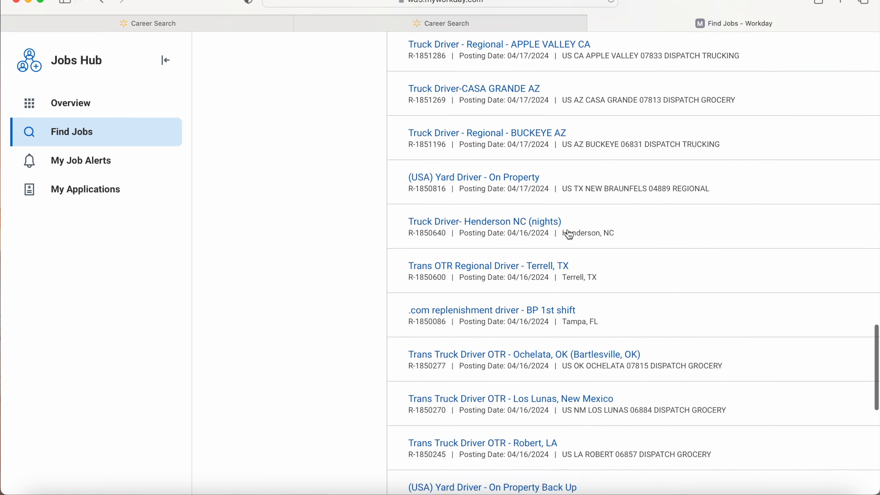
pyautogui.scroll(-3)
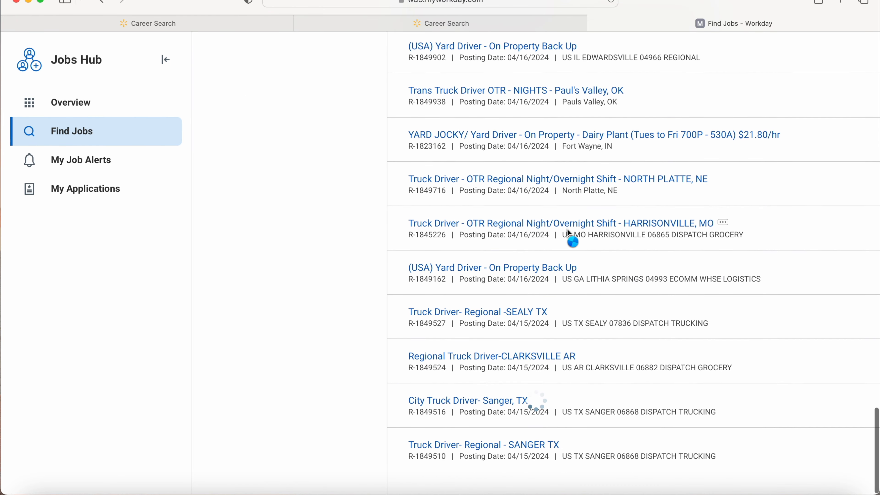
pyautogui.scroll(-3)
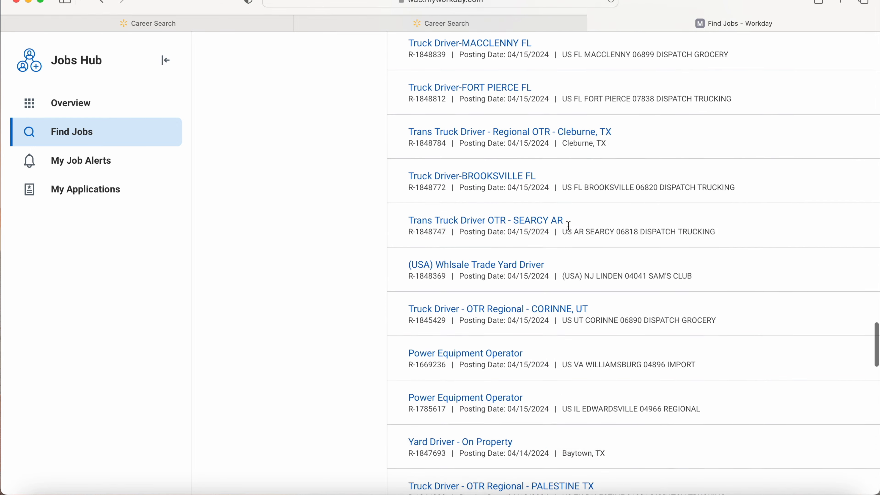
pyautogui.click(226, 200)
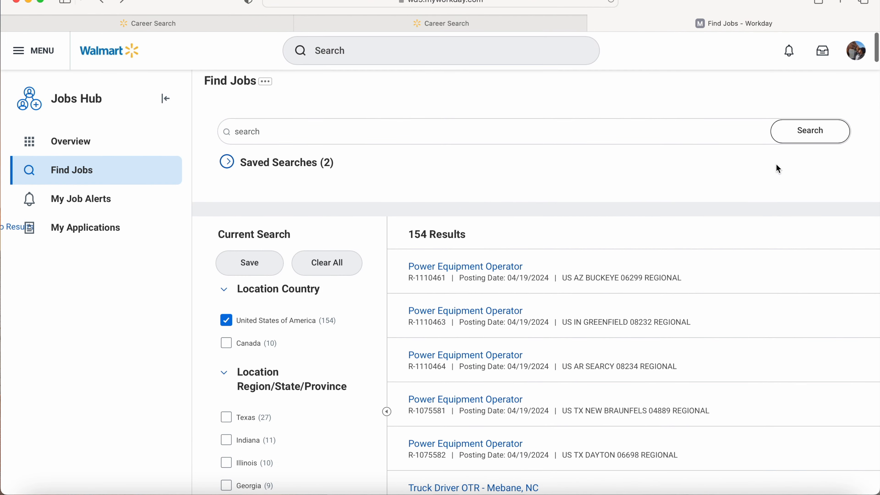
pyautogui.moveTo(848, 60)
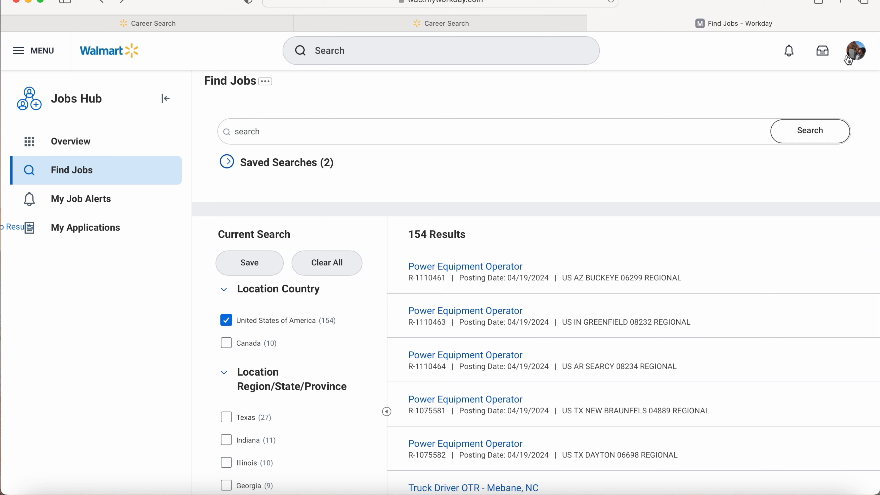
pyautogui.moveTo(855, 50)
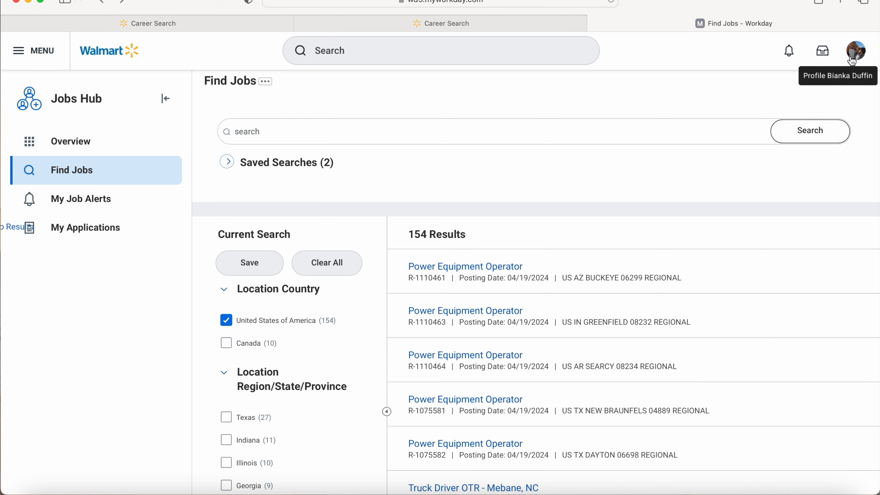
pyautogui.moveTo(450, 155)
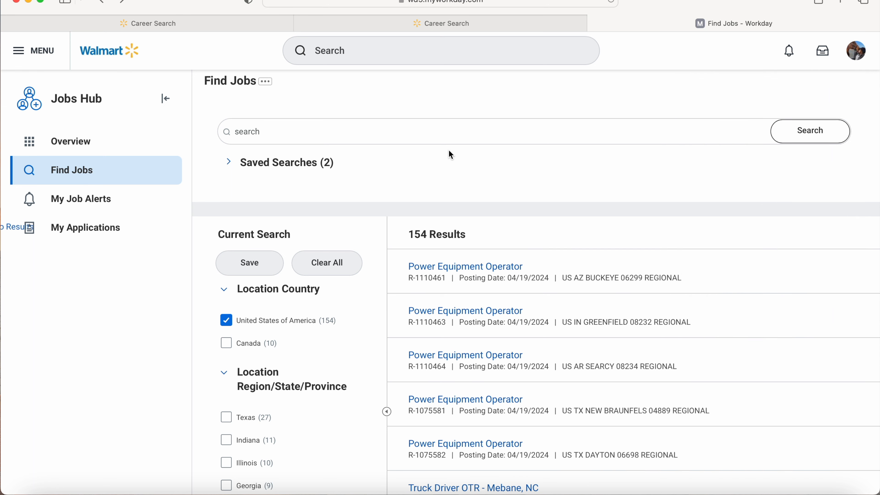
pyautogui.moveTo(440, 170)
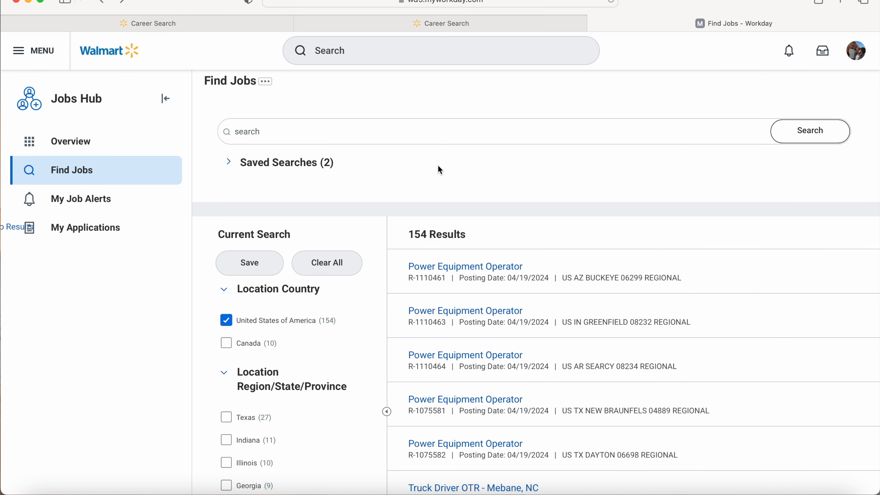
pyautogui.moveTo(100, 55)
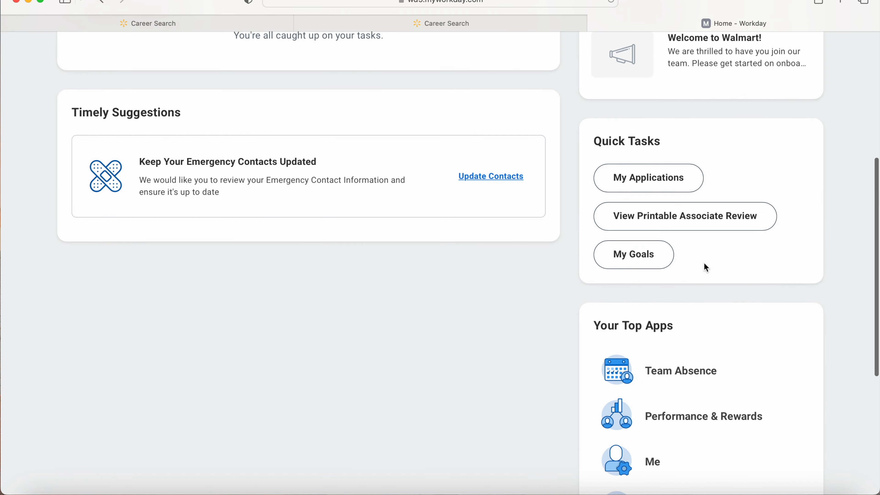
pyautogui.moveTo(868, 266)
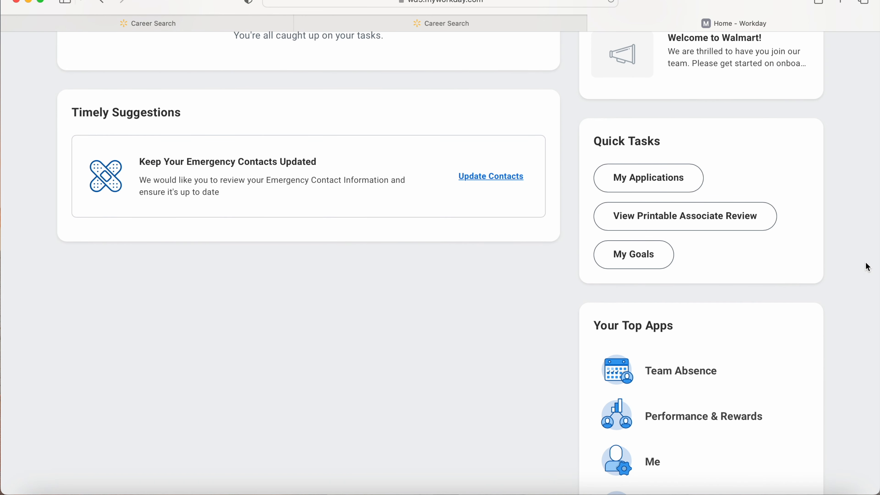
# Show My Applications from Quick Tasks, listing past applications including Pottsville Truck Driver Trainee.
pyautogui.click(648, 178)
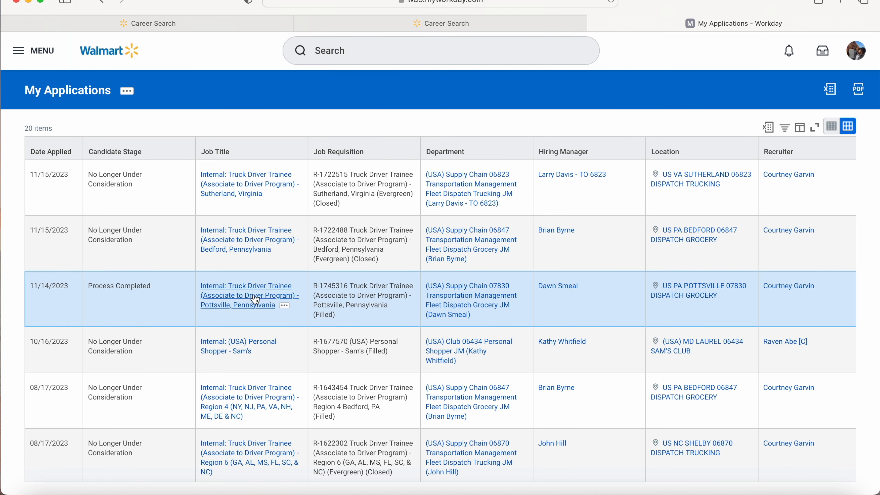
pyautogui.click(247, 295)
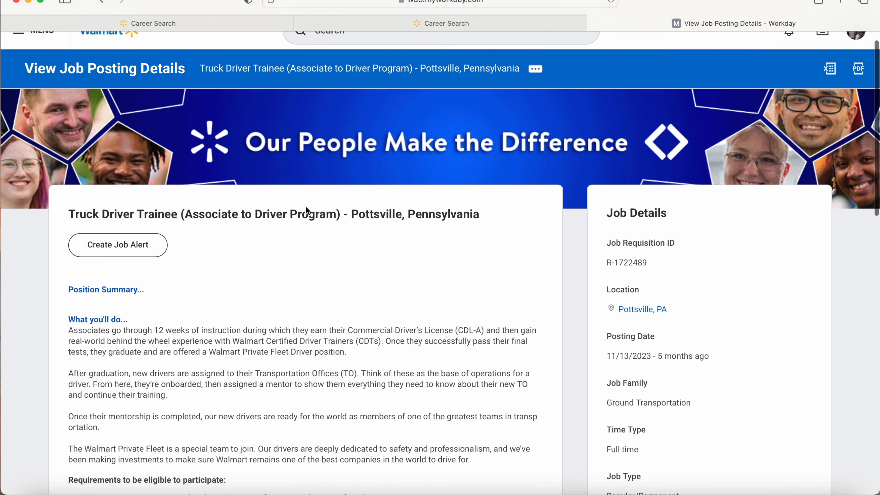
pyautogui.scroll(3)
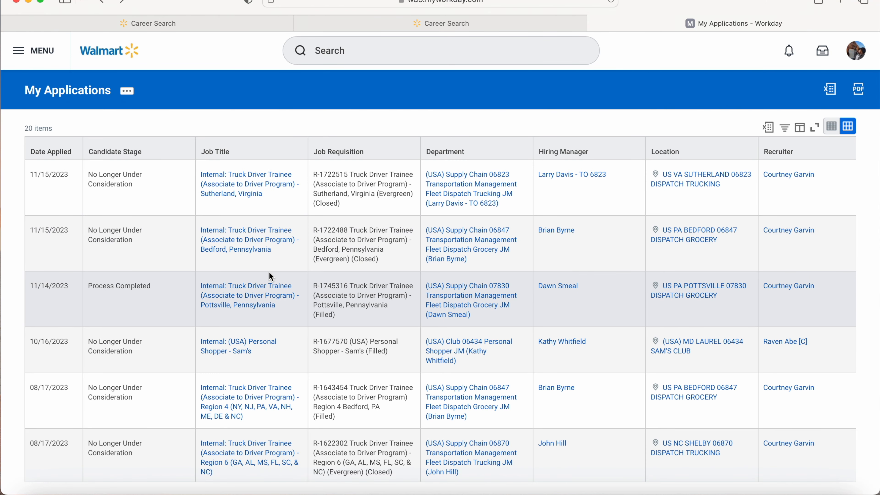
pyautogui.moveTo(272, 314)
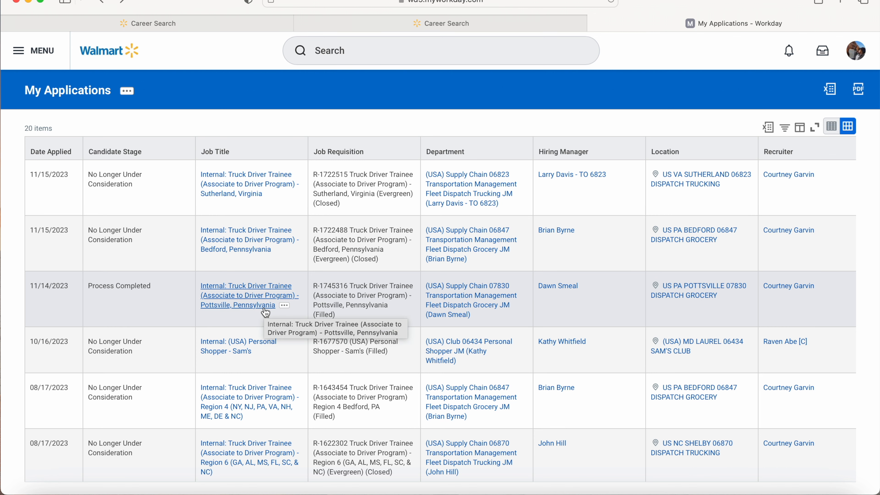
# View the Pottsville Truck Driver Trainee posting and look over its description and job details.
pyautogui.click(246, 291)
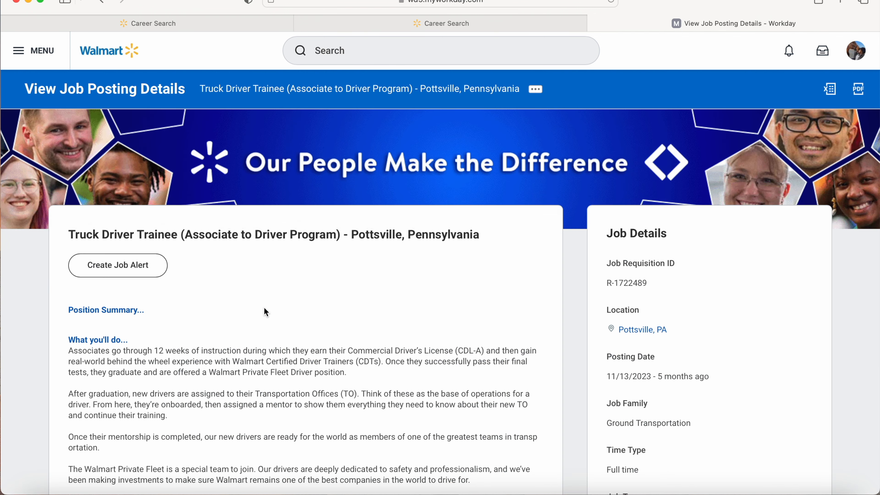
pyautogui.scroll(-3)
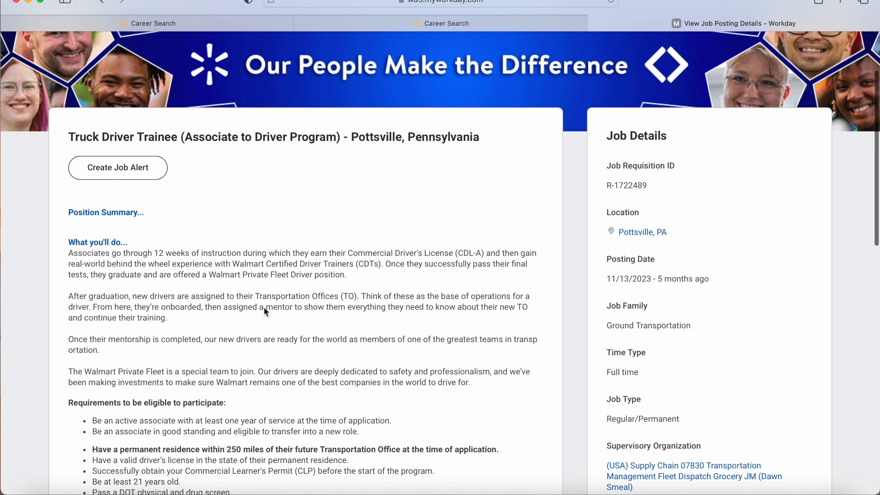
pyautogui.moveTo(410, 148)
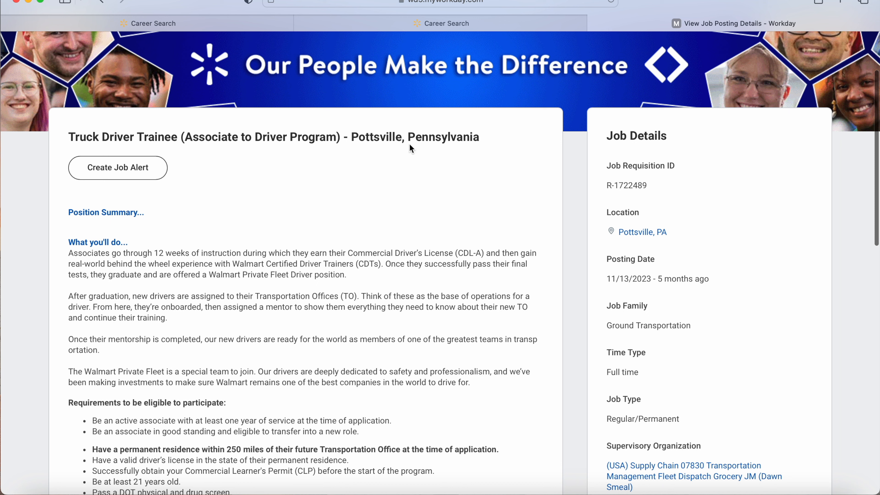
pyautogui.moveTo(448, 143)
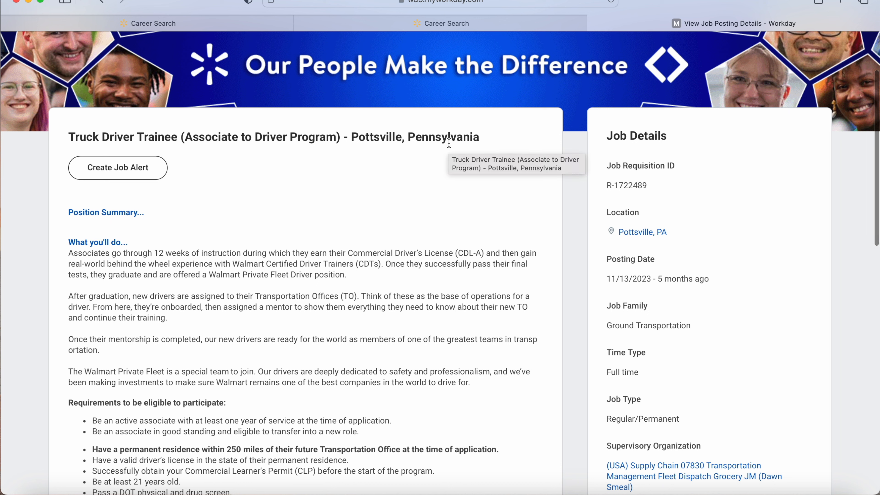
pyautogui.moveTo(413, 208)
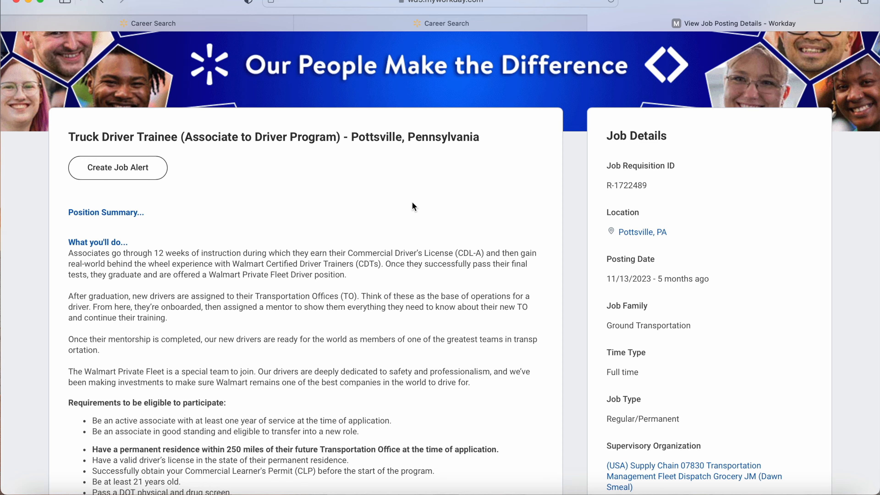
pyautogui.scroll(3)
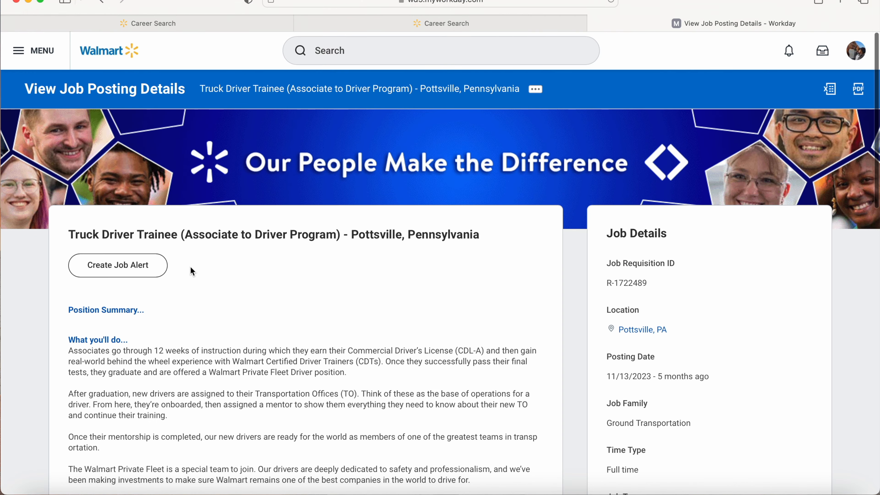
pyautogui.moveTo(157, 248)
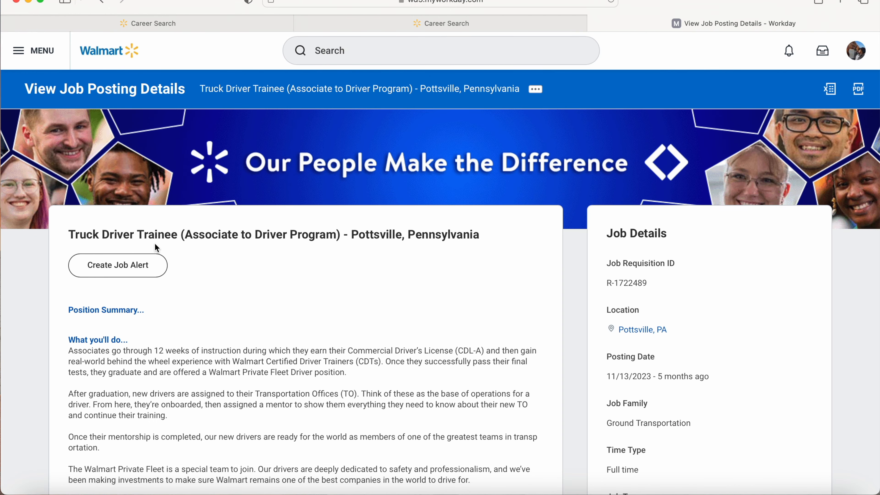
pyautogui.moveTo(276, 280)
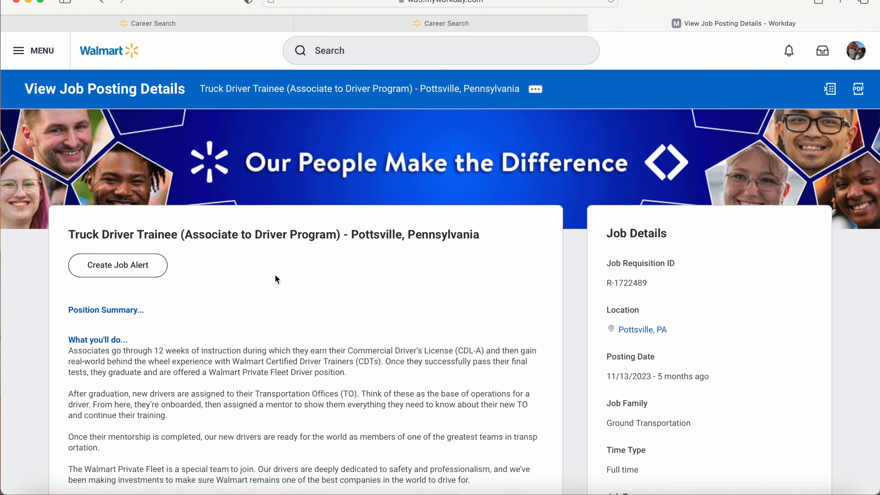
pyautogui.moveTo(337, 238)
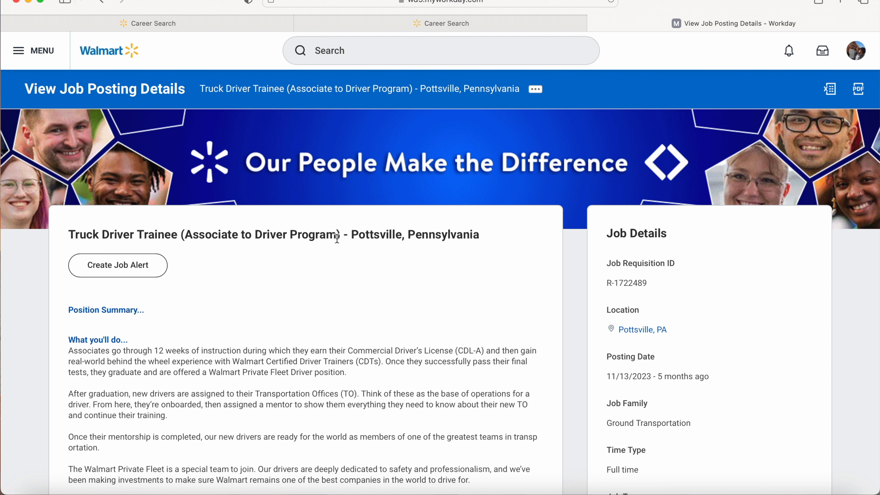
pyautogui.moveTo(108, 239)
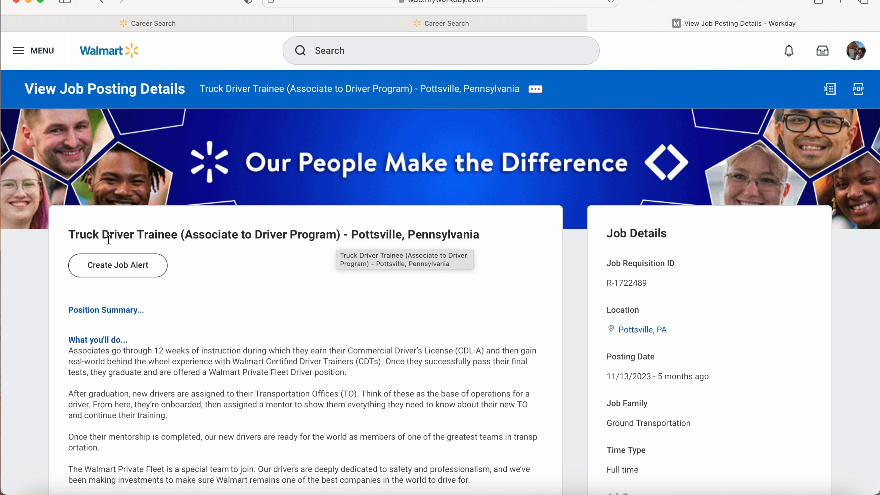
pyautogui.moveTo(308, 241)
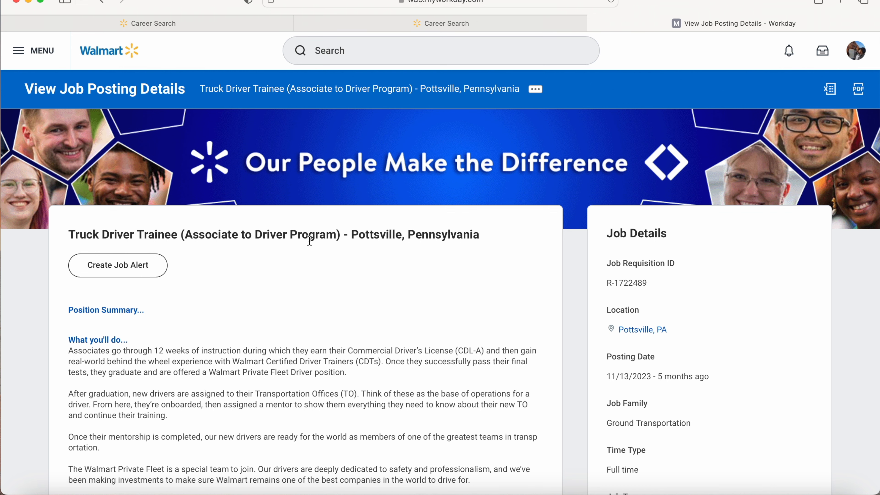
pyautogui.scroll(-3)
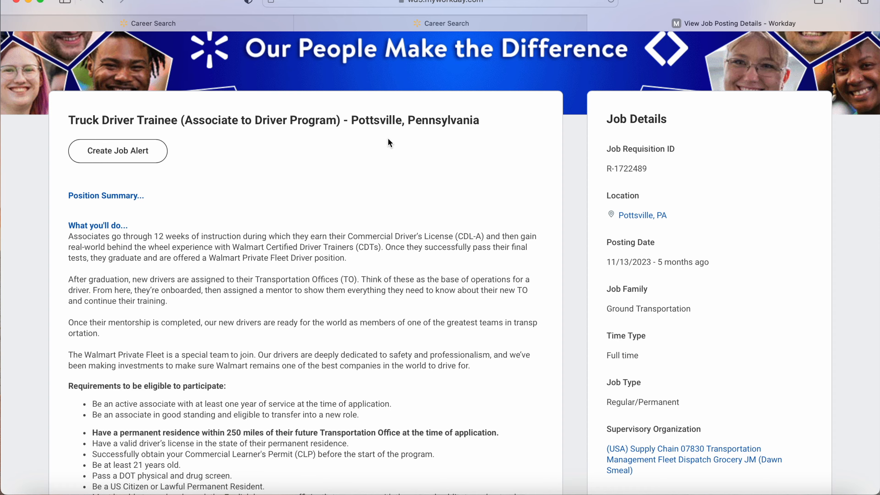
pyautogui.scroll(3)
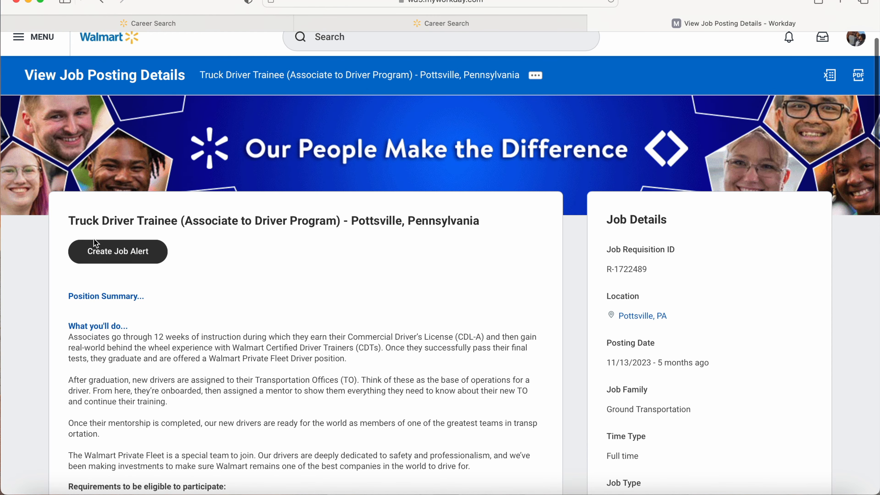
pyautogui.moveTo(171, 250)
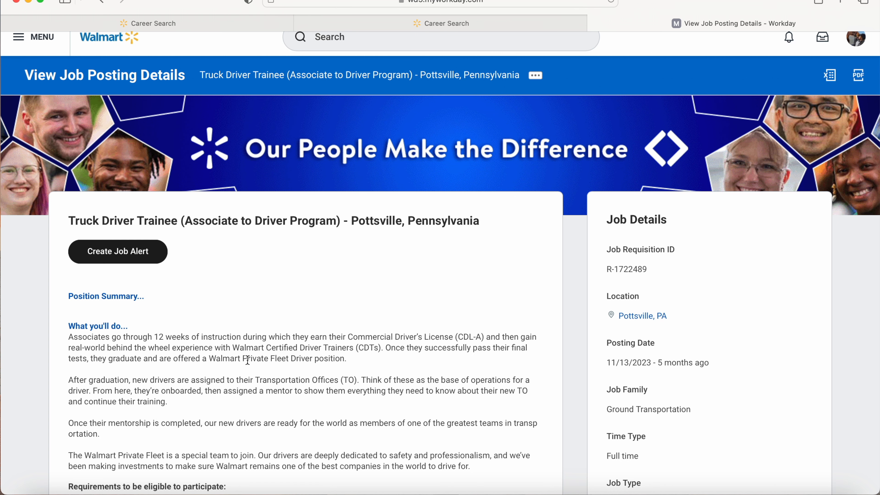
pyautogui.scroll(-3)
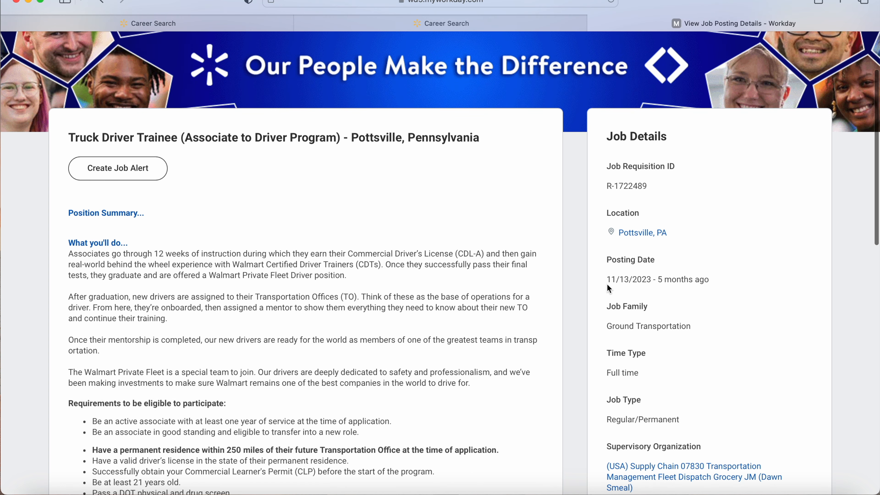
pyautogui.moveTo(657, 300)
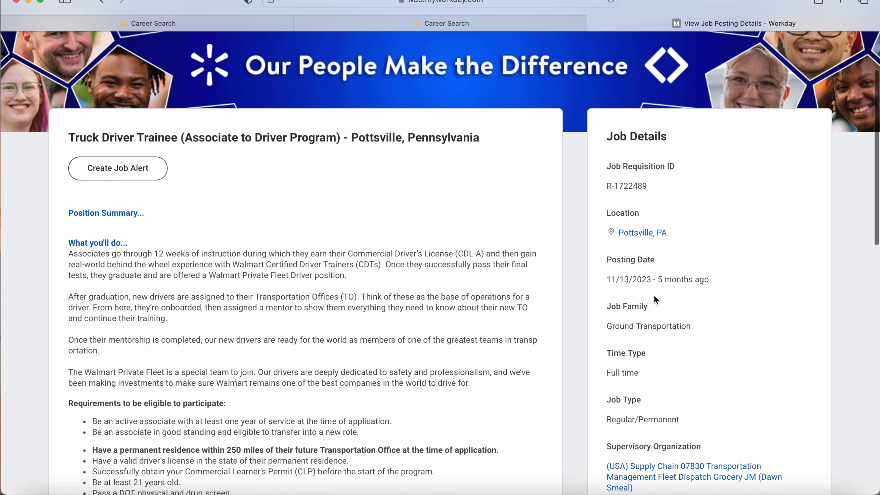
pyautogui.moveTo(702, 296)
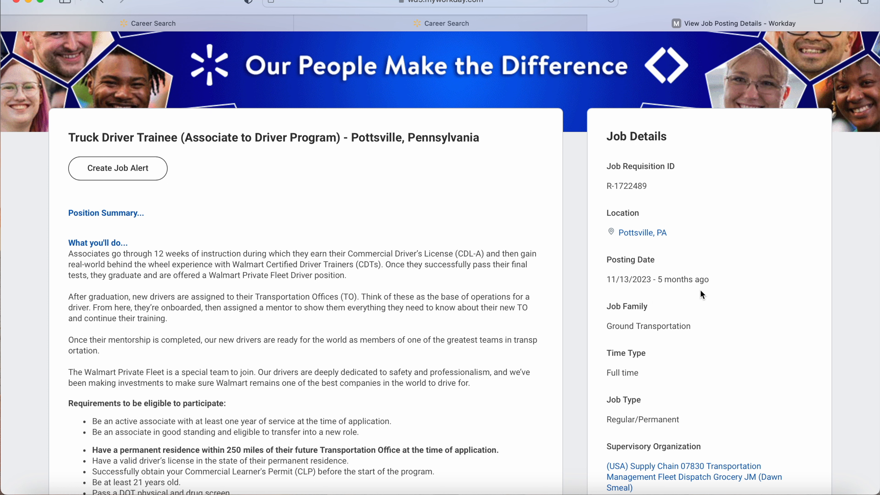
pyautogui.moveTo(633, 292)
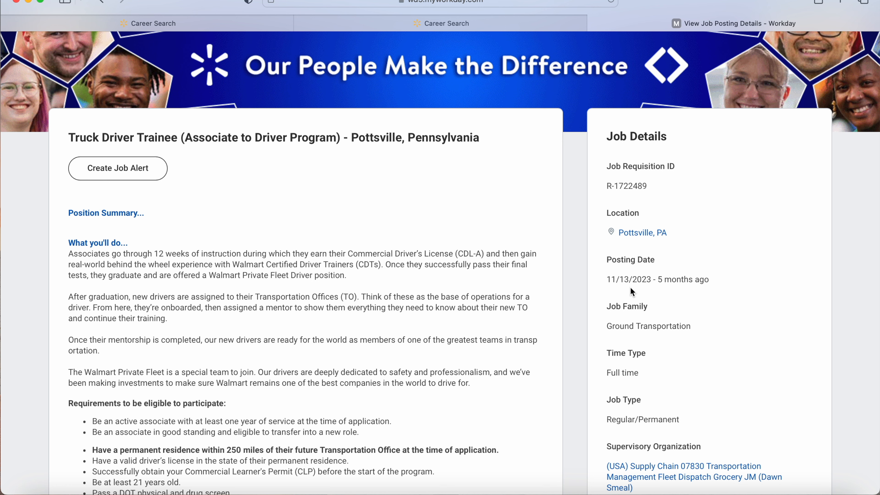
# Move down the posting until the full eligibility requirements list, ending with the DUI rule, is visible.
pyautogui.scroll(-3)
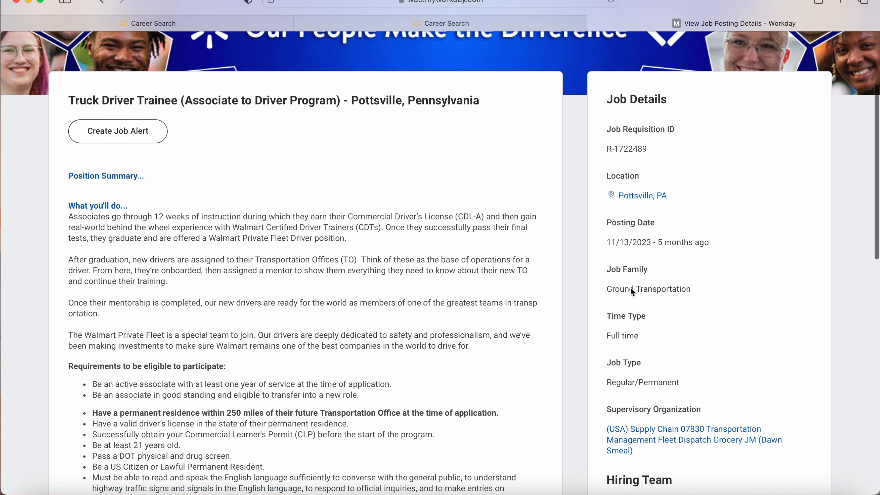
pyautogui.moveTo(627, 258)
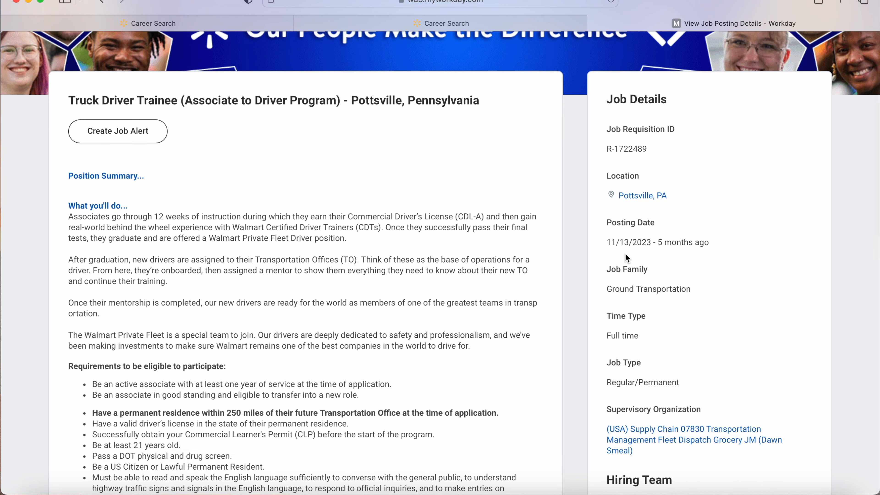
pyautogui.scroll(-3)
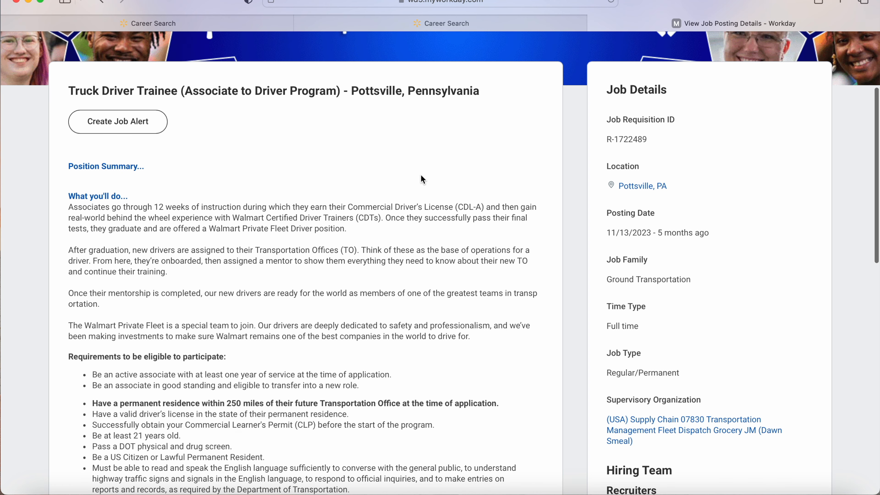
pyautogui.moveTo(131, 195)
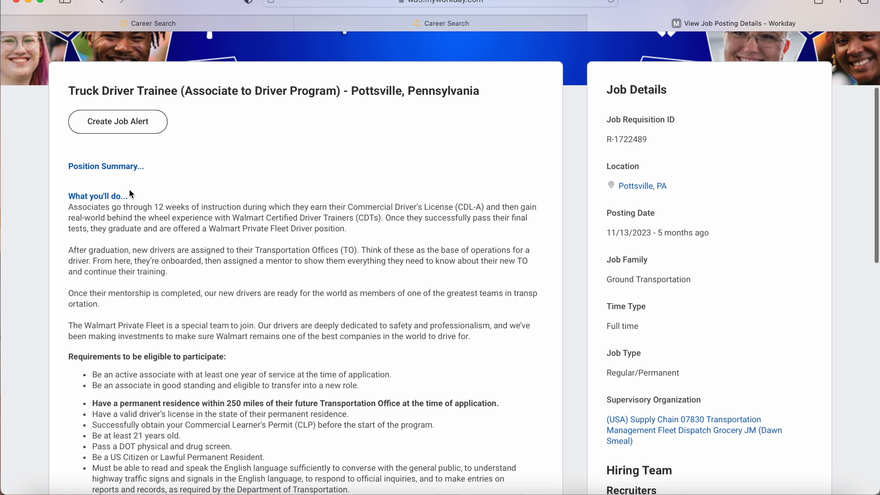
pyautogui.moveTo(129, 217)
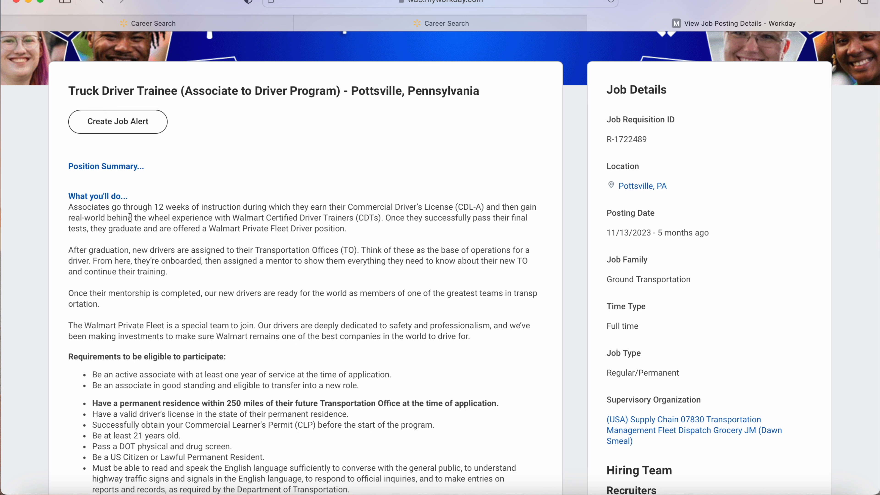
pyautogui.moveTo(213, 221)
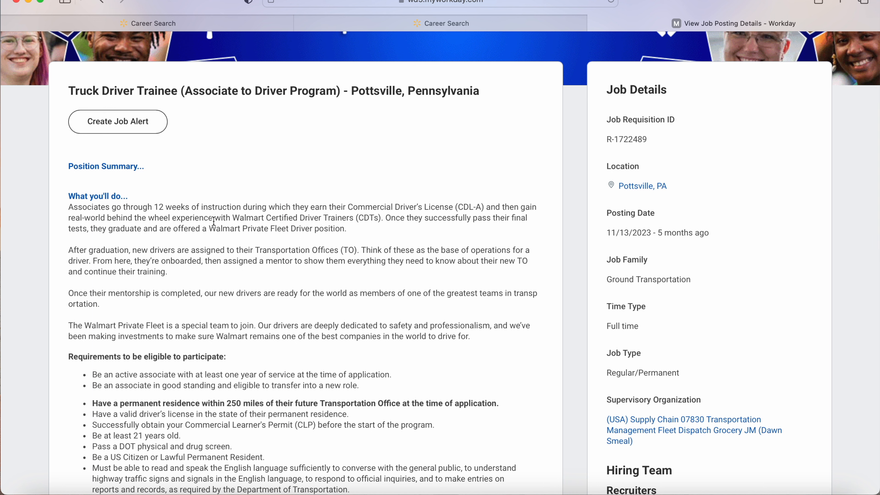
pyautogui.moveTo(329, 220)
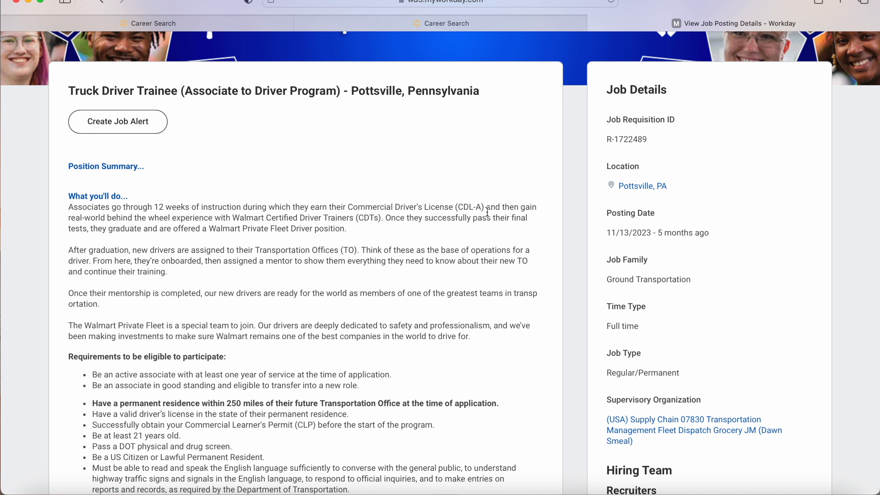
pyautogui.moveTo(257, 210)
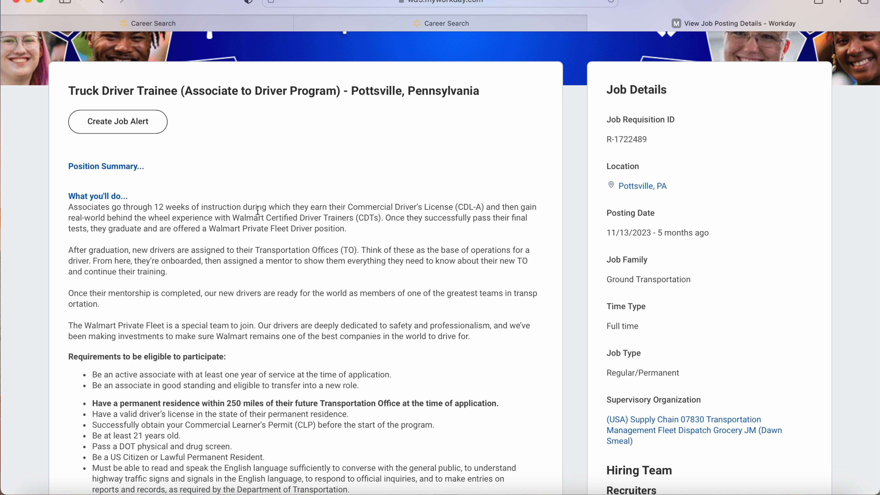
pyautogui.moveTo(323, 242)
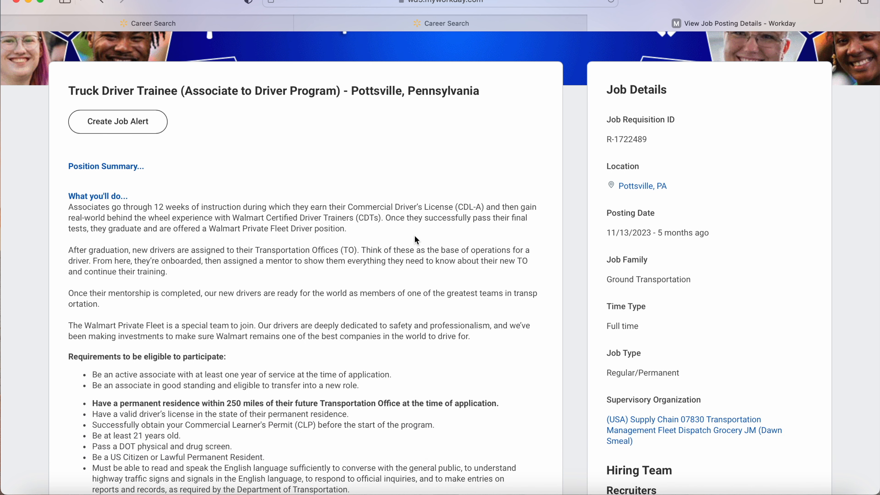
pyautogui.scroll(-3)
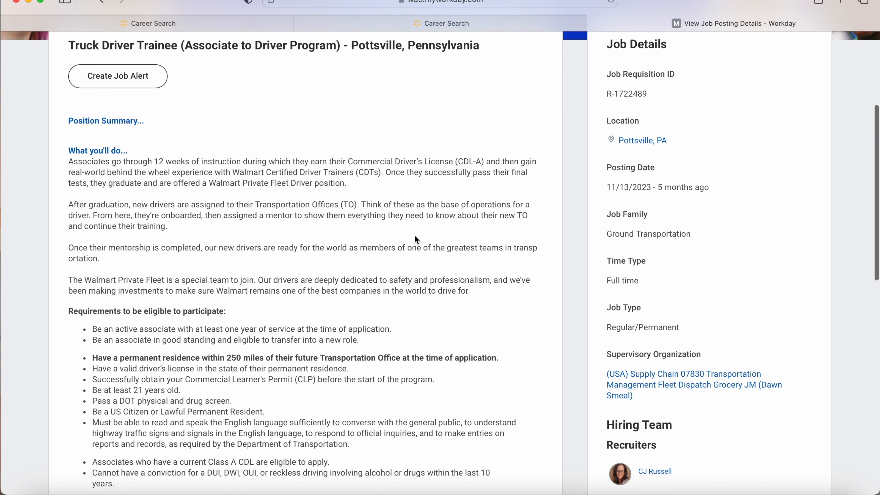
pyautogui.scroll(-3)
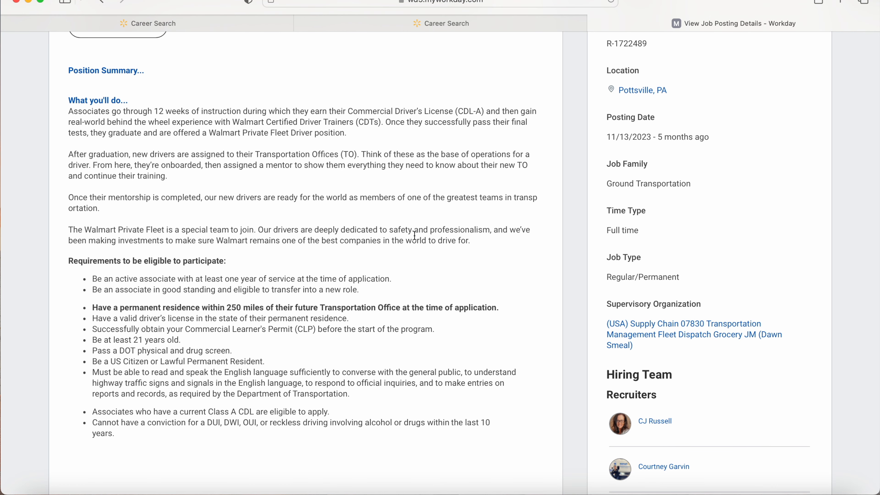
pyautogui.moveTo(346, 182)
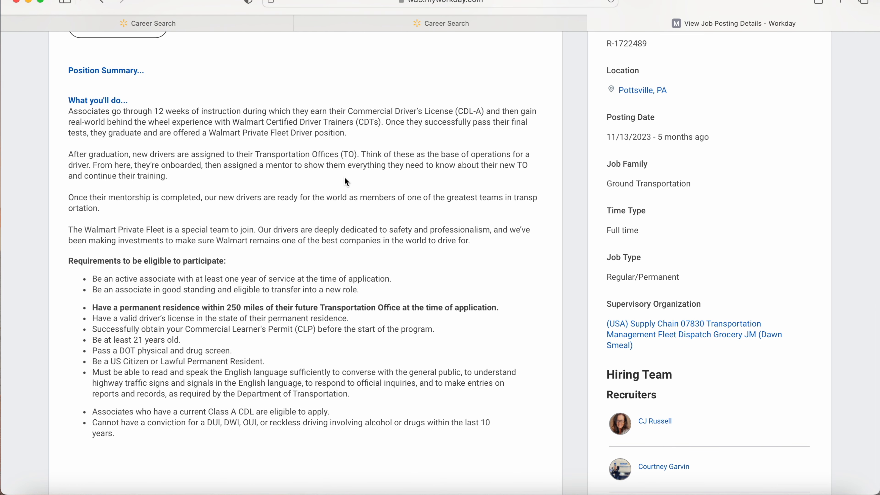
pyautogui.moveTo(398, 165)
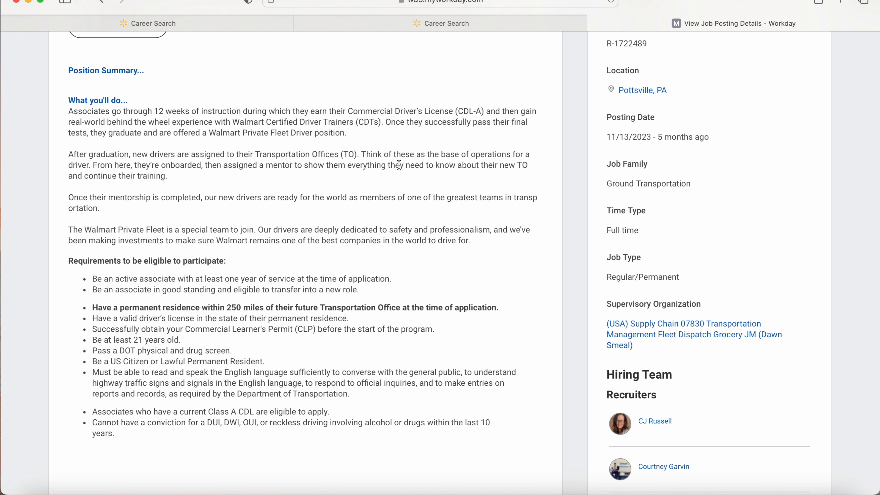
pyautogui.moveTo(272, 195)
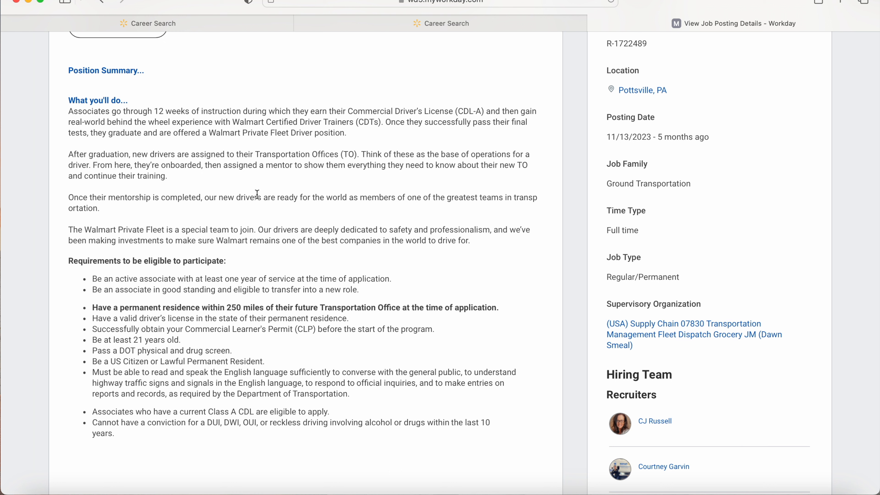
pyautogui.moveTo(321, 197)
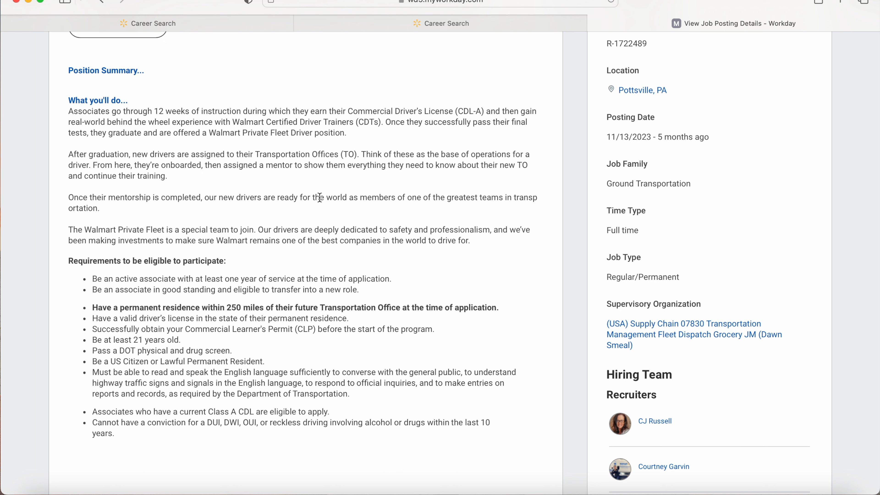
pyautogui.moveTo(466, 189)
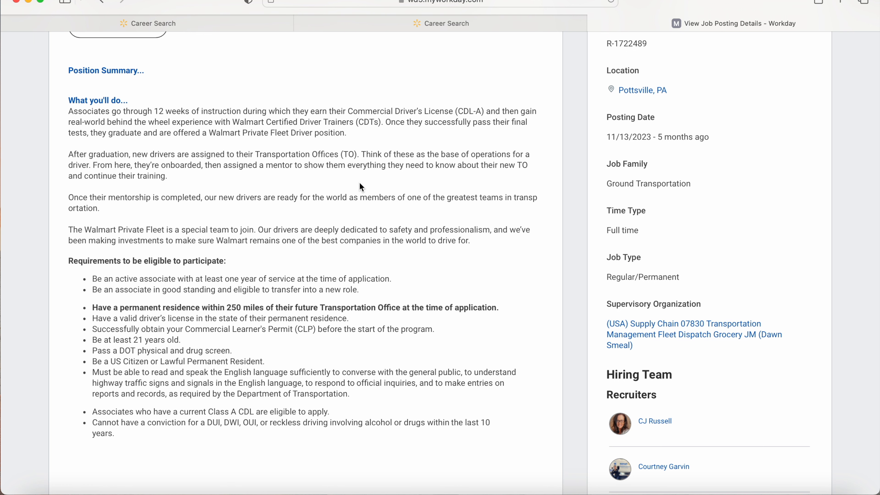
# Nudge the posting down so the third recruiter under Hiring Team appears.
pyautogui.scroll(-3)
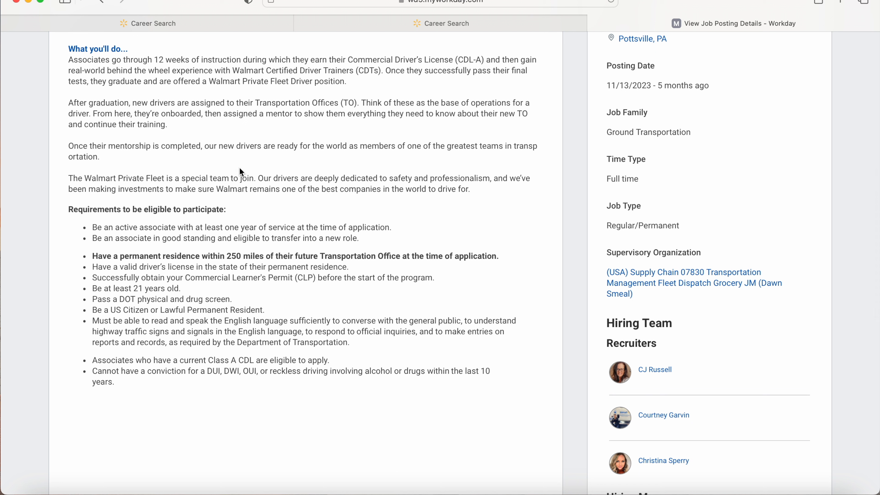
pyautogui.moveTo(318, 170)
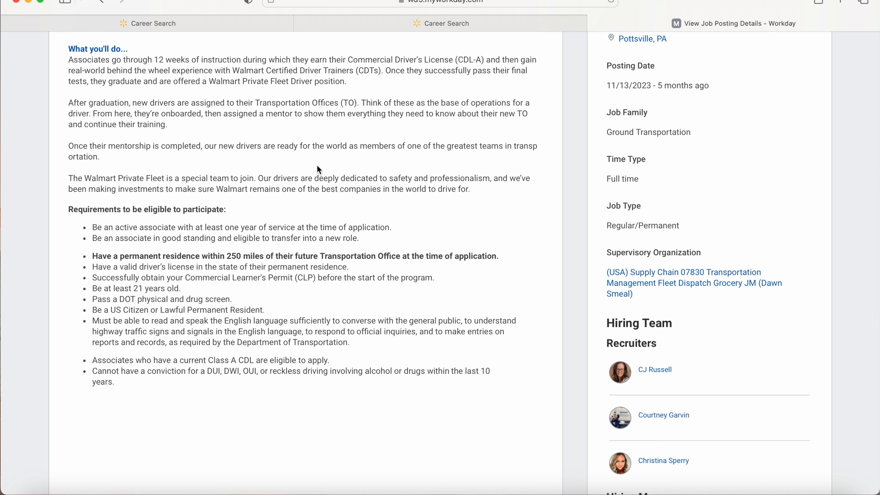
pyautogui.moveTo(421, 174)
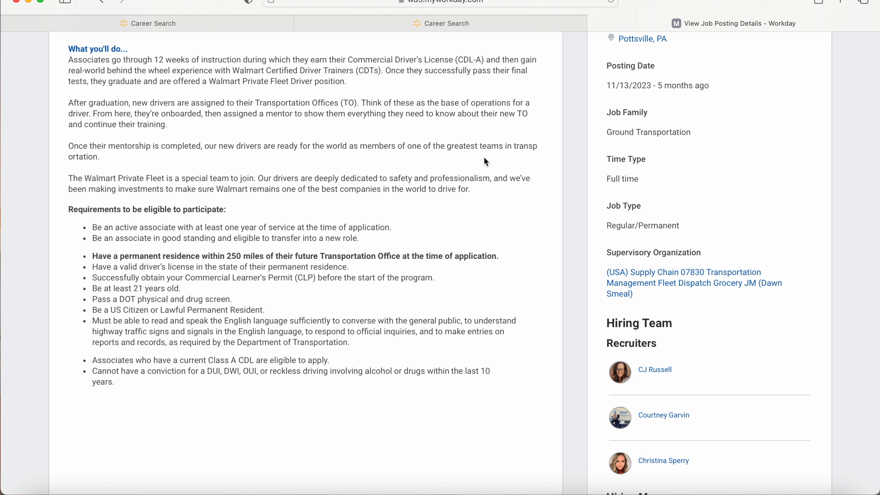
pyautogui.moveTo(117, 205)
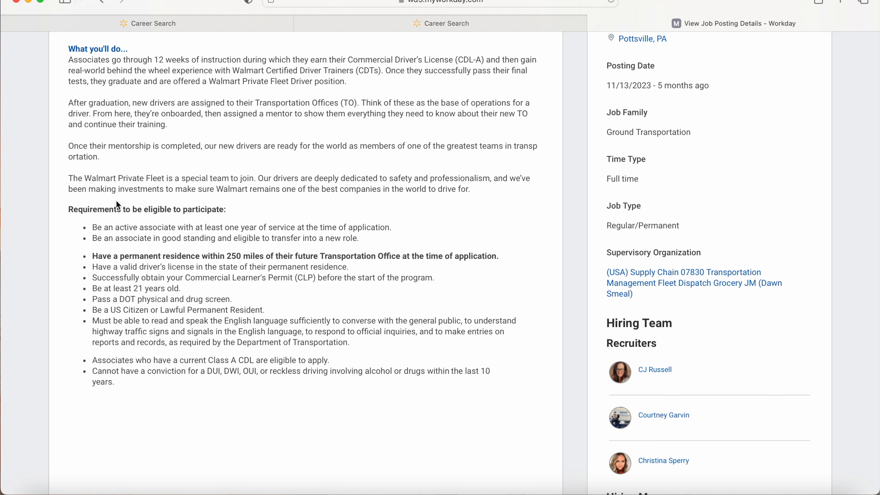
pyautogui.moveTo(260, 203)
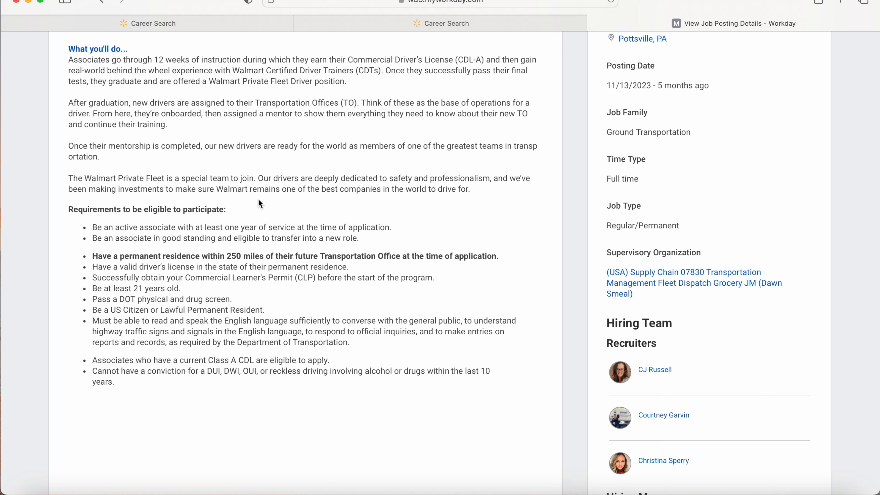
pyautogui.moveTo(316, 200)
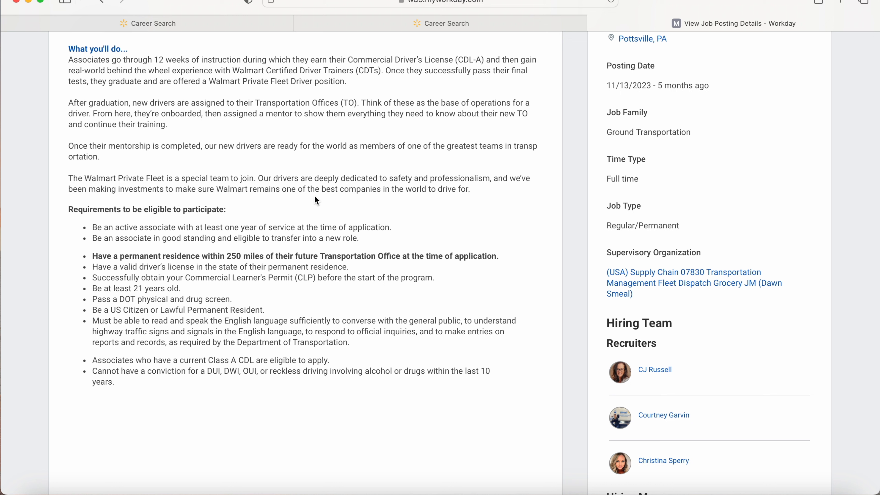
pyautogui.moveTo(422, 192)
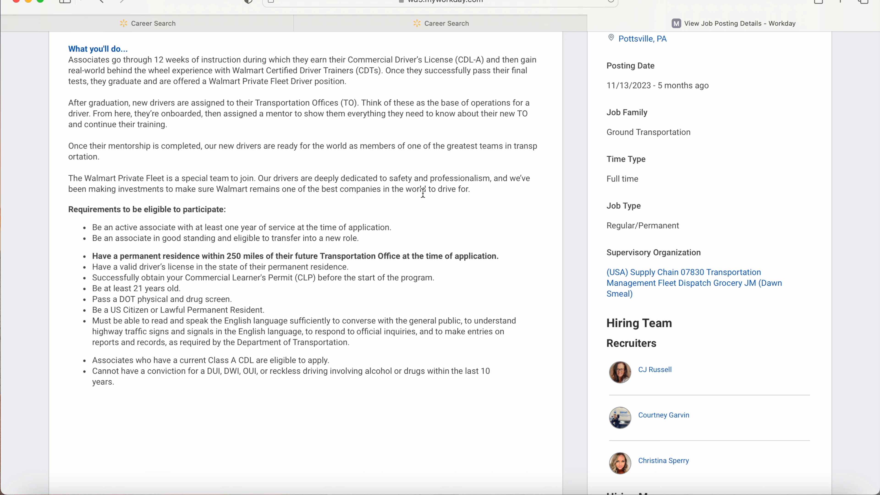
pyautogui.moveTo(481, 205)
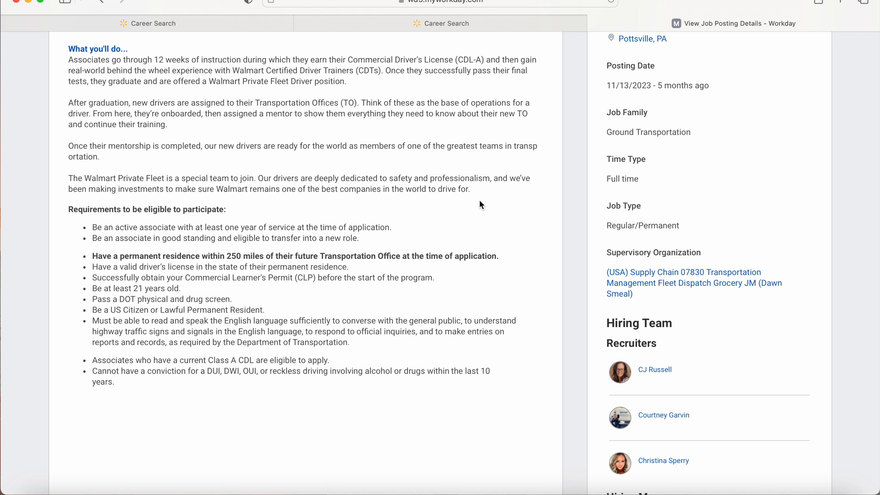
pyautogui.moveTo(217, 205)
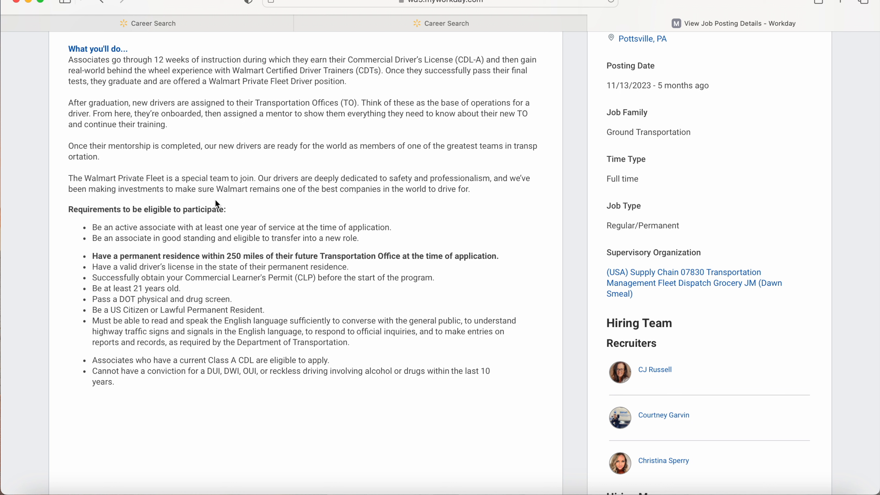
pyautogui.moveTo(390, 217)
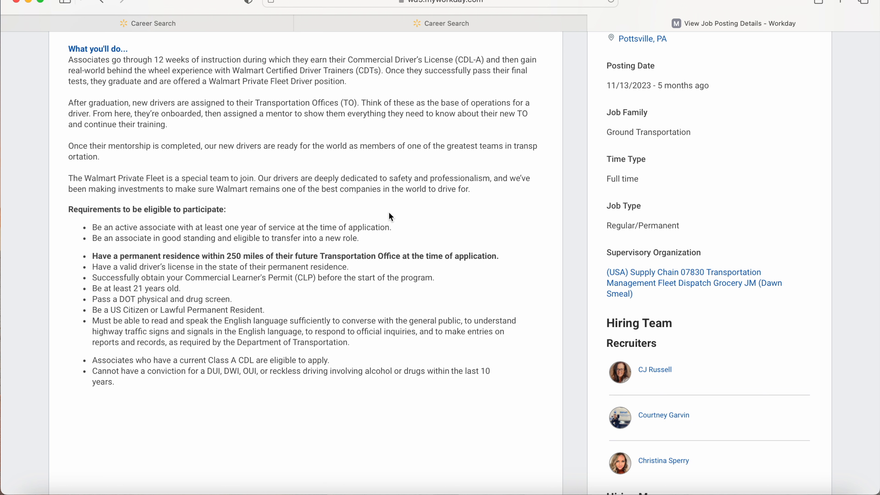
# Review the posting's What you'll do duties and the eligibility requirements sections.
pyautogui.scroll(-3)
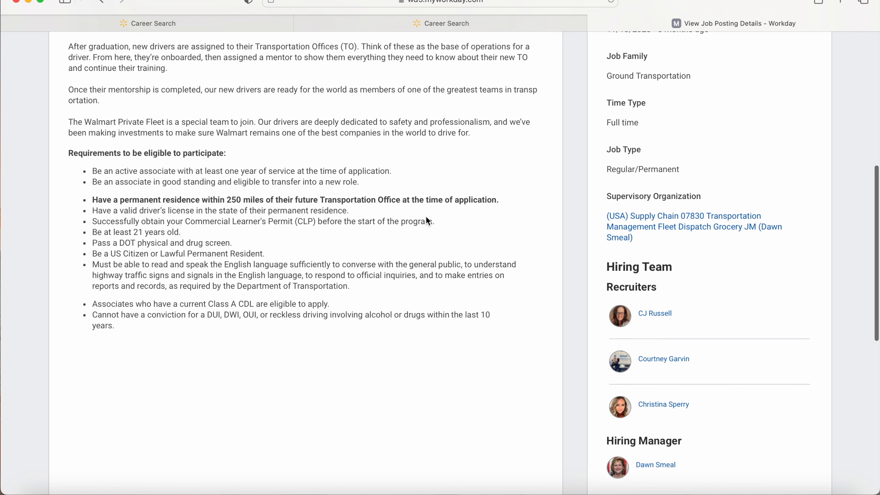
pyautogui.moveTo(179, 176)
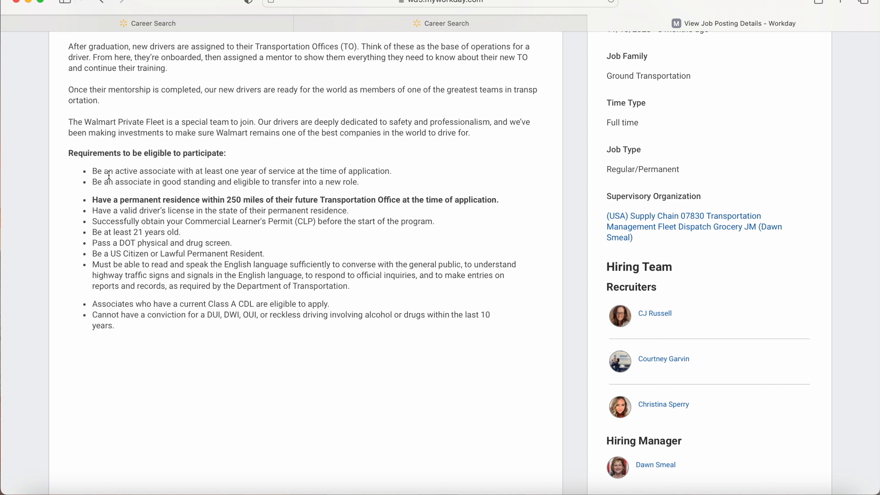
pyautogui.moveTo(182, 192)
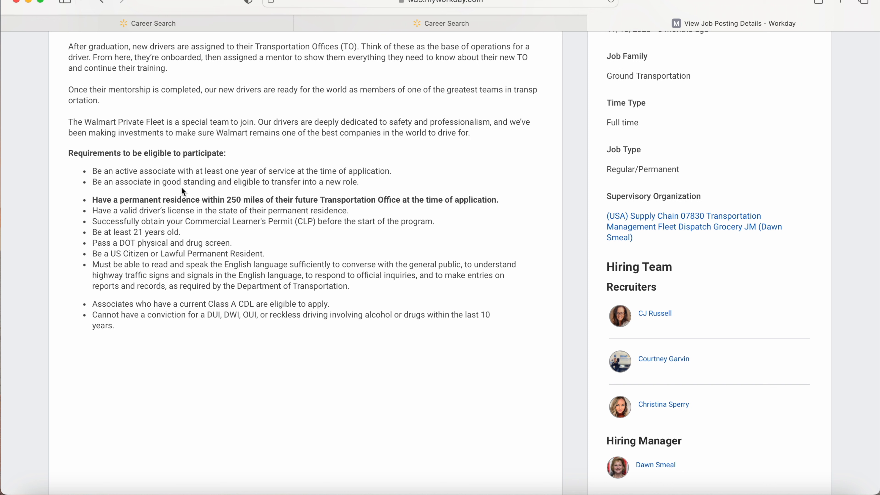
pyautogui.moveTo(391, 175)
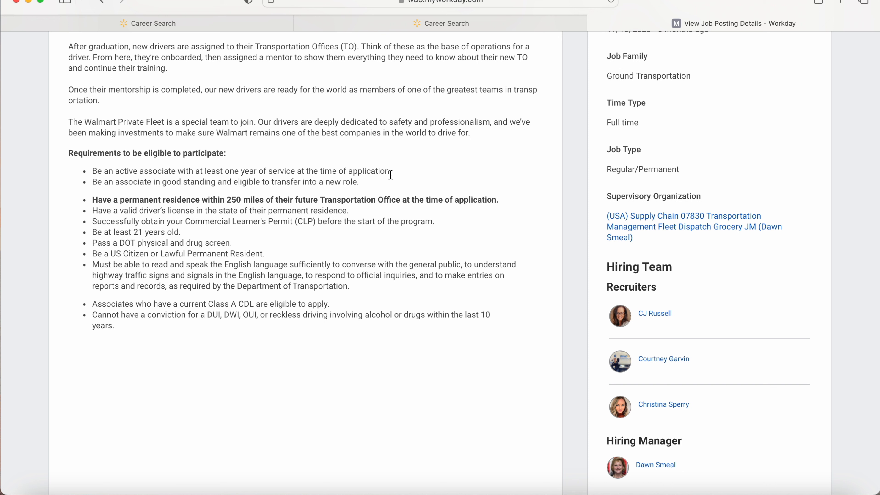
pyautogui.moveTo(390, 182)
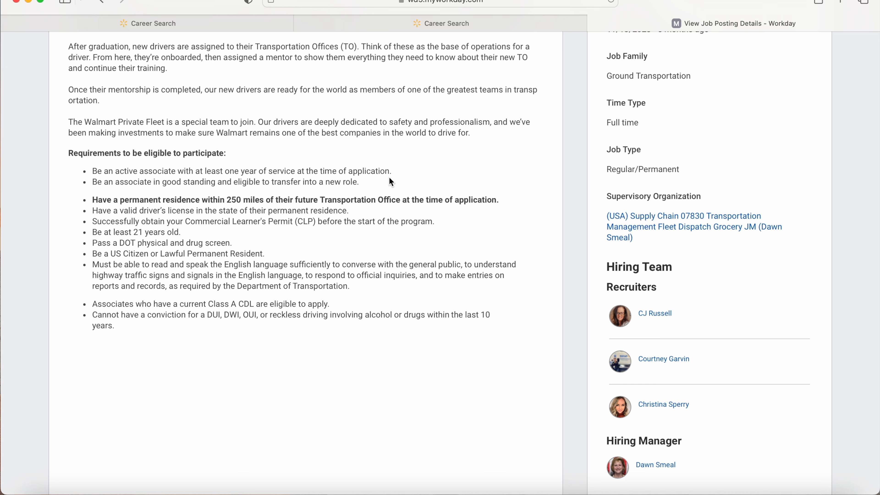
pyautogui.moveTo(410, 143)
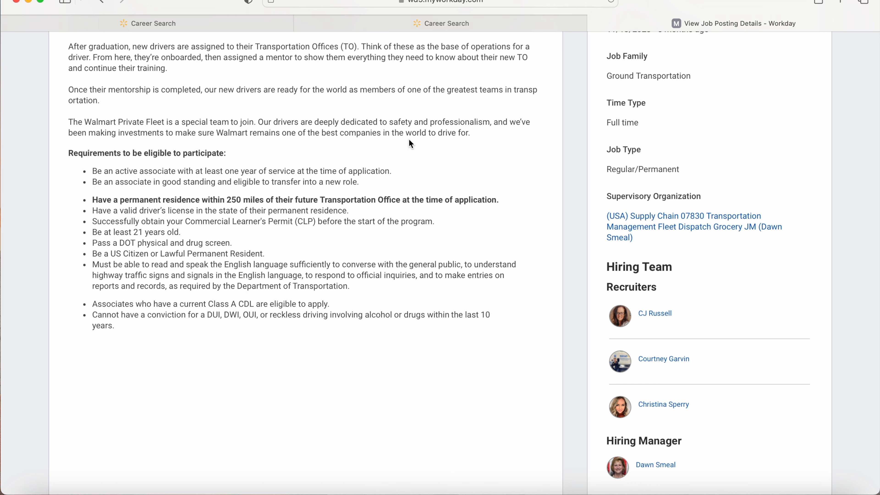
pyautogui.scroll(3)
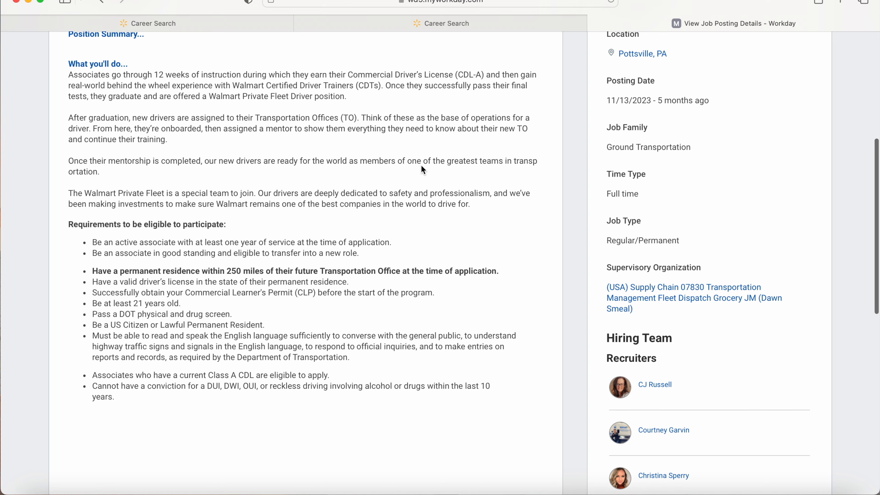
pyautogui.scroll(3)
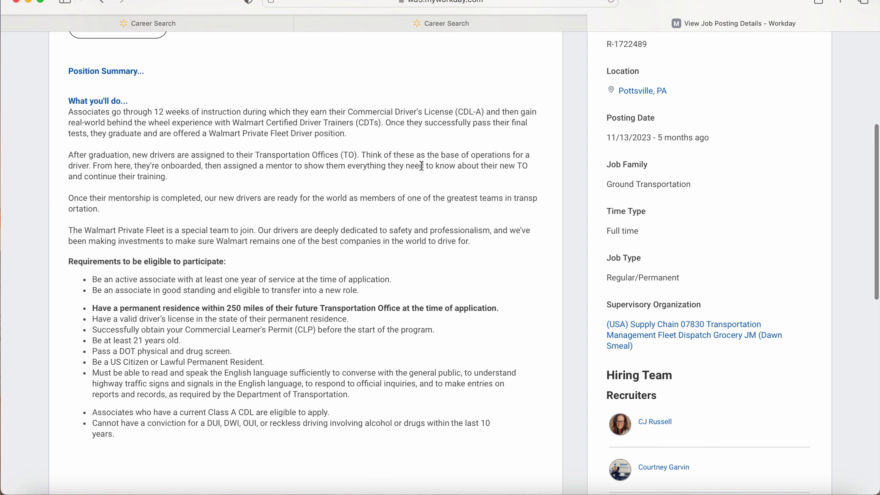
pyautogui.scroll(-3)
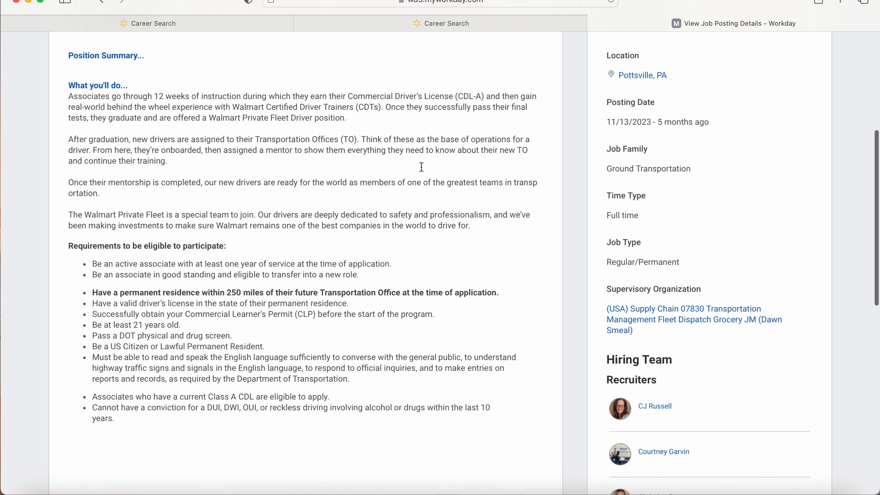
pyautogui.scroll(-3)
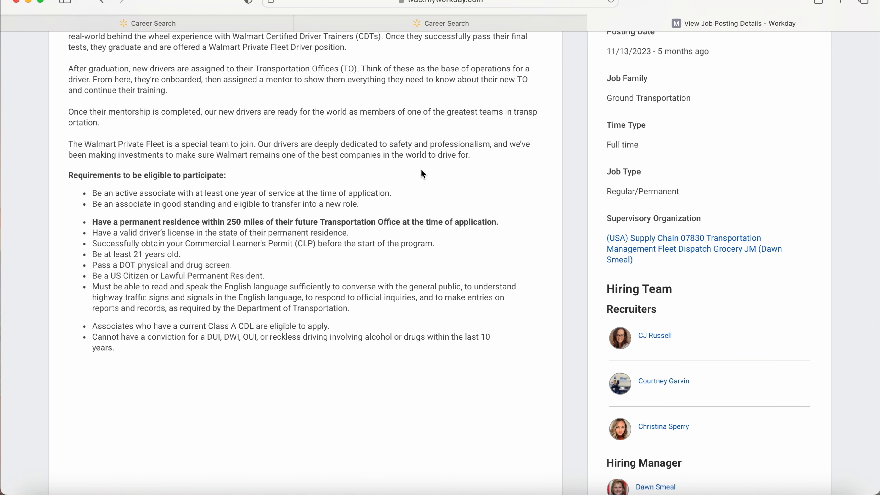
pyautogui.moveTo(483, 195)
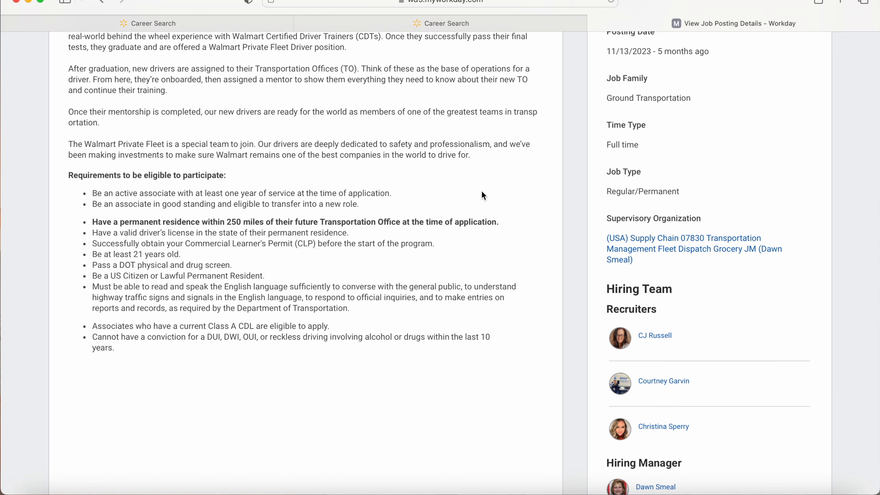
pyautogui.scroll(3)
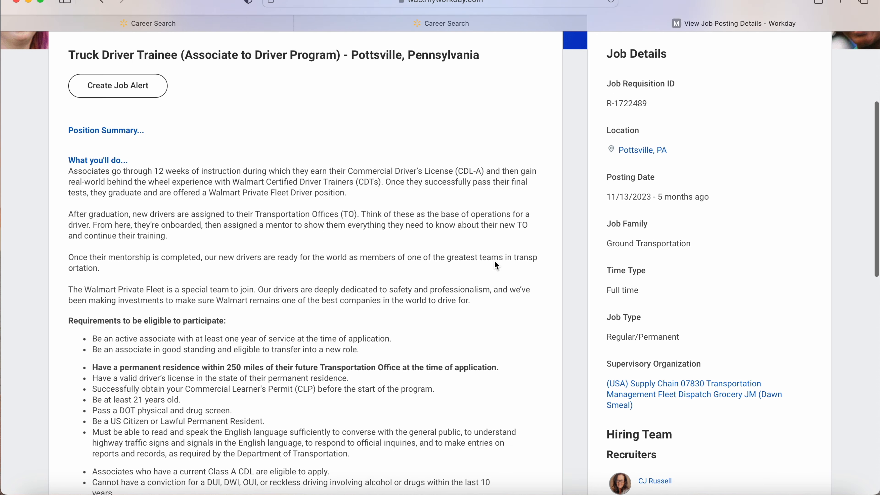
pyautogui.scroll(-3)
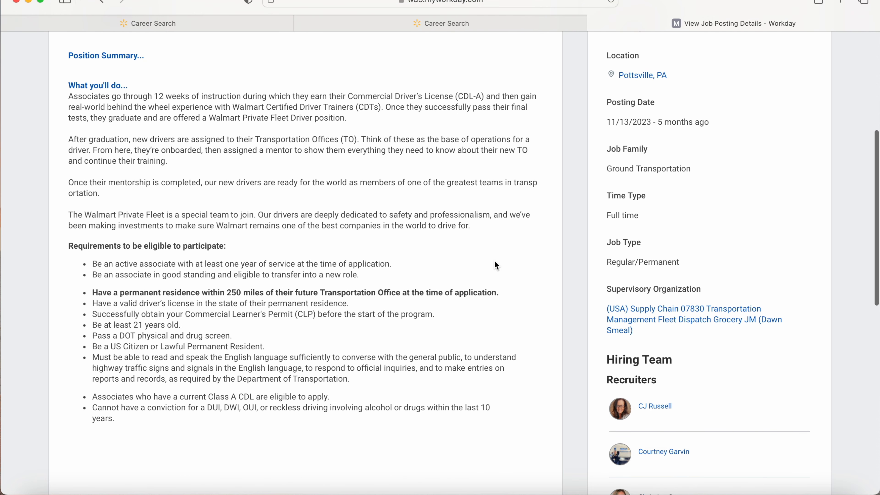
pyautogui.moveTo(402, 184)
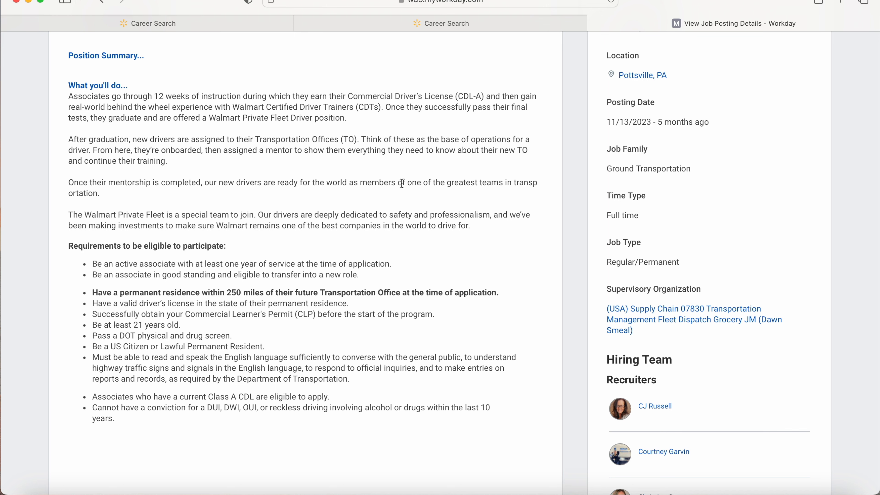
pyautogui.moveTo(215, 288)
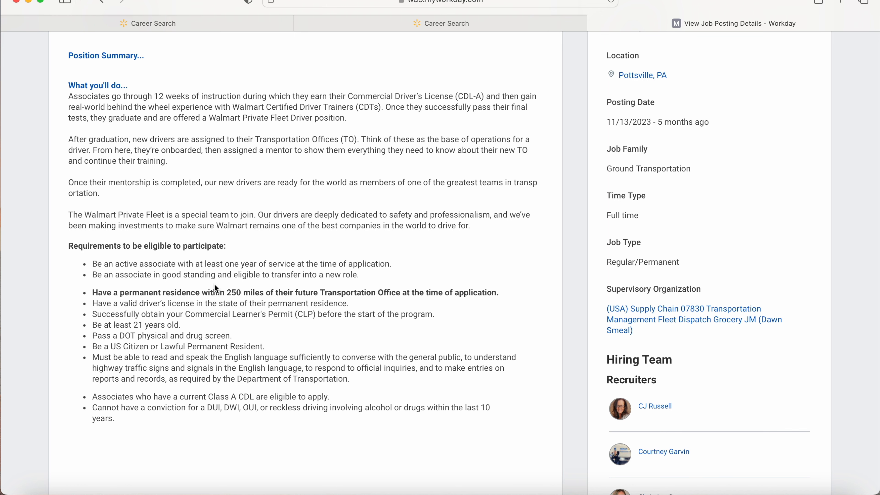
pyautogui.moveTo(402, 285)
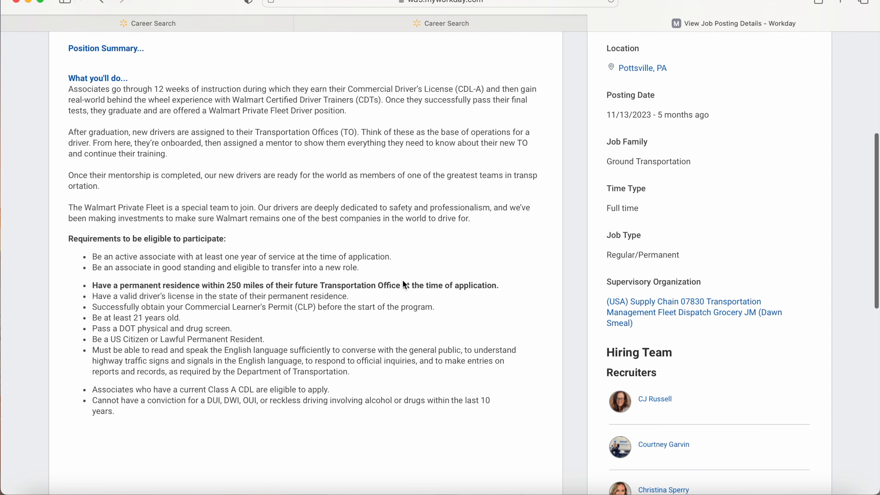
pyautogui.moveTo(452, 257)
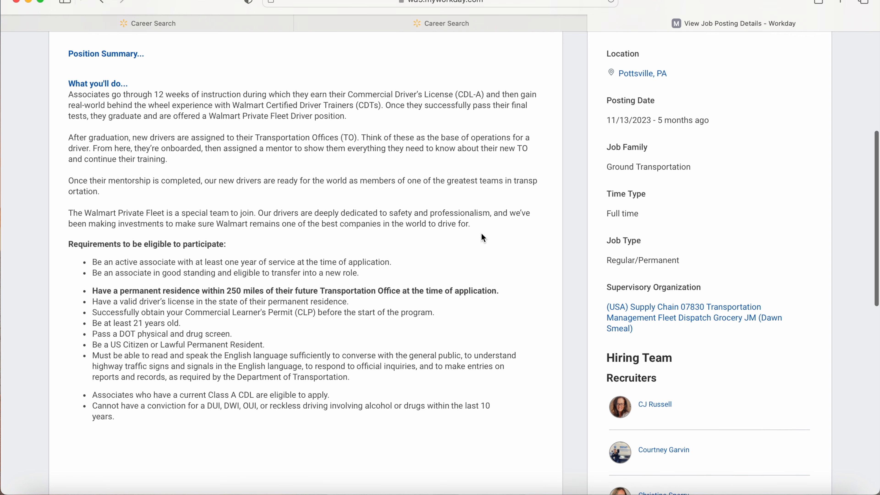
# Continue through the requirements, then return to the top showing the Pottsville Truck Driver Trainee title.
pyautogui.scroll(-3)
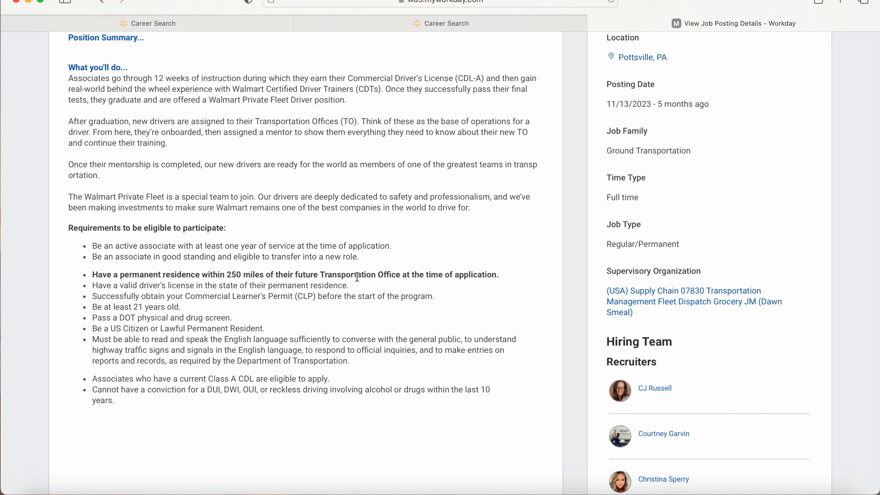
pyautogui.moveTo(448, 251)
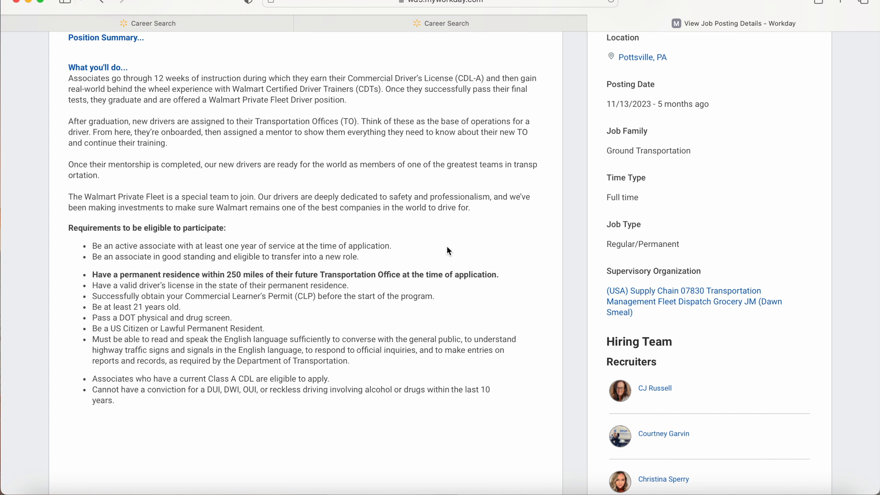
pyautogui.moveTo(452, 229)
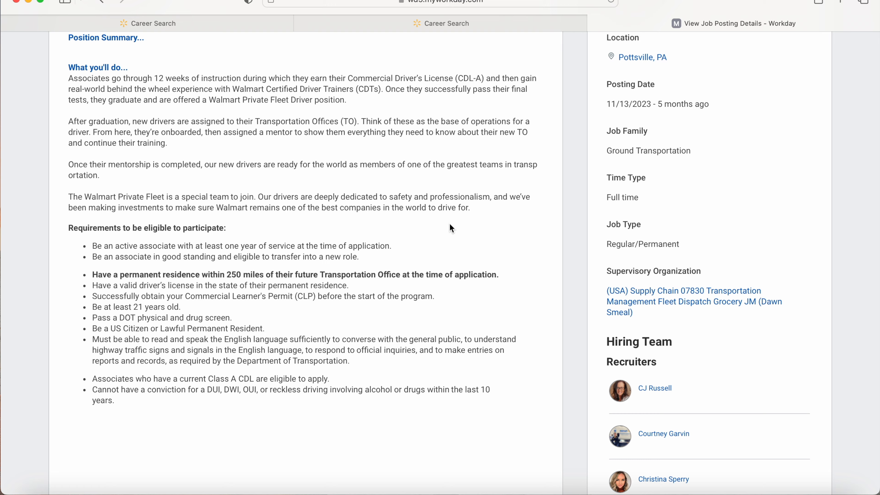
pyautogui.scroll(-3)
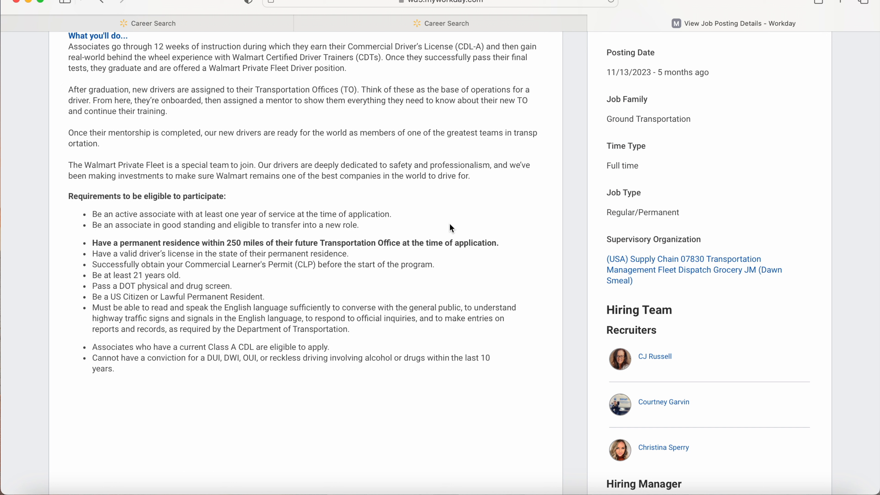
pyautogui.scroll(3)
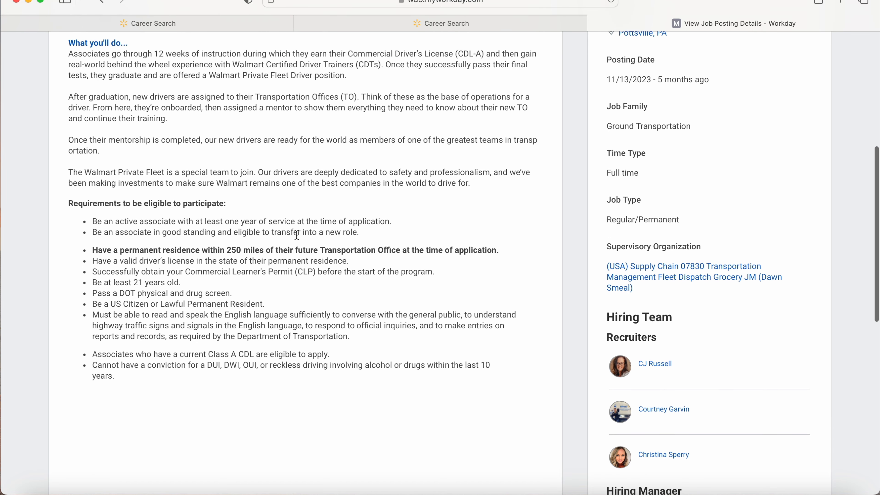
pyautogui.scroll(-3)
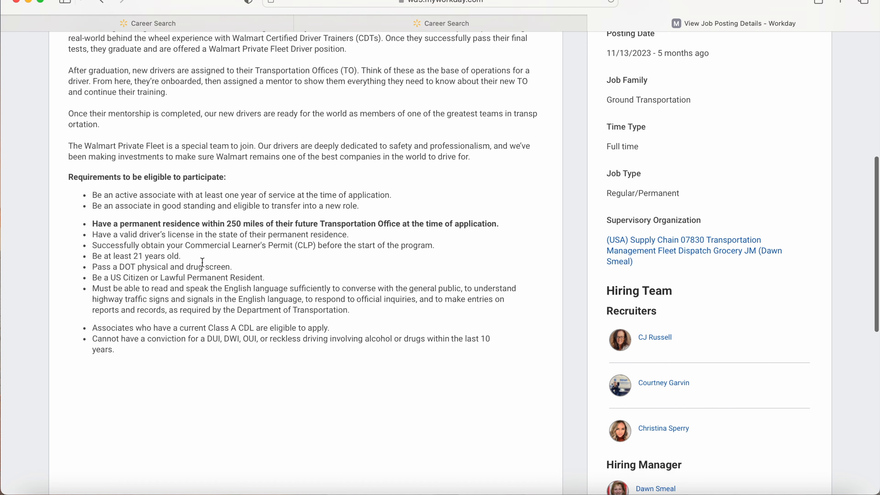
pyautogui.scroll(-3)
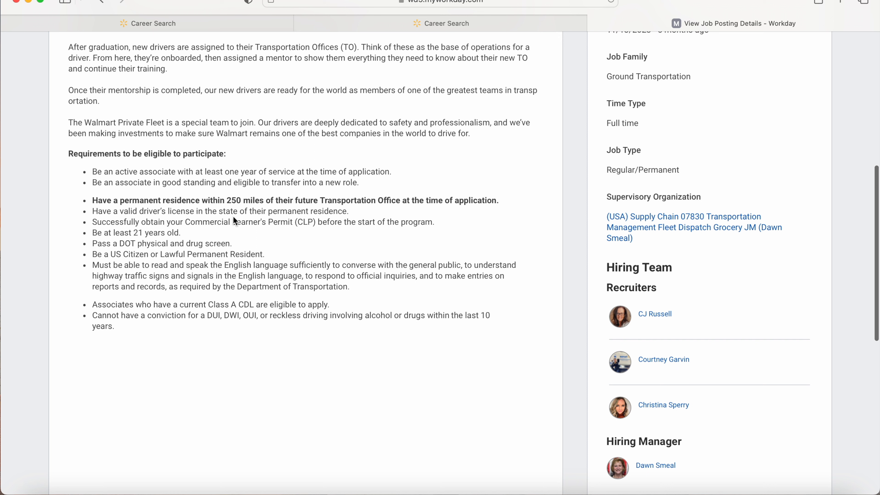
pyautogui.moveTo(380, 218)
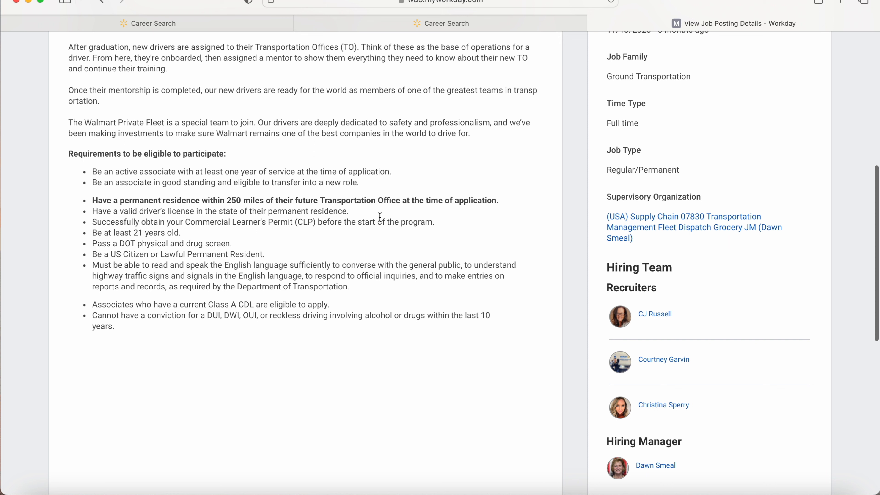
pyautogui.moveTo(437, 209)
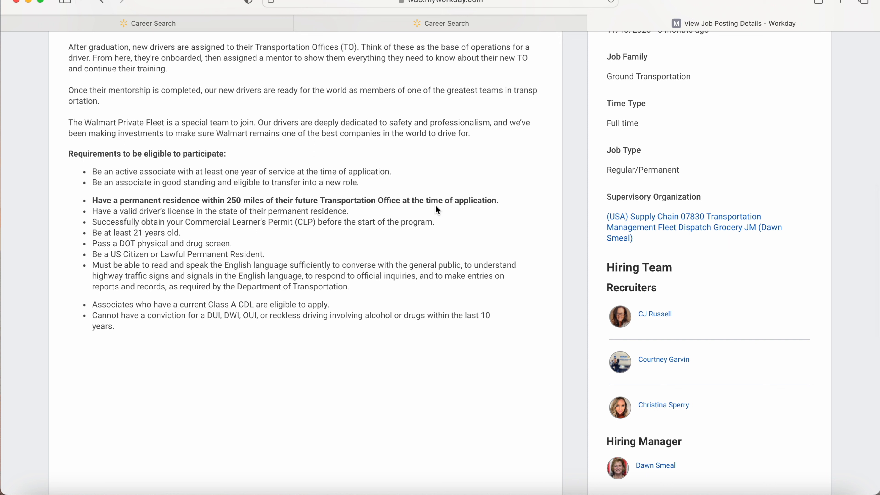
pyautogui.moveTo(259, 214)
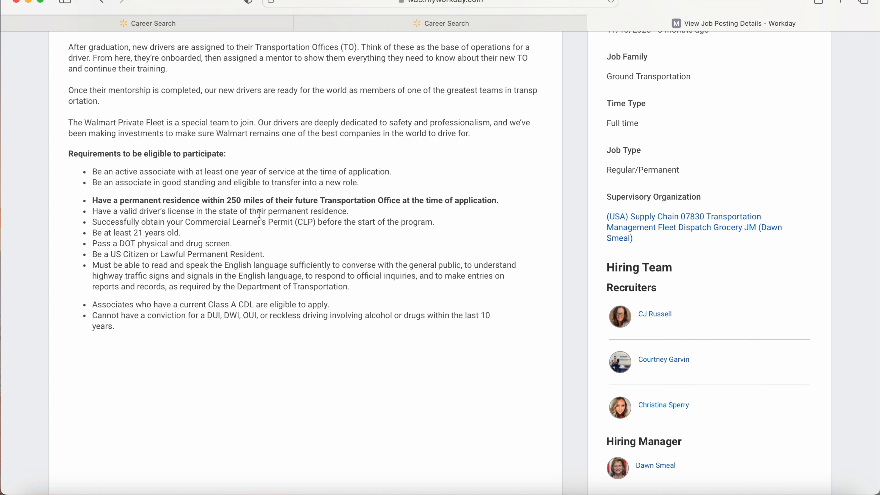
pyautogui.scroll(3)
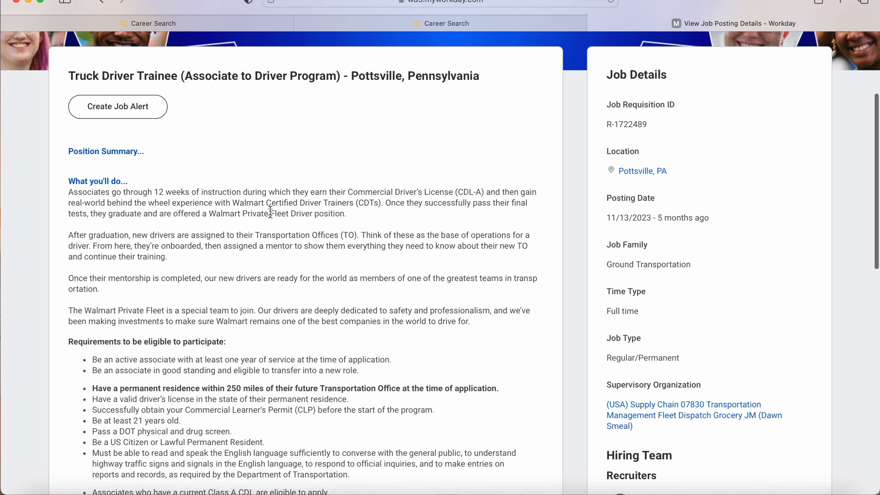
pyautogui.moveTo(480, 99)
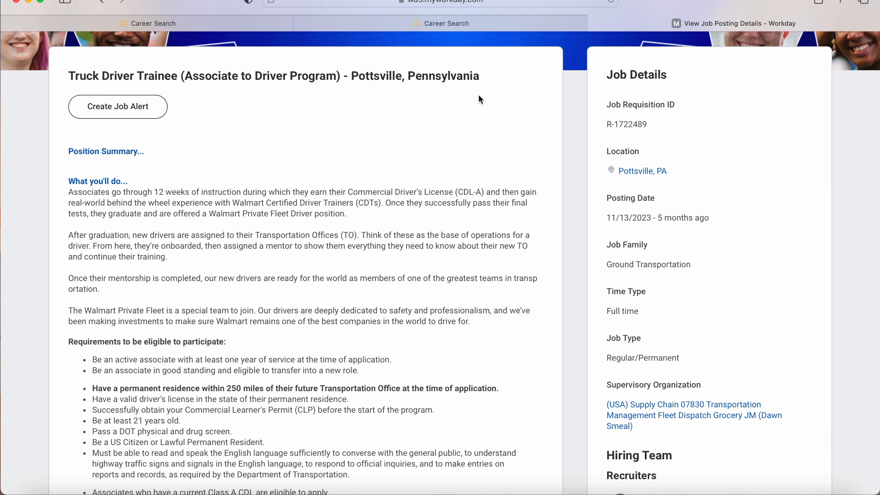
pyautogui.moveTo(455, 106)
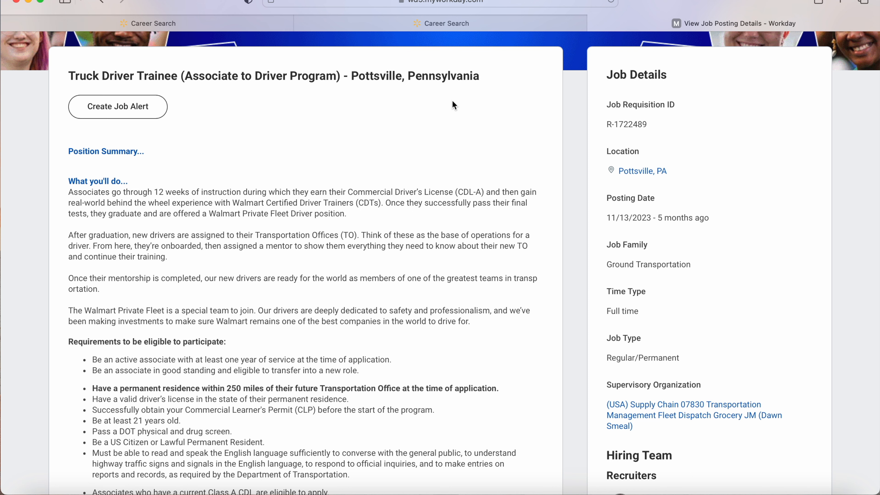
# Move down past the eligibility list and three recruiters until the Hiring Manager entry is visible.
pyautogui.scroll(-3)
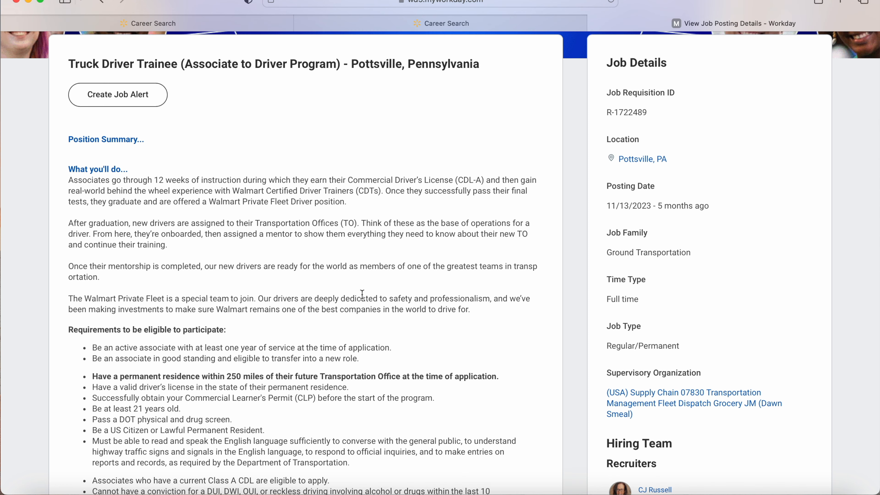
pyautogui.moveTo(320, 264)
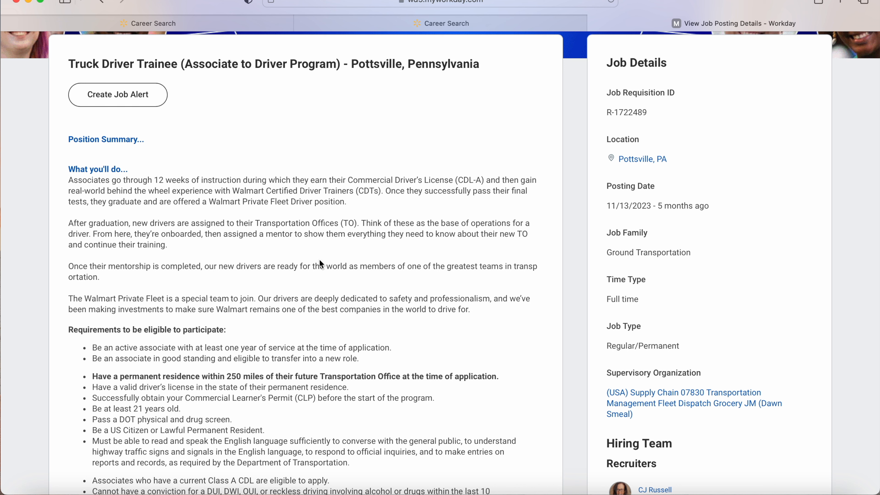
pyautogui.moveTo(415, 306)
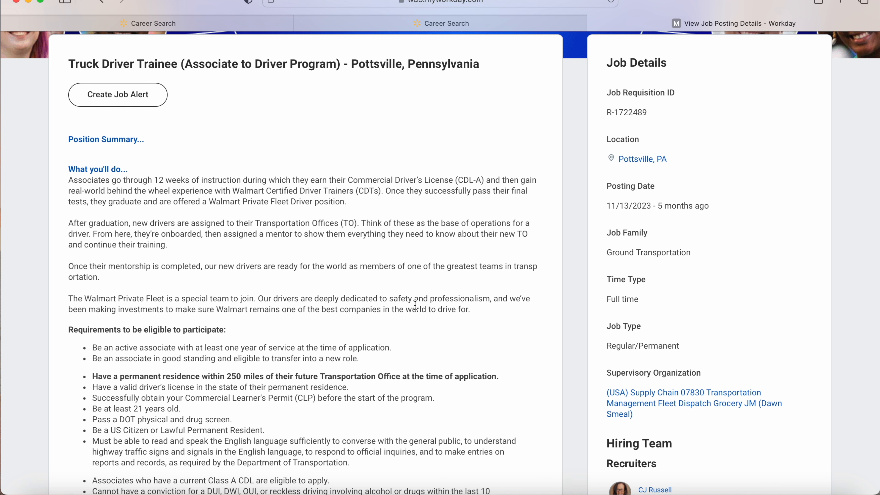
pyautogui.scroll(-3)
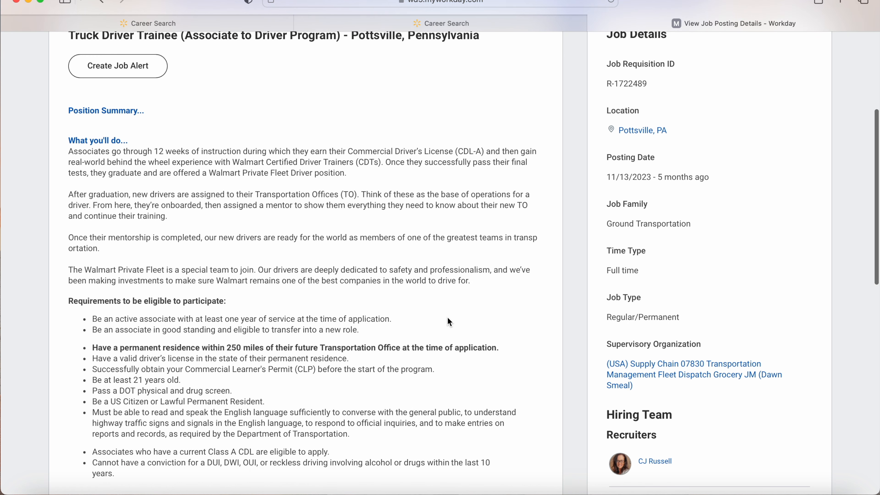
pyautogui.scroll(-3)
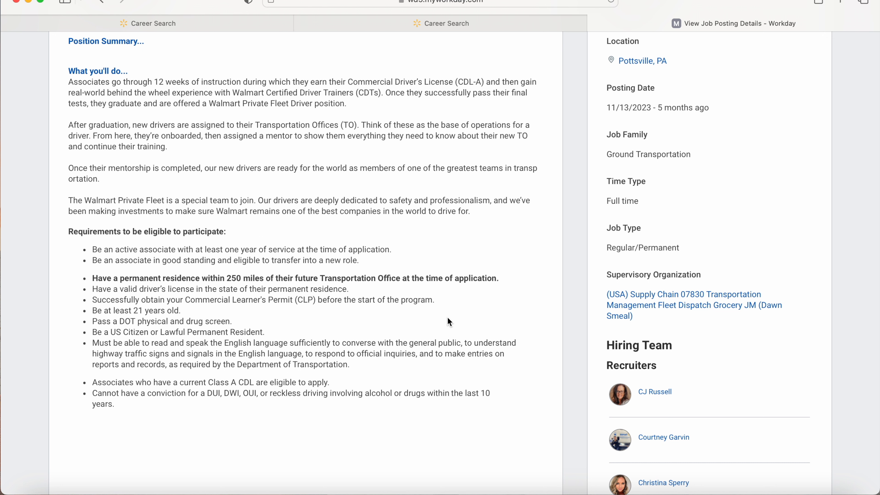
pyautogui.moveTo(322, 321)
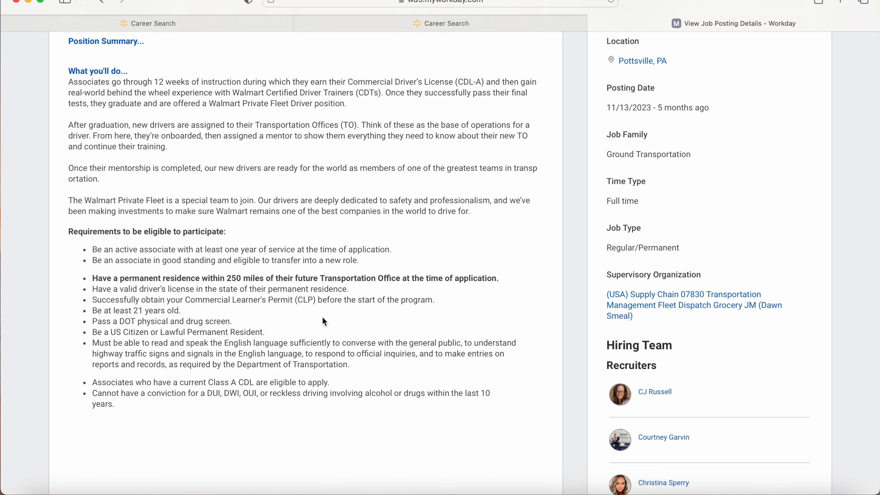
pyautogui.moveTo(413, 312)
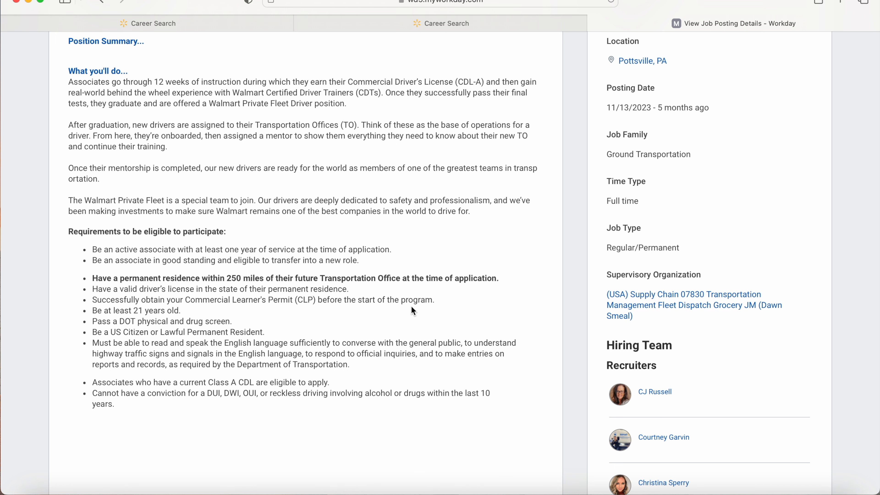
pyautogui.scroll(-3)
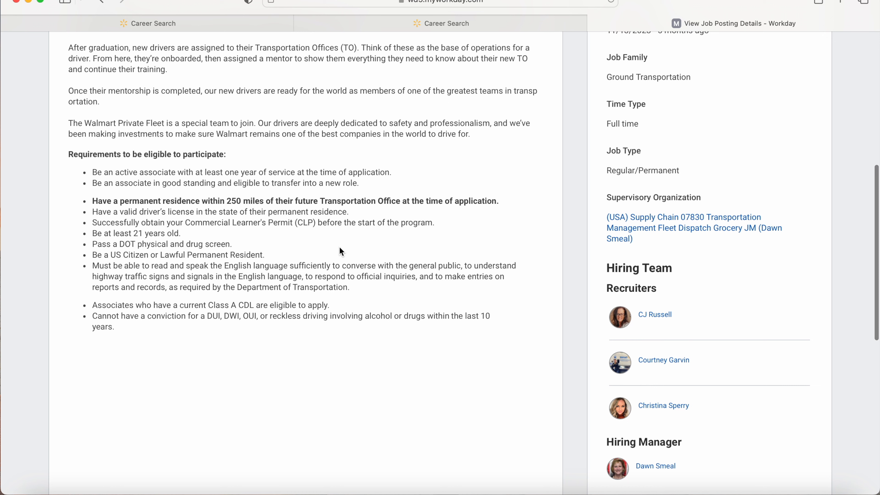
pyautogui.moveTo(496, 227)
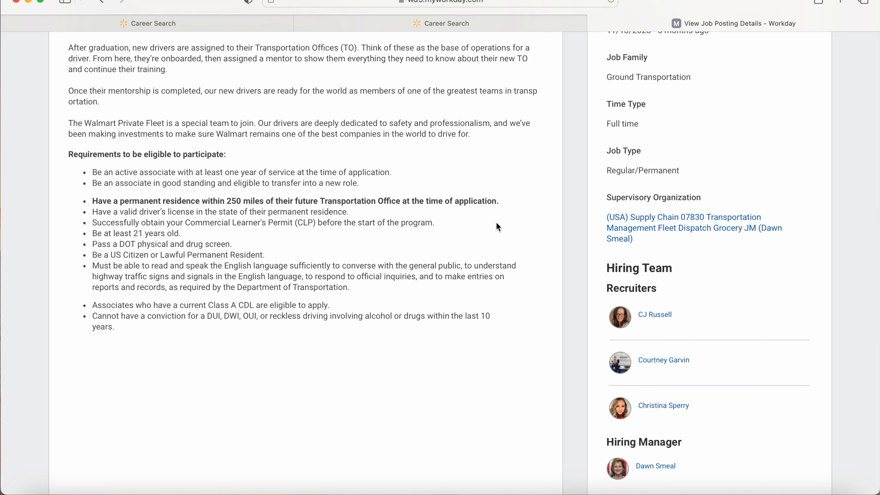
pyautogui.moveTo(243, 225)
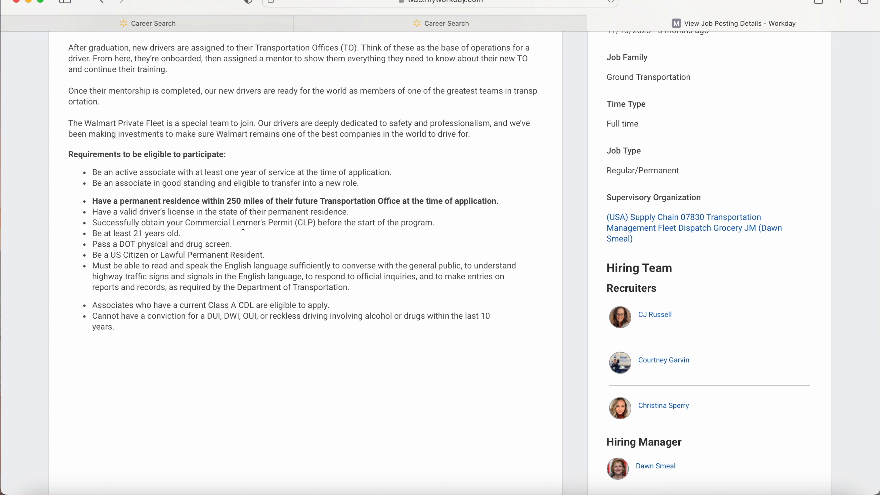
pyautogui.moveTo(283, 229)
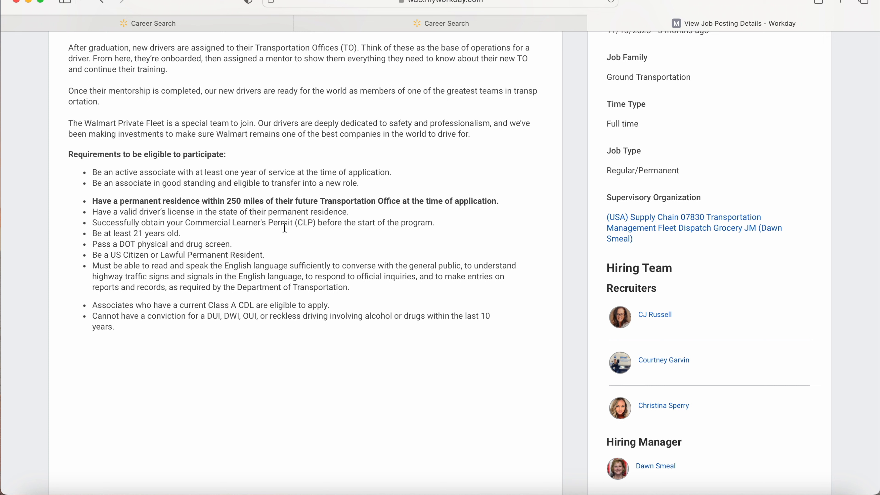
pyautogui.moveTo(132, 226)
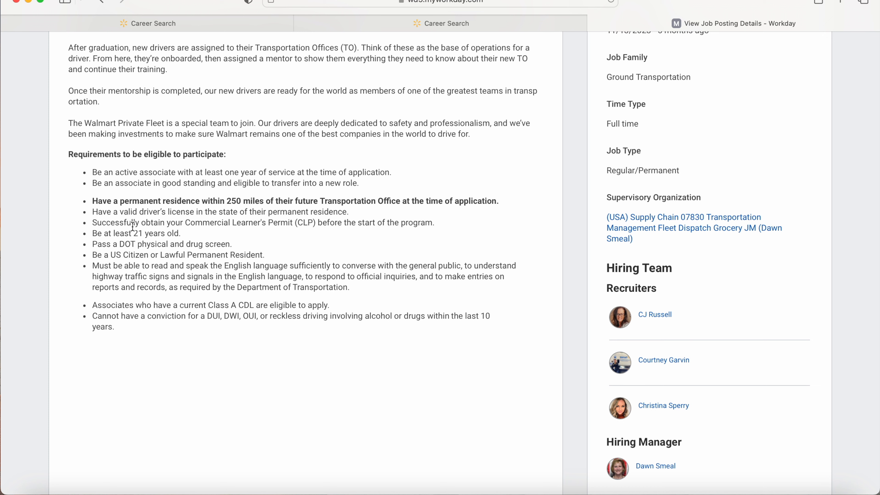
pyautogui.moveTo(283, 233)
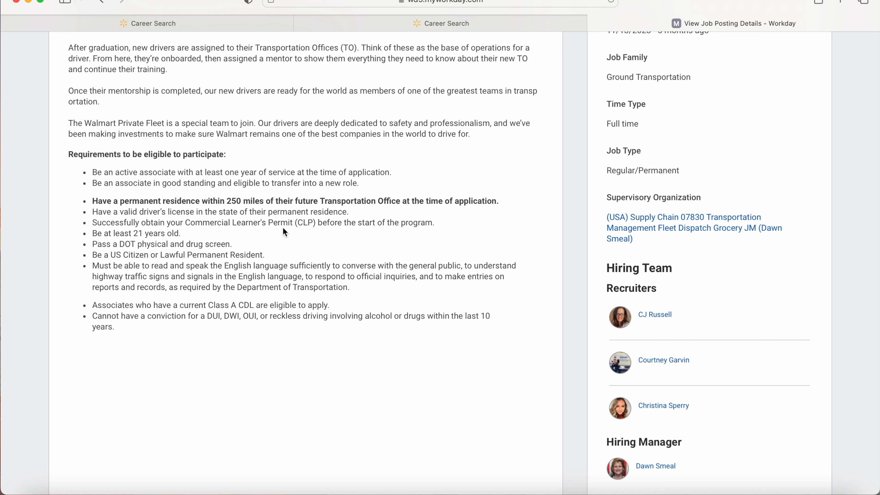
pyautogui.moveTo(225, 216)
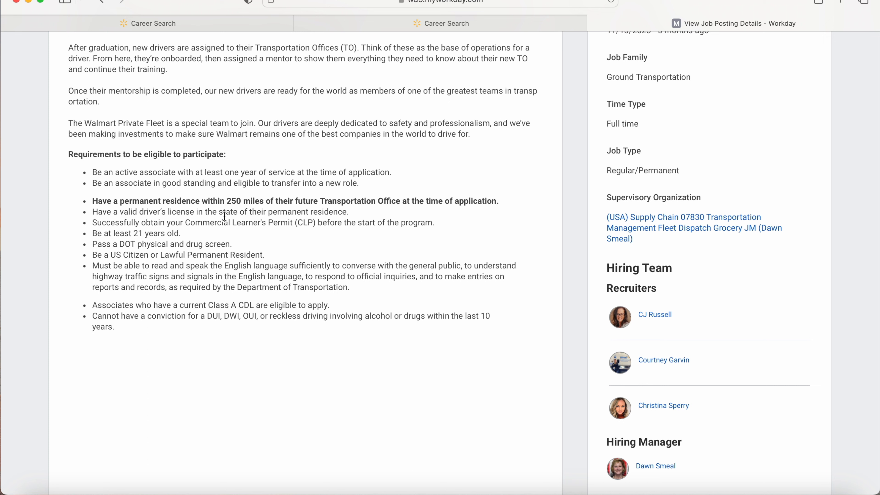
pyautogui.moveTo(293, 244)
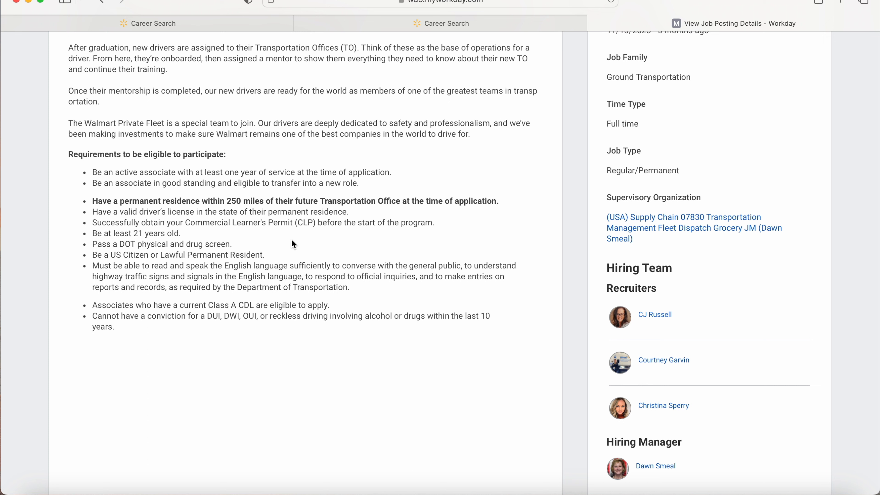
pyautogui.moveTo(331, 235)
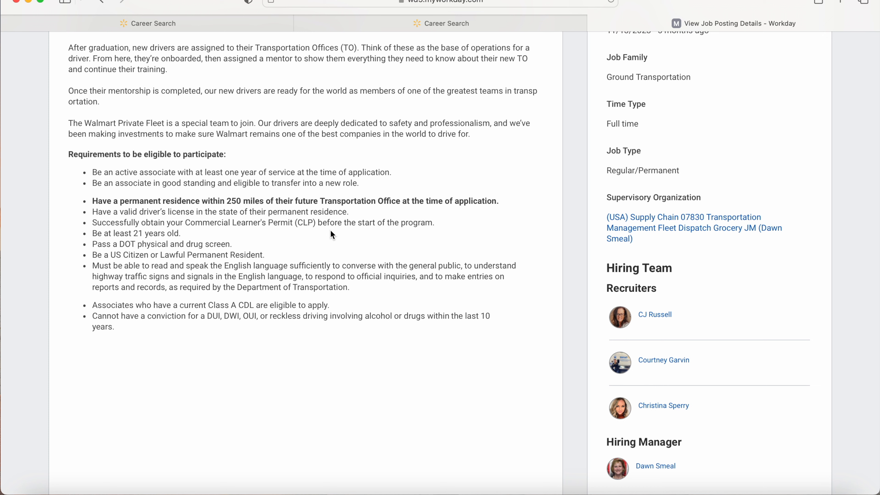
pyautogui.moveTo(255, 210)
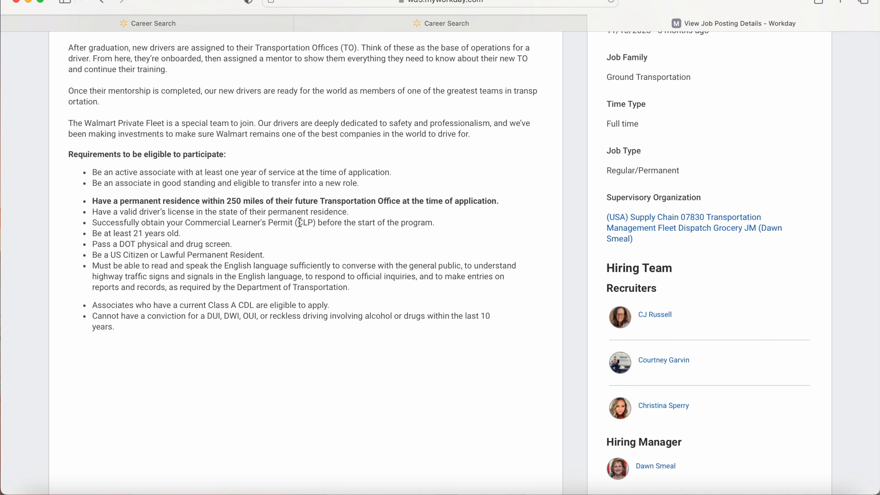
pyautogui.moveTo(331, 221)
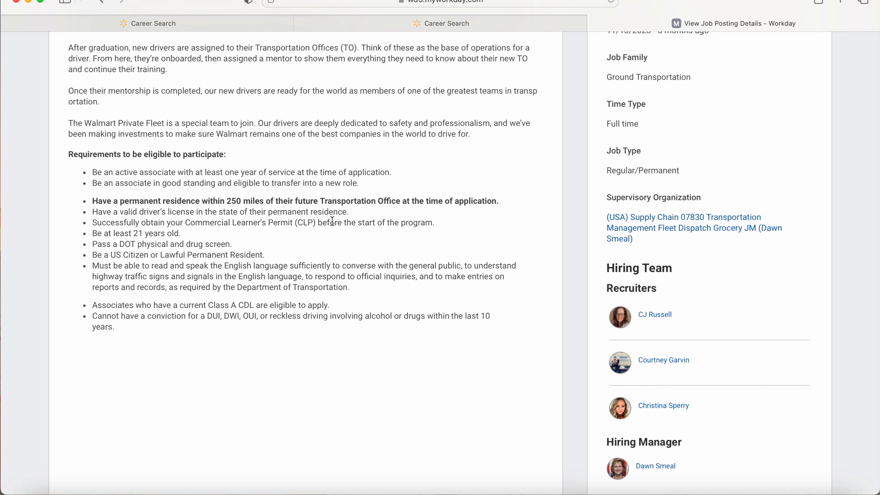
pyautogui.moveTo(375, 233)
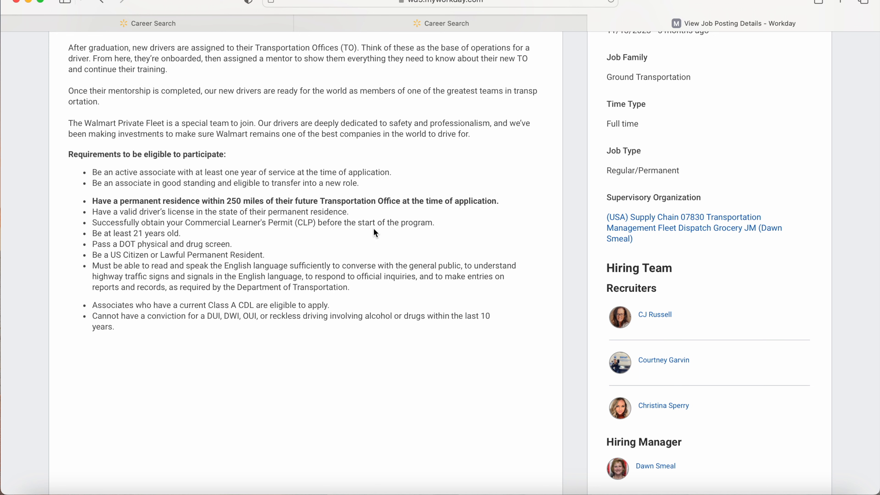
pyautogui.scroll(-3)
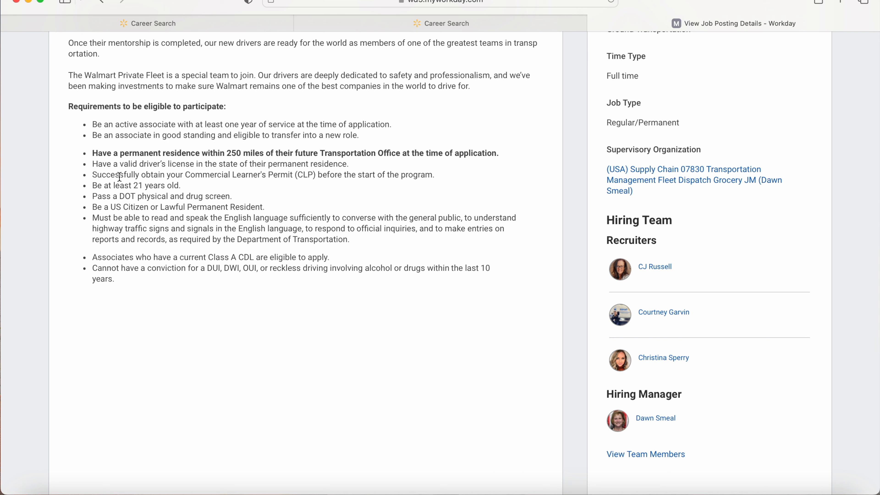
pyautogui.moveTo(401, 186)
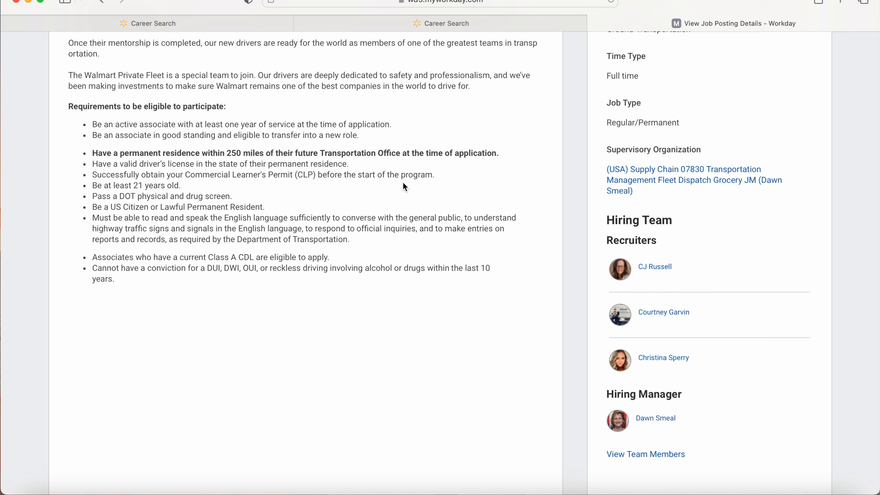
pyautogui.moveTo(125, 197)
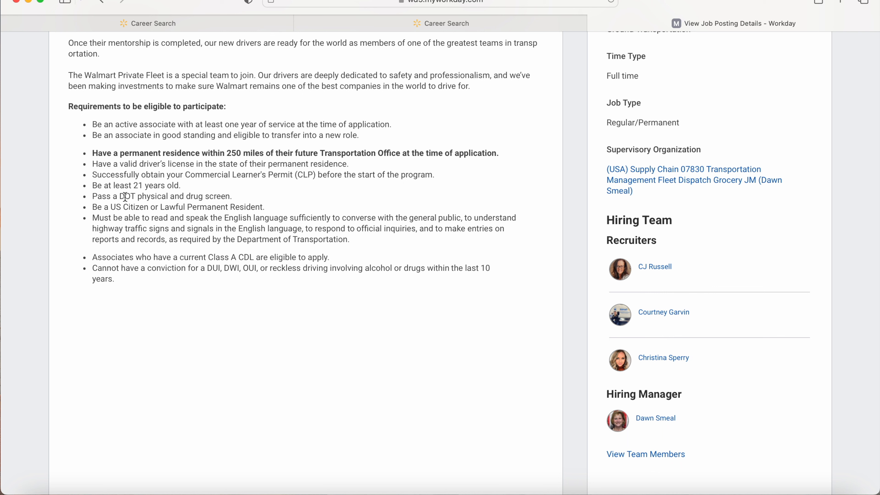
pyautogui.moveTo(160, 214)
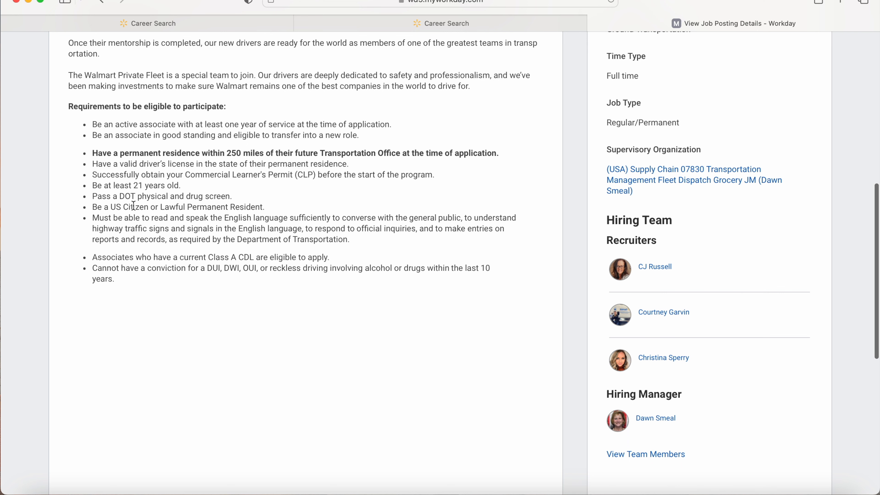
pyautogui.scroll(3)
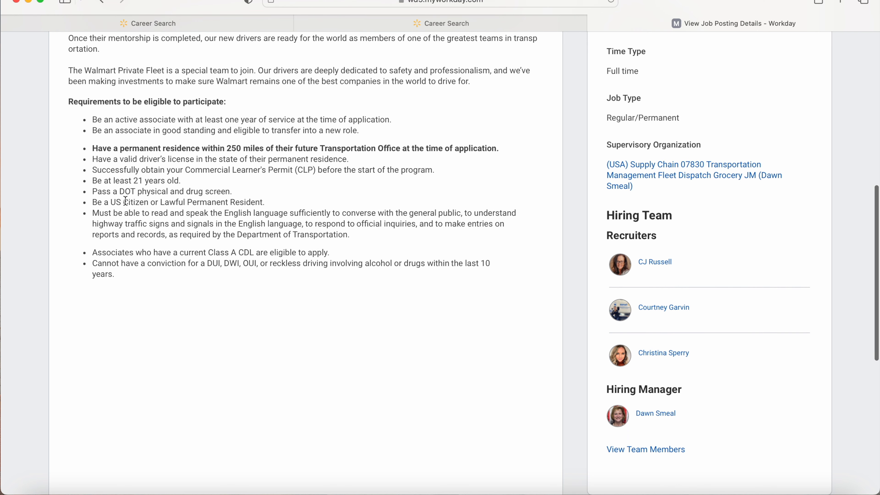
pyautogui.scroll(3)
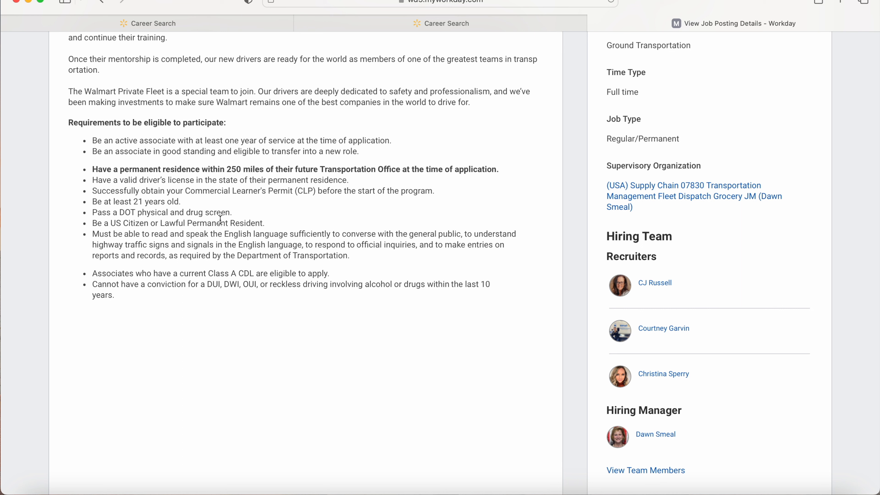
pyautogui.moveTo(288, 190)
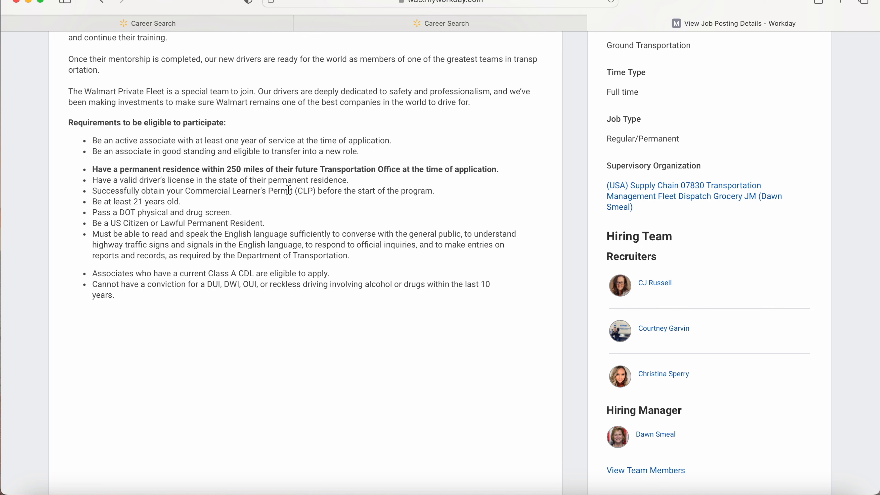
pyautogui.moveTo(223, 178)
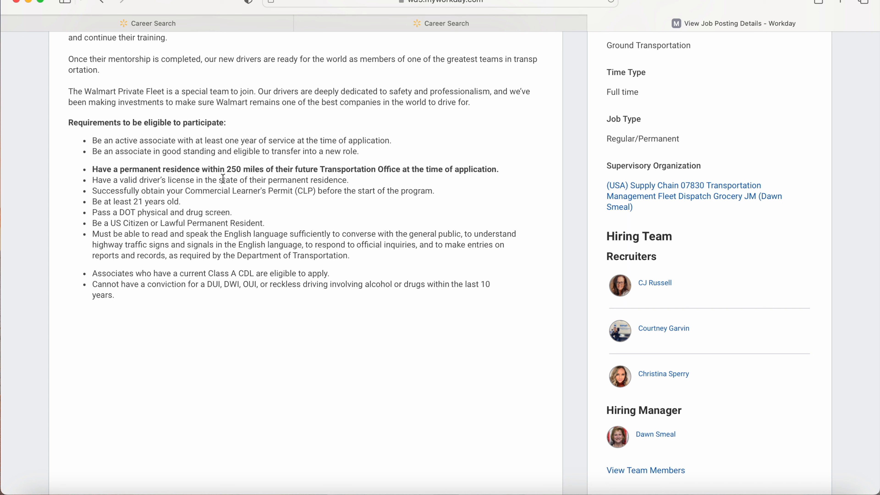
pyautogui.moveTo(162, 236)
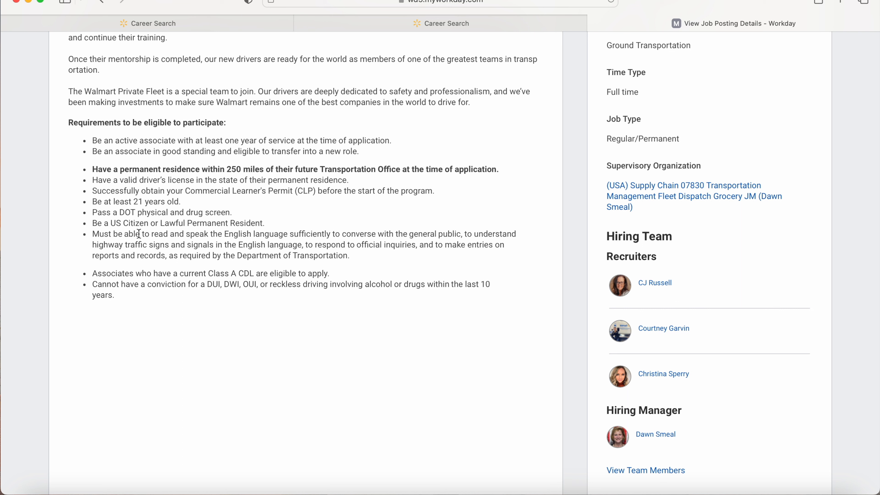
pyautogui.moveTo(239, 245)
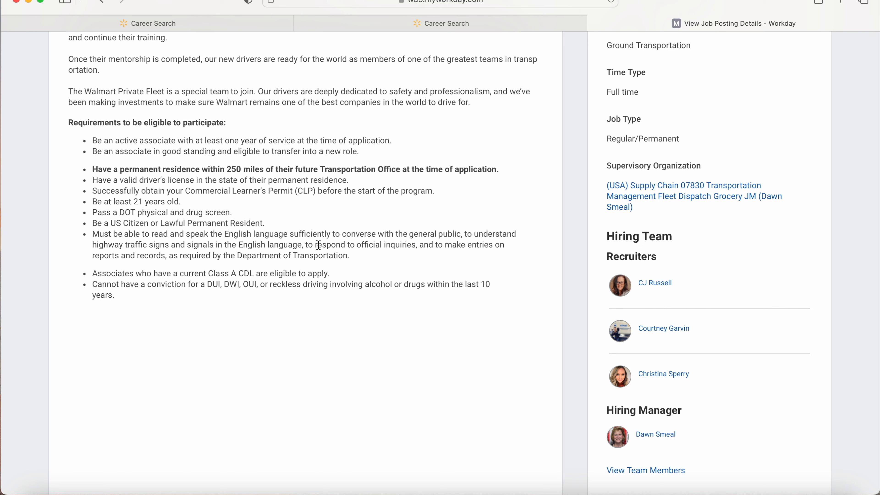
pyautogui.moveTo(443, 248)
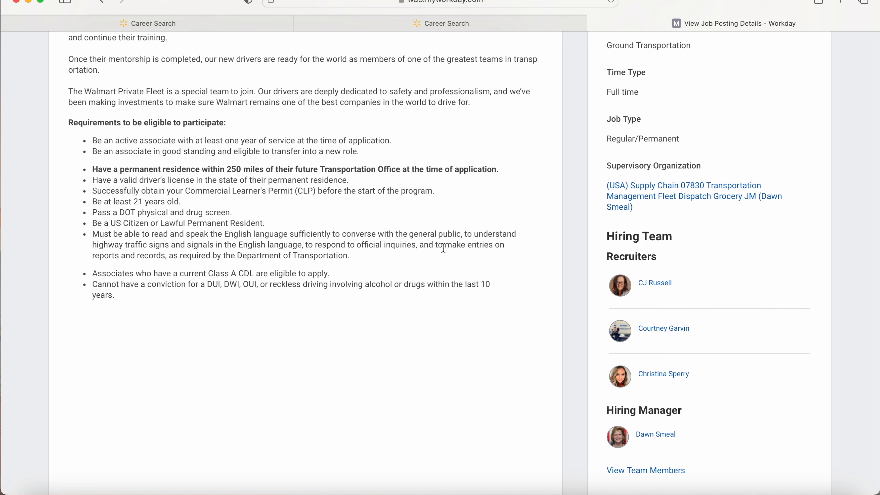
pyautogui.moveTo(190, 258)
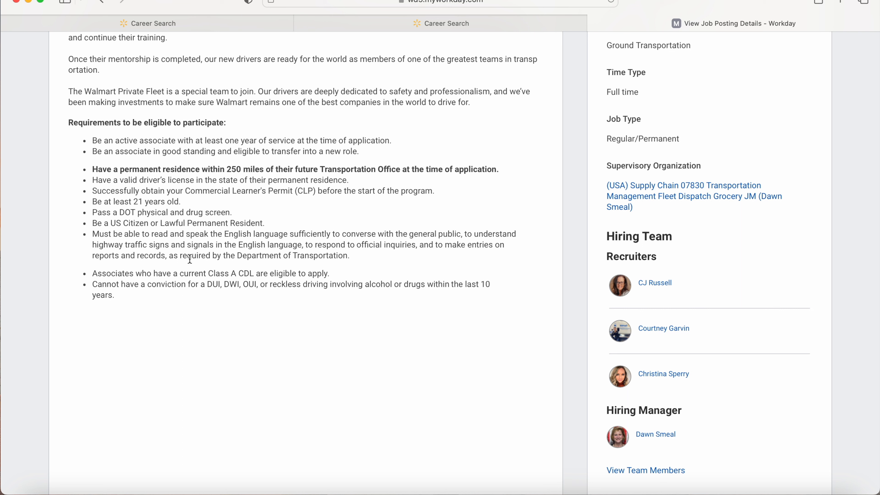
pyautogui.moveTo(255, 254)
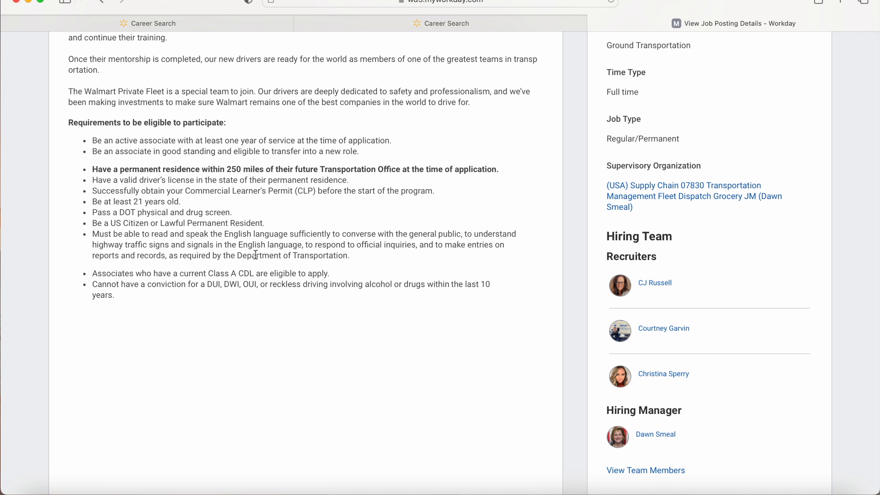
pyautogui.moveTo(327, 255)
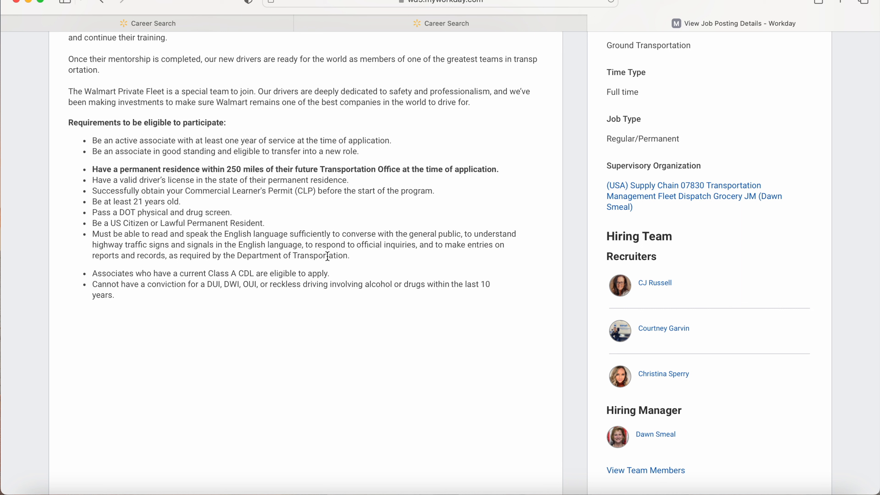
pyautogui.moveTo(402, 258)
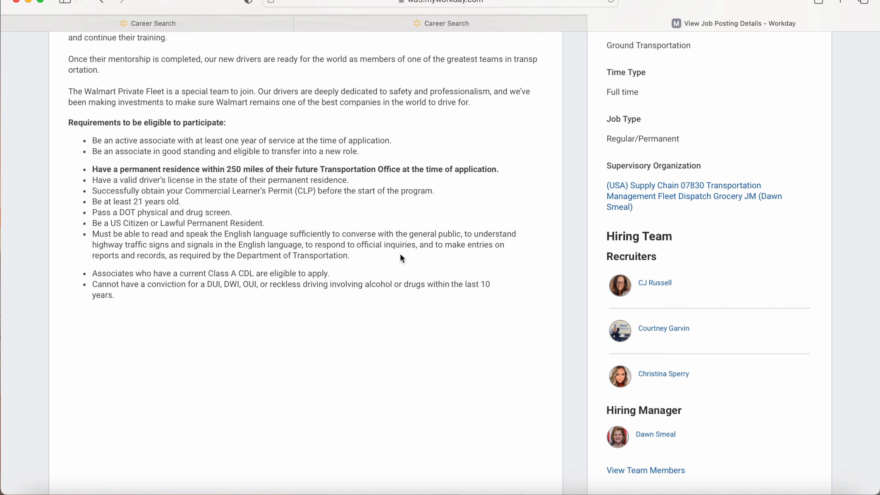
pyautogui.moveTo(197, 293)
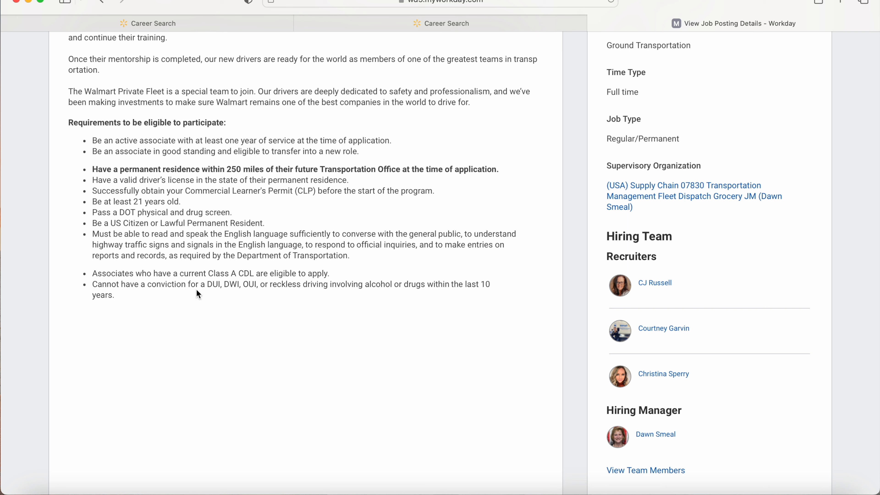
pyautogui.moveTo(227, 267)
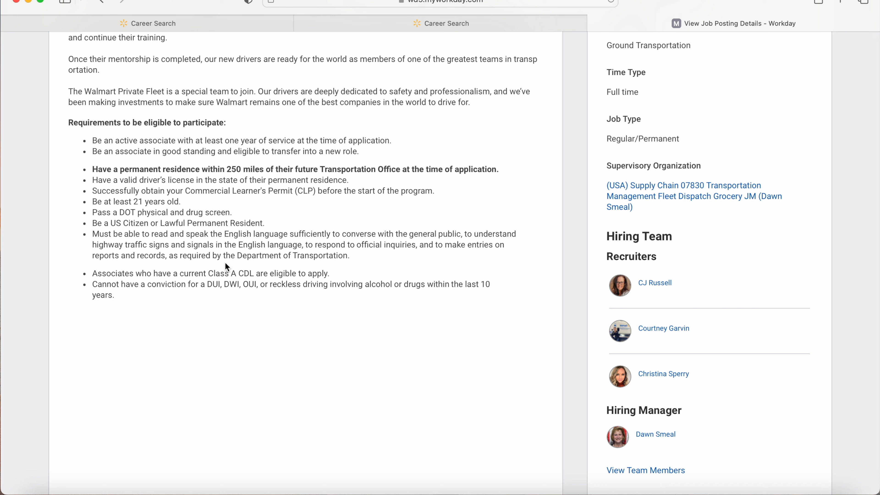
pyautogui.moveTo(116, 281)
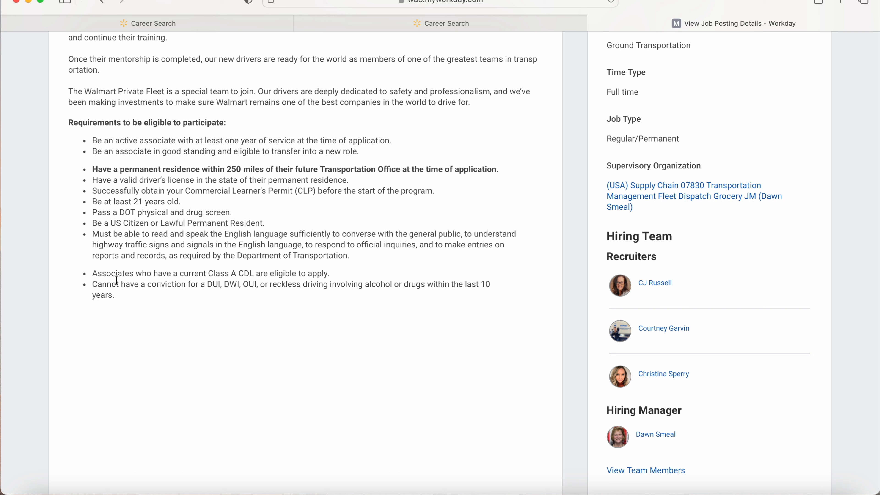
pyautogui.moveTo(248, 281)
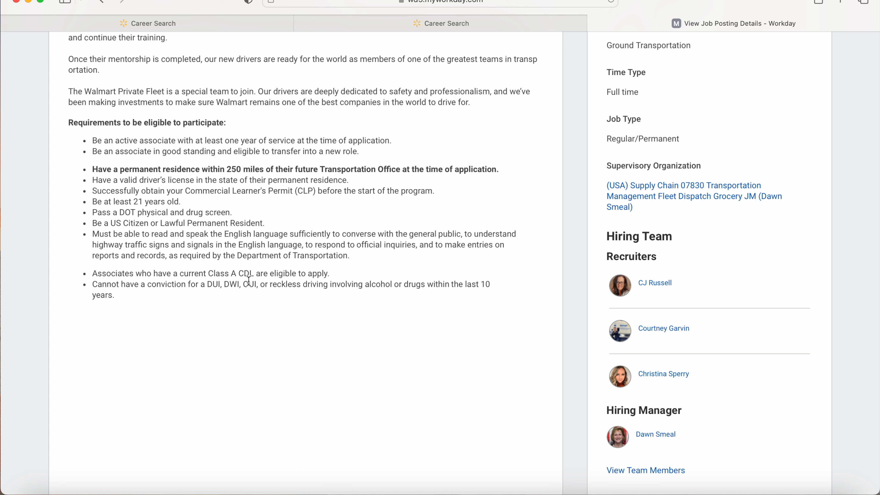
pyautogui.moveTo(323, 294)
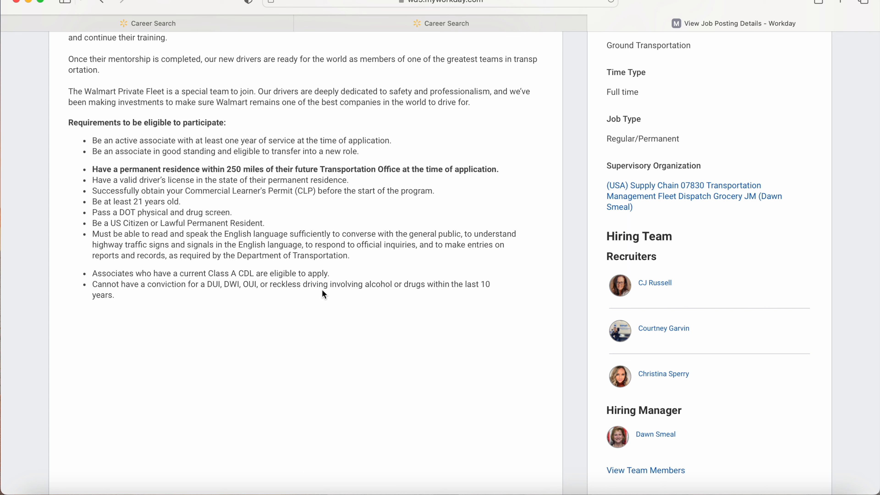
pyautogui.moveTo(173, 278)
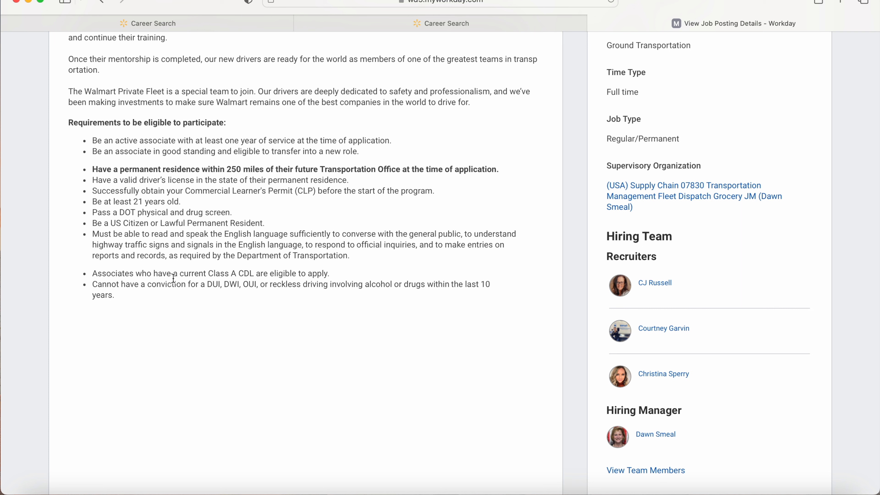
pyautogui.moveTo(236, 303)
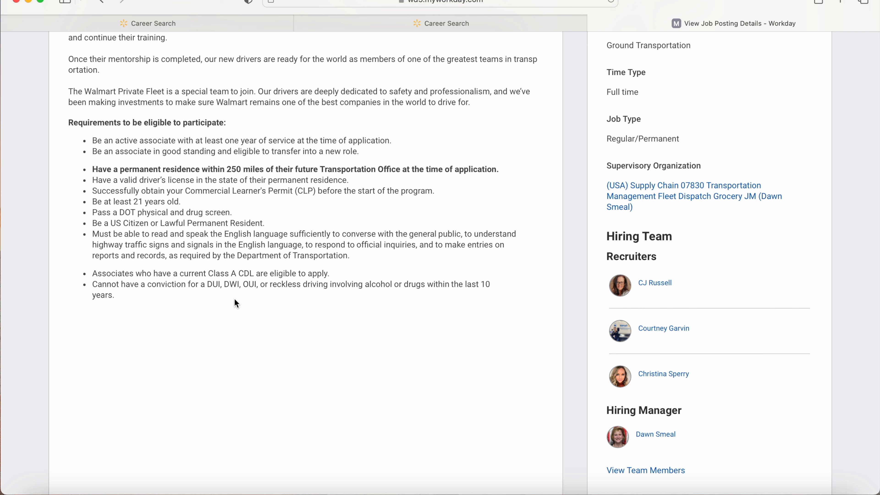
pyautogui.moveTo(337, 278)
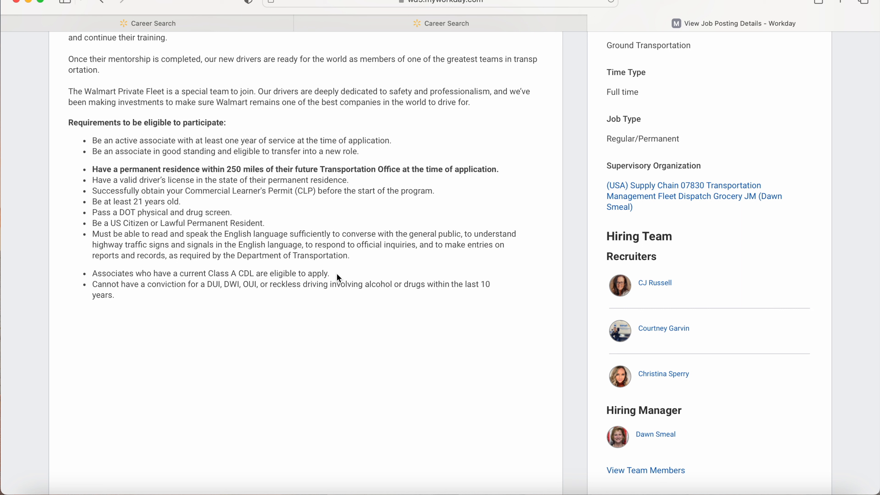
pyautogui.moveTo(246, 267)
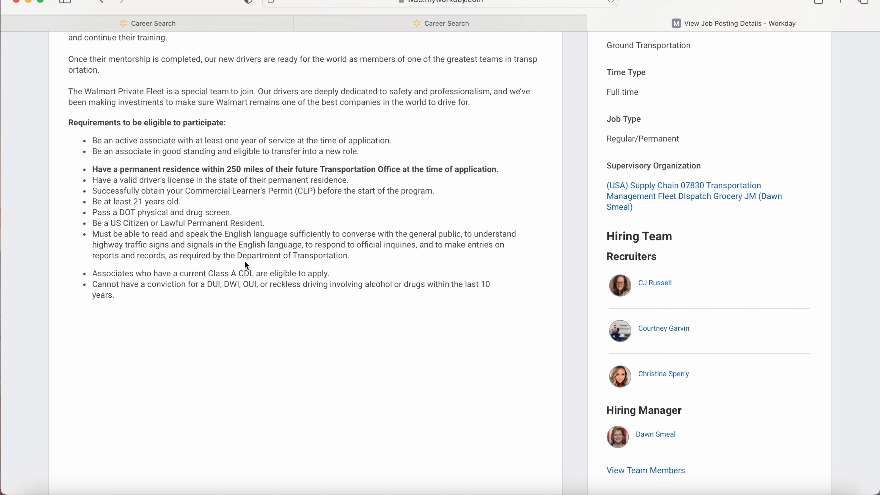
pyautogui.moveTo(251, 266)
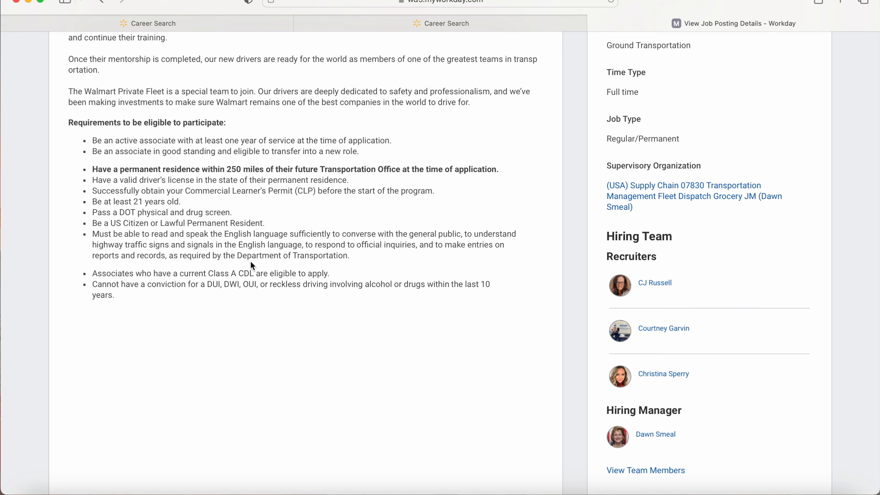
pyautogui.moveTo(143, 302)
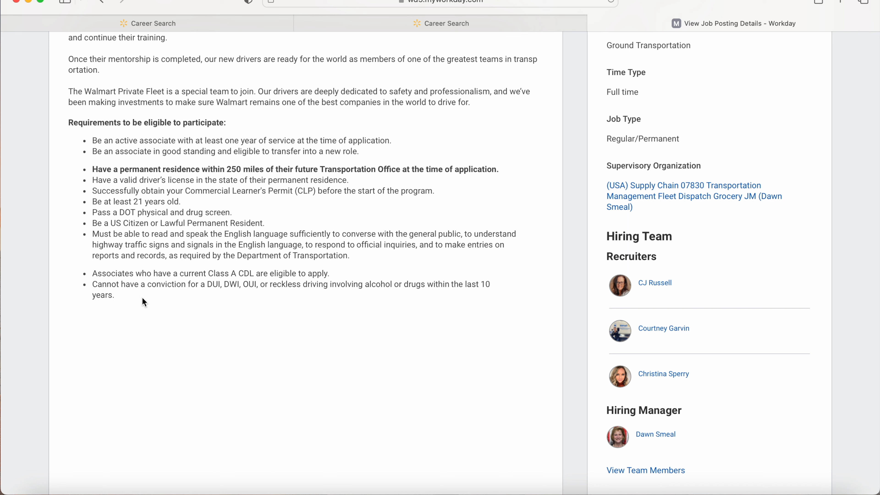
pyautogui.moveTo(249, 295)
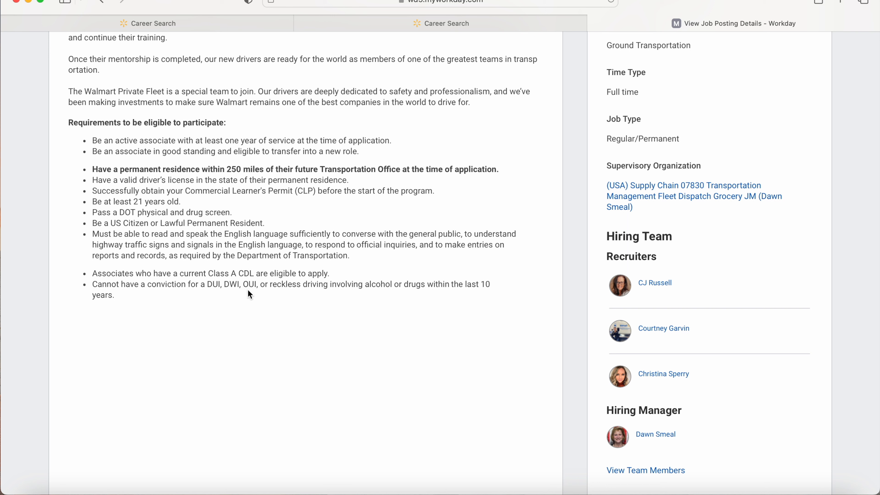
pyautogui.moveTo(258, 302)
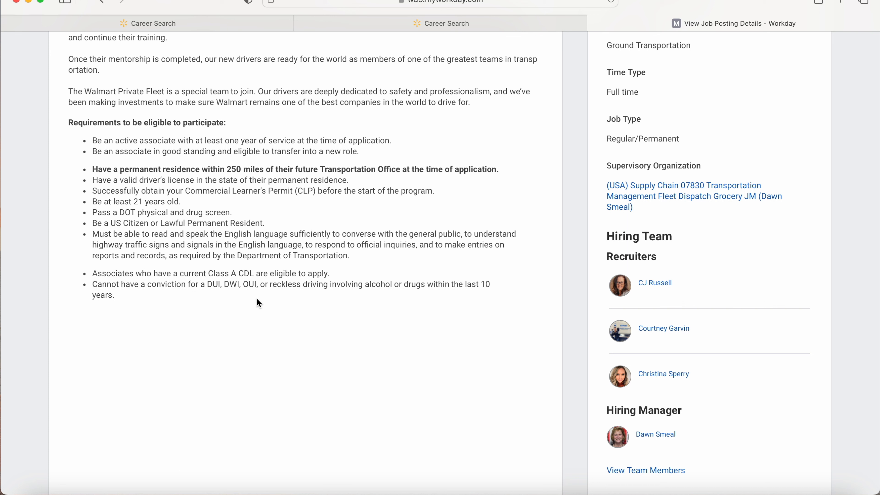
pyautogui.moveTo(386, 295)
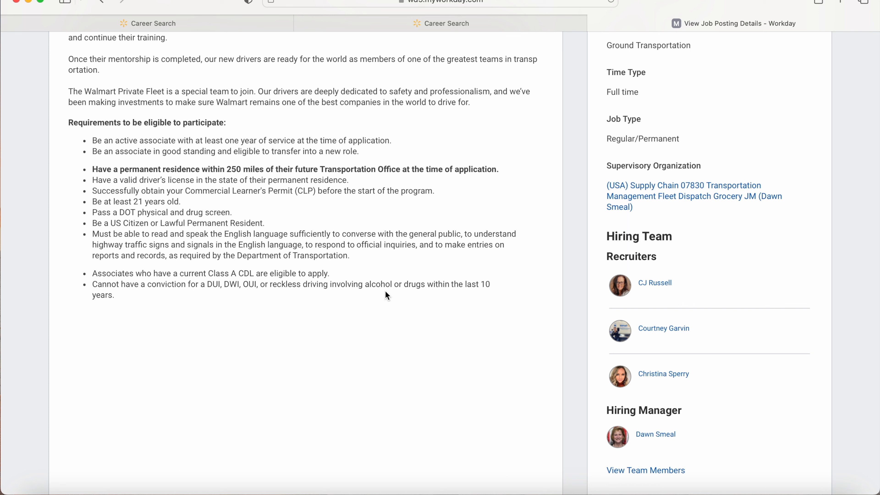
pyautogui.moveTo(443, 298)
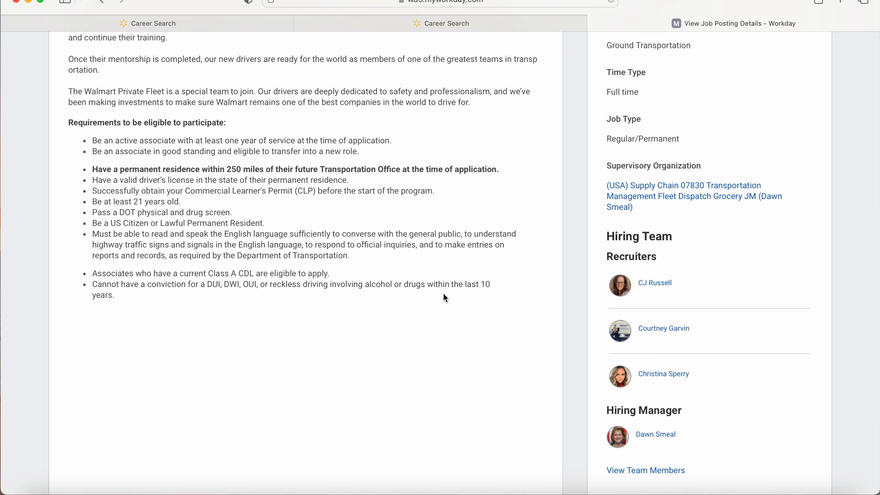
# Bring the Minimum Qualifications, Preferred Qualifications and Pottsville primary location into view.
pyautogui.scroll(-3)
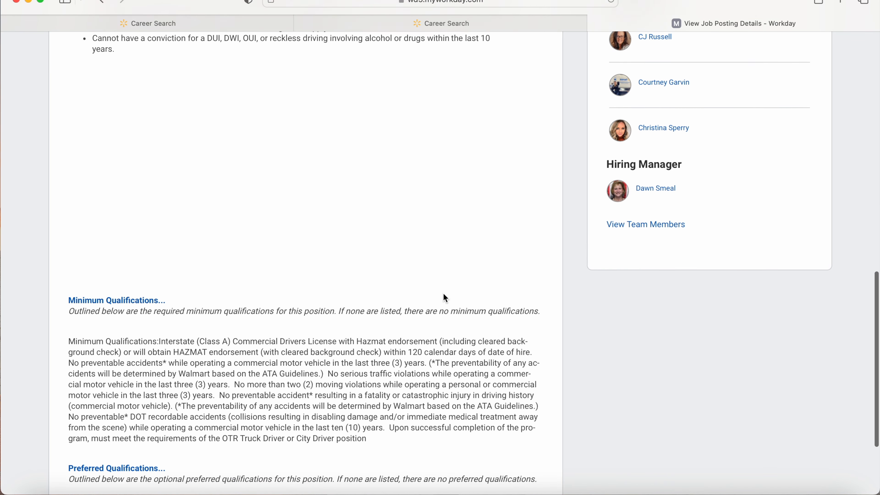
pyautogui.scroll(-3)
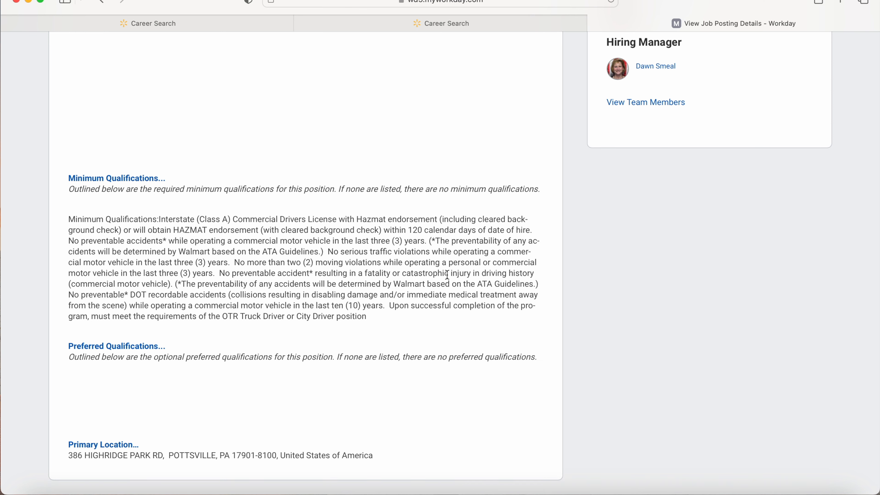
pyautogui.moveTo(266, 260)
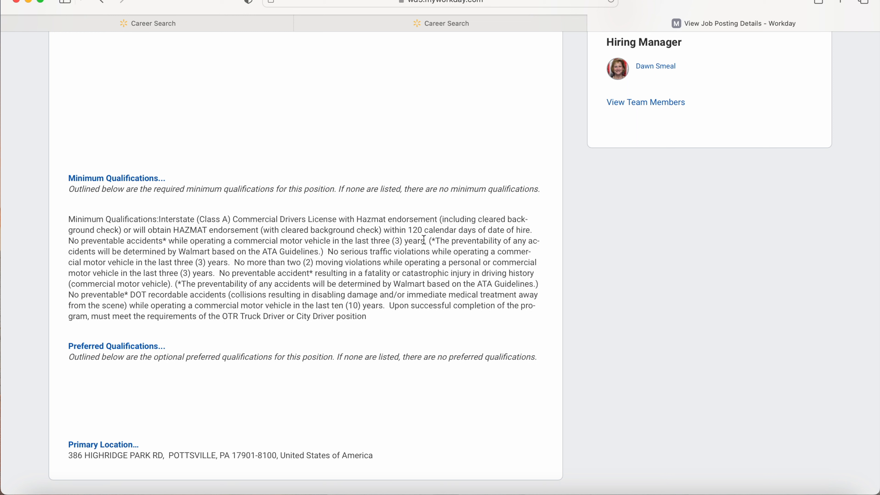
pyautogui.moveTo(461, 240)
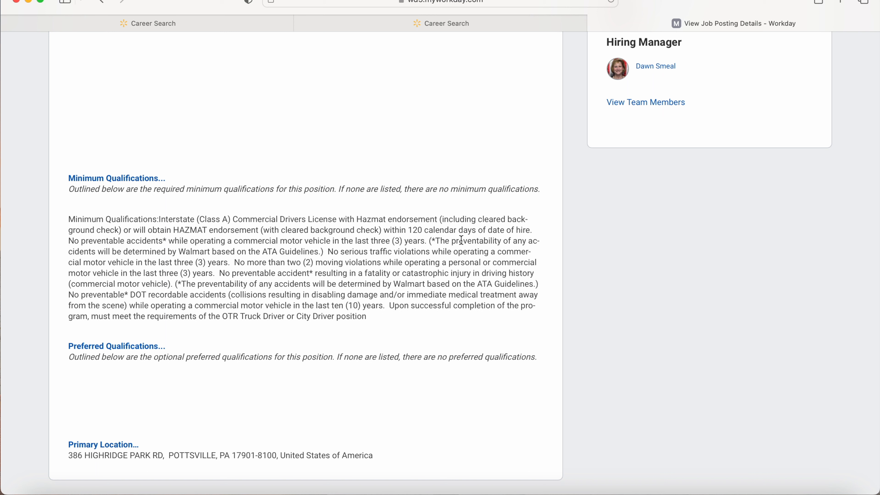
pyautogui.moveTo(354, 216)
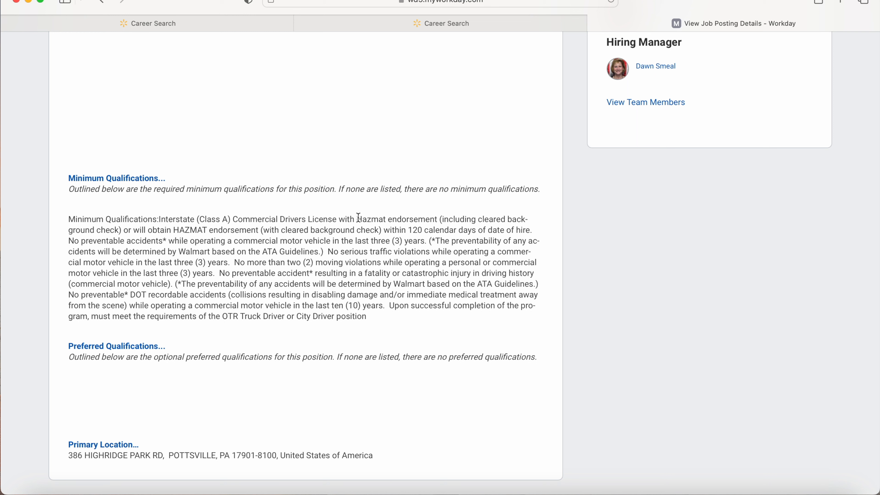
pyautogui.moveTo(419, 241)
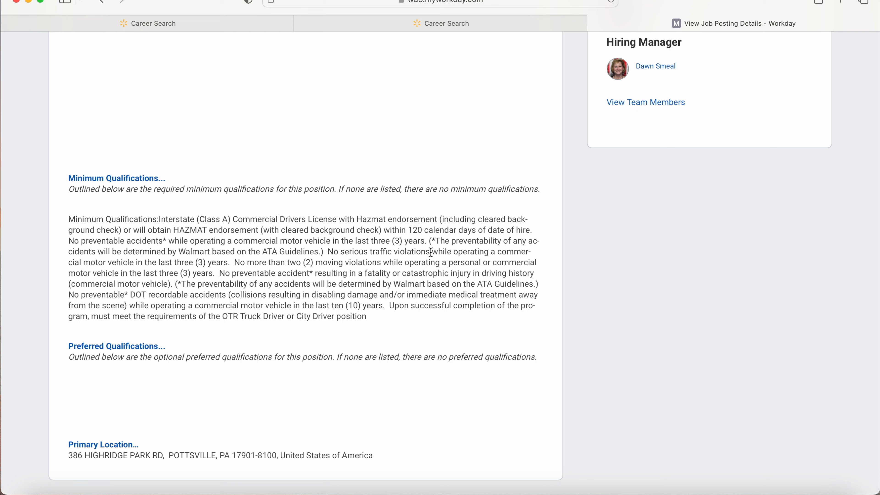
pyautogui.moveTo(412, 240)
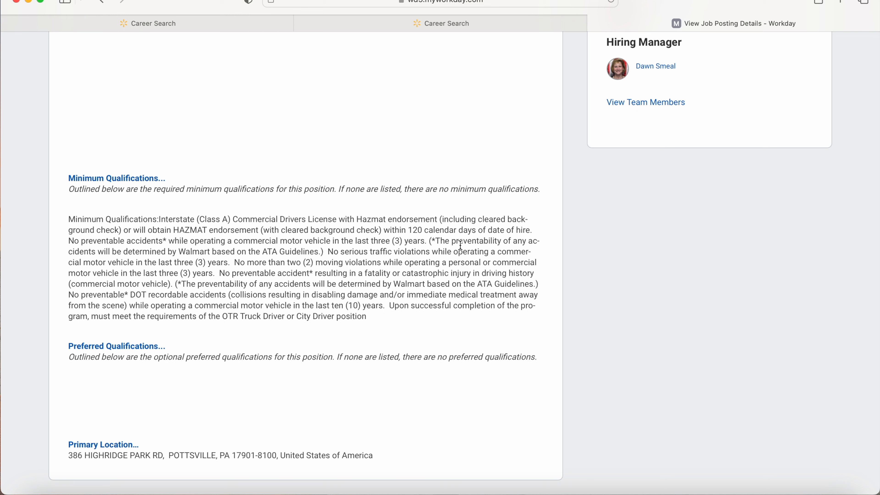
pyautogui.moveTo(393, 224)
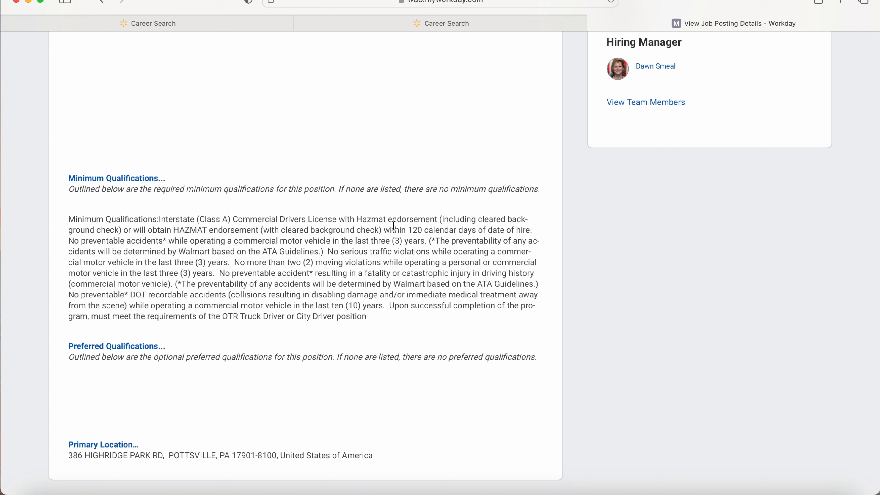
pyautogui.moveTo(333, 262)
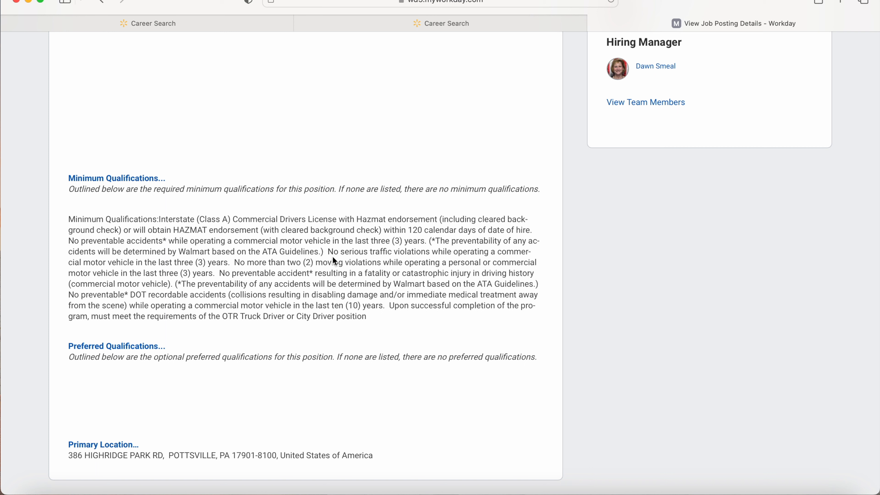
pyautogui.moveTo(399, 106)
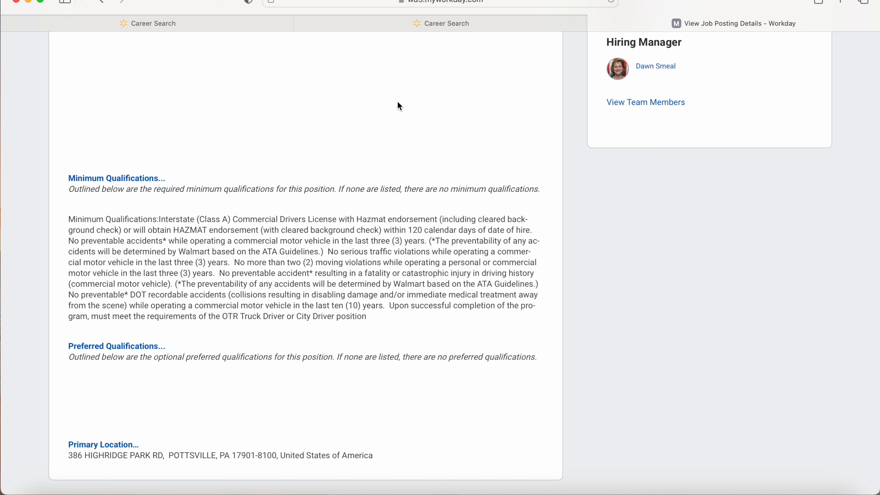
pyautogui.moveTo(409, 214)
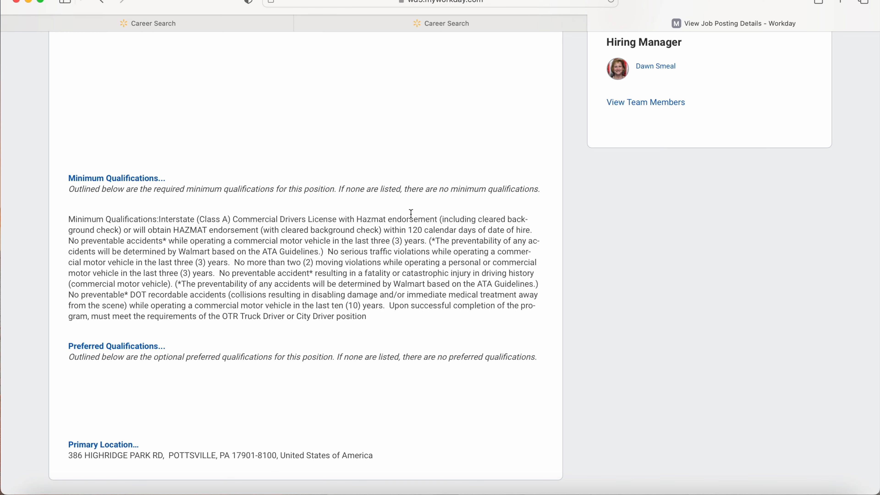
pyautogui.moveTo(272, 257)
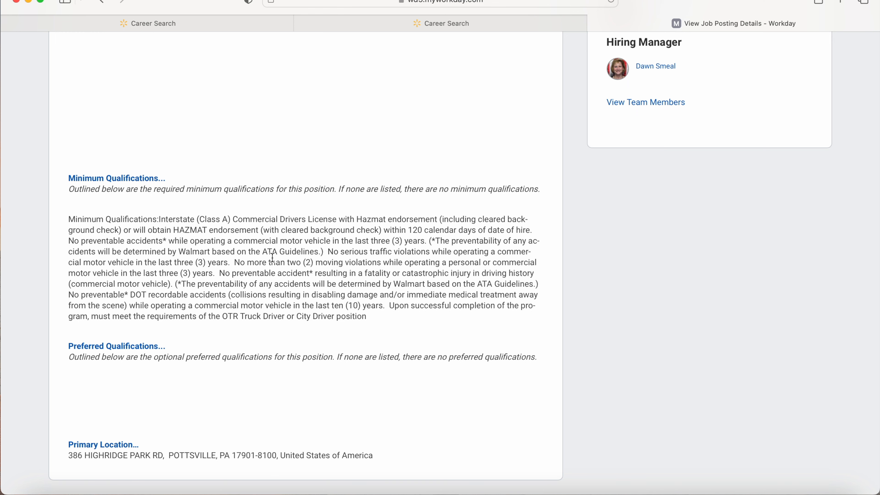
# Scroll through the Minimum Qualifications and Primary Location sections, then back to the top of the posting.
pyautogui.scroll(3)
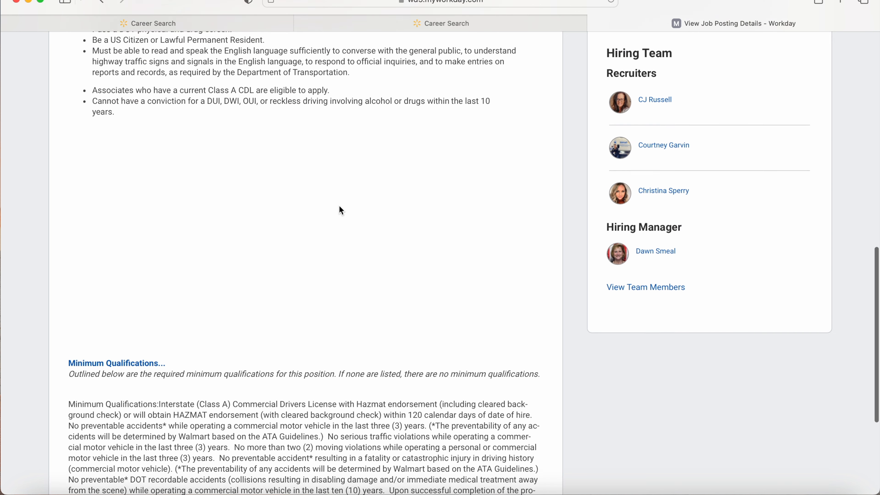
pyautogui.scroll(-3)
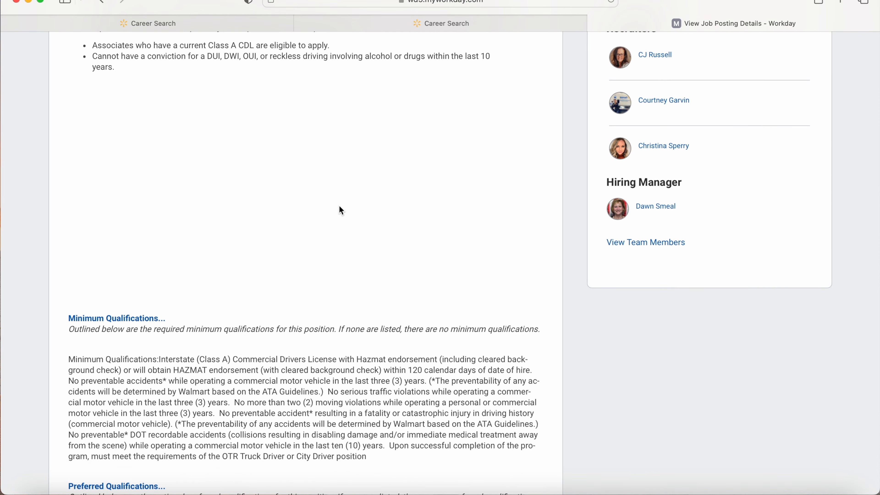
pyautogui.scroll(-3)
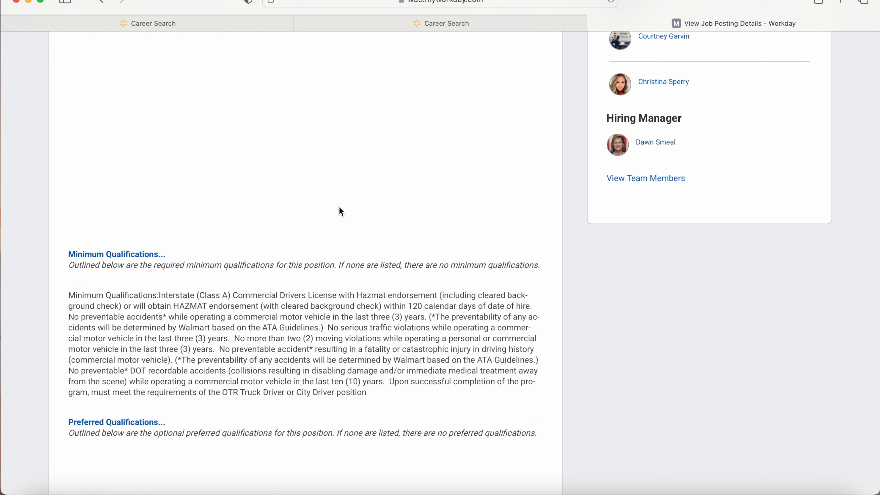
pyautogui.moveTo(340, 224)
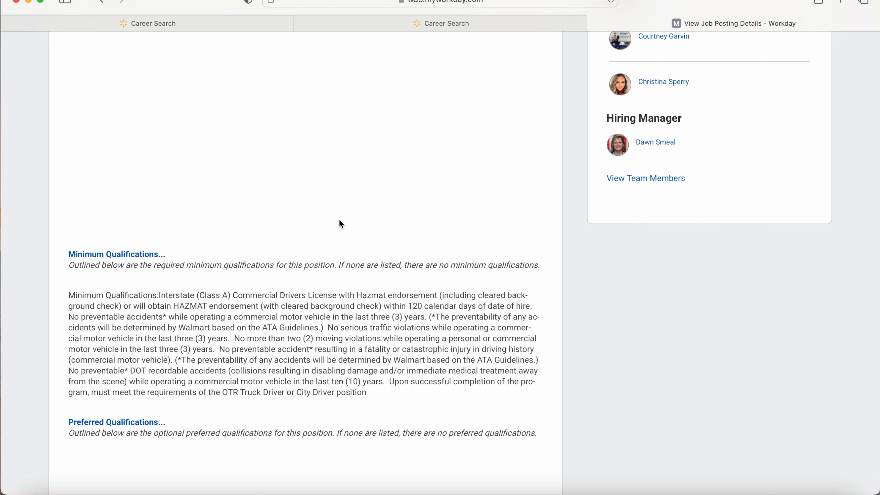
pyautogui.scroll(-3)
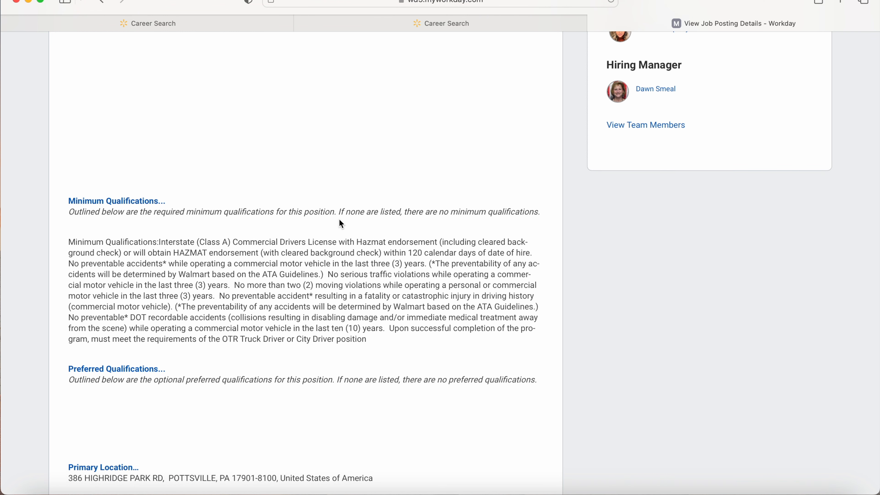
pyautogui.moveTo(417, 315)
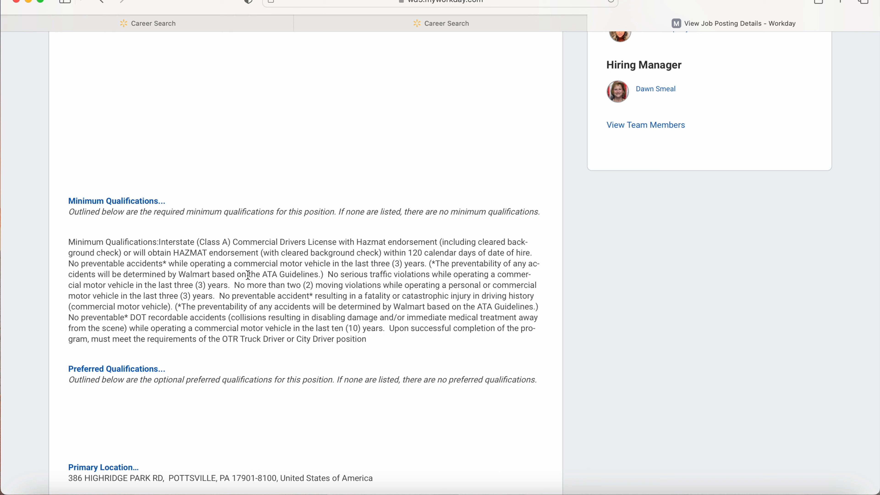
pyautogui.moveTo(353, 276)
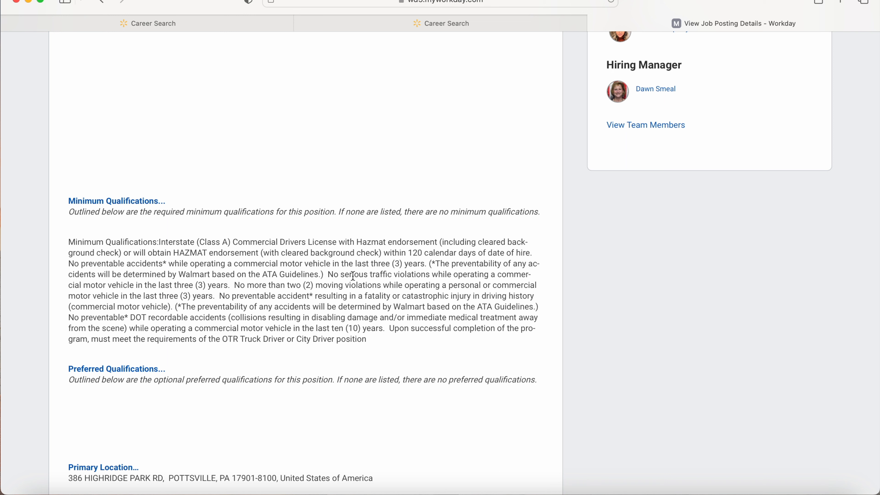
pyautogui.moveTo(388, 292)
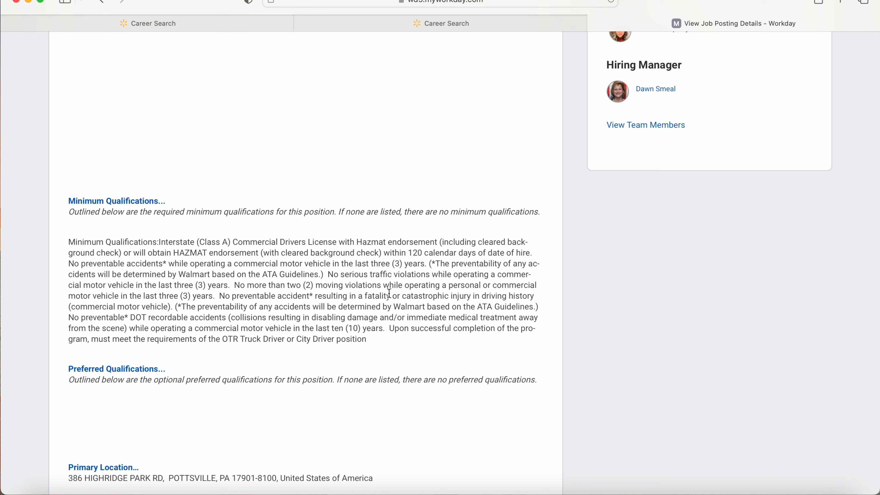
pyautogui.moveTo(459, 288)
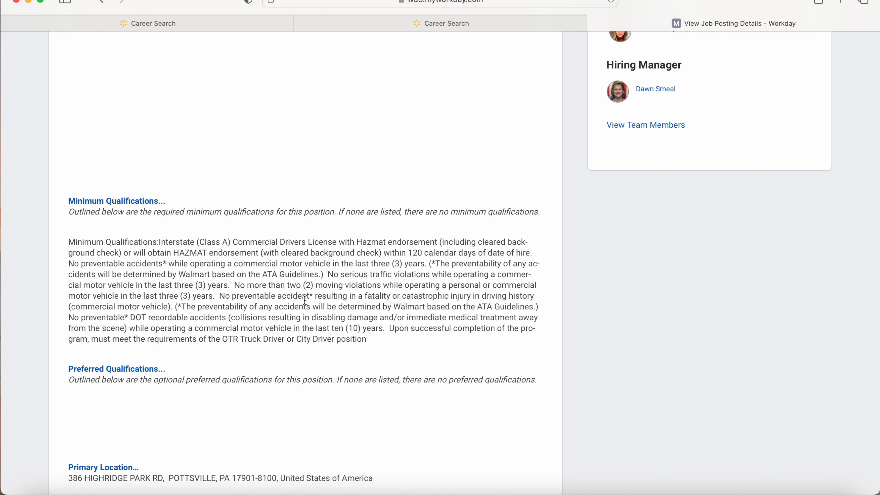
pyautogui.moveTo(416, 305)
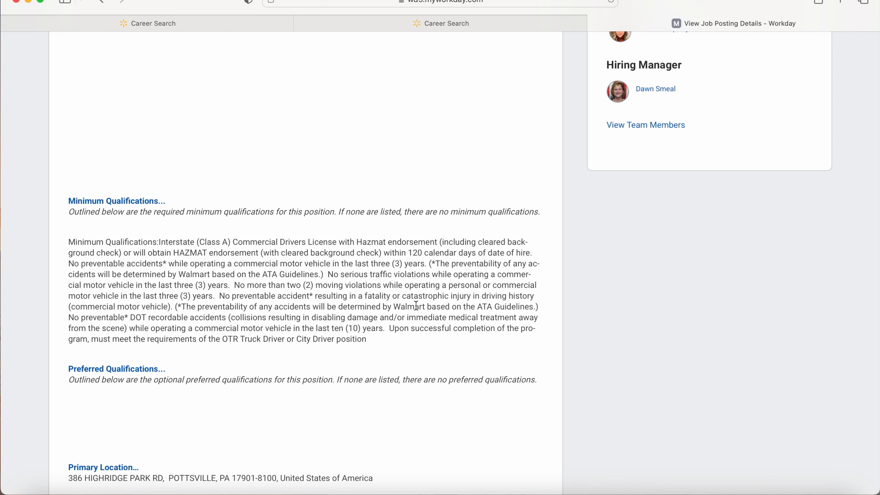
pyautogui.moveTo(450, 302)
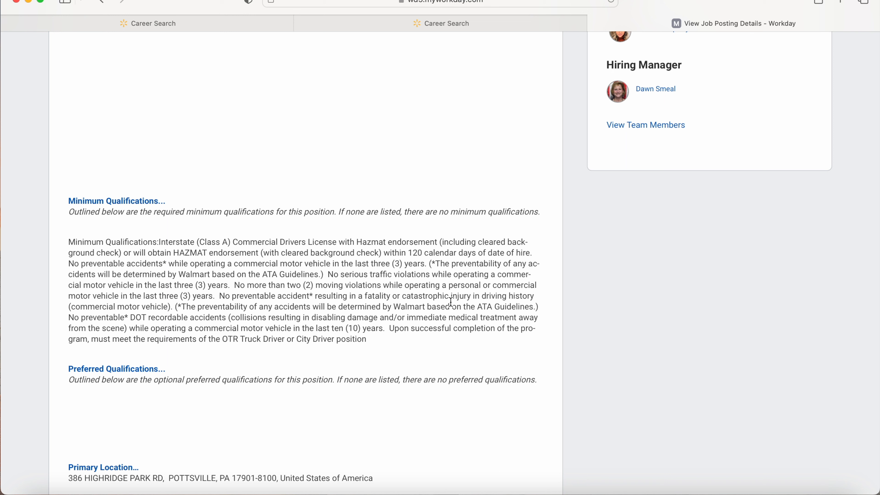
pyautogui.moveTo(253, 292)
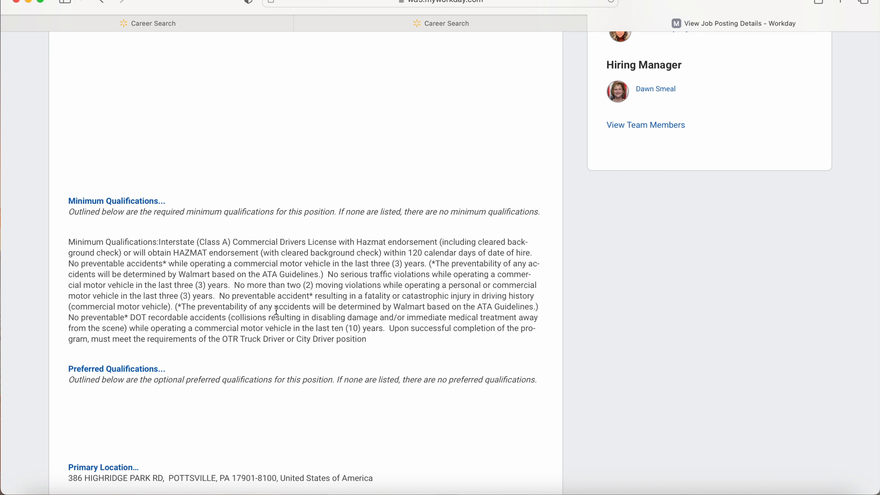
pyautogui.moveTo(350, 310)
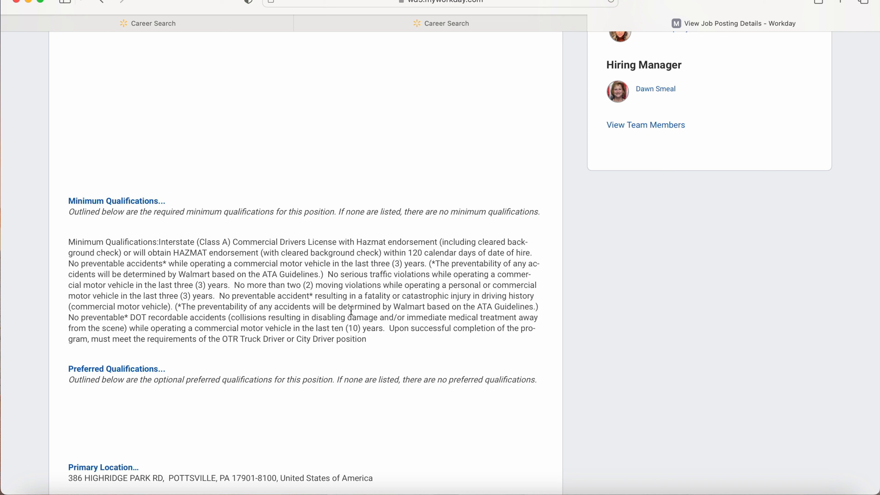
pyautogui.moveTo(424, 306)
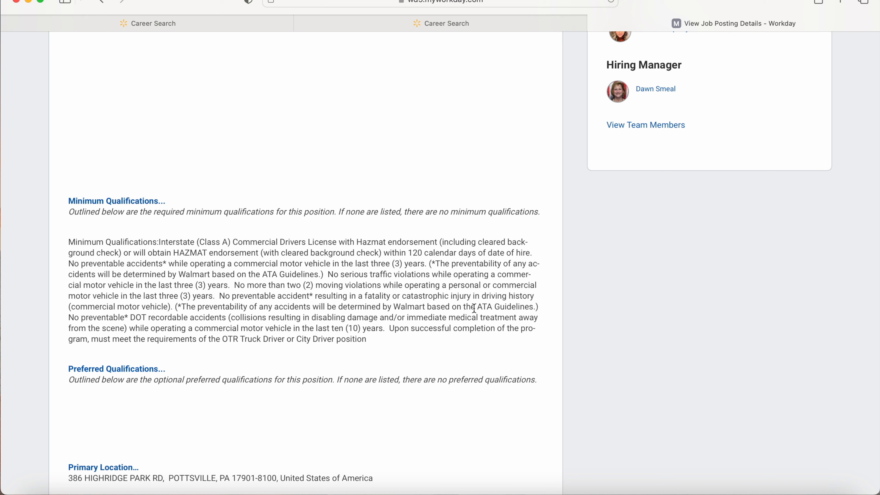
pyautogui.moveTo(222, 318)
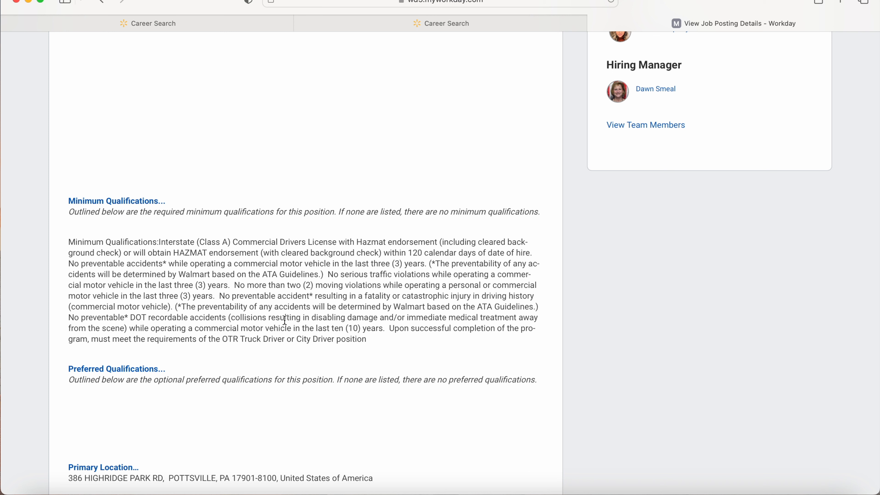
pyautogui.moveTo(322, 320)
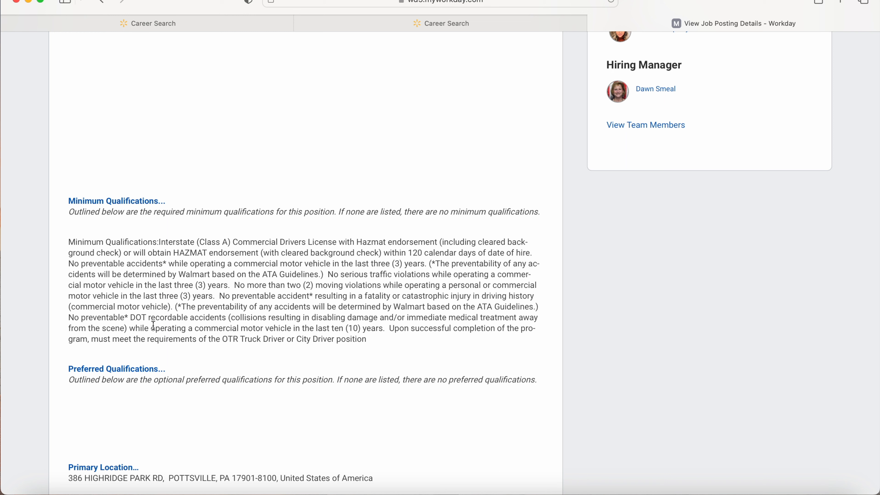
pyautogui.moveTo(183, 328)
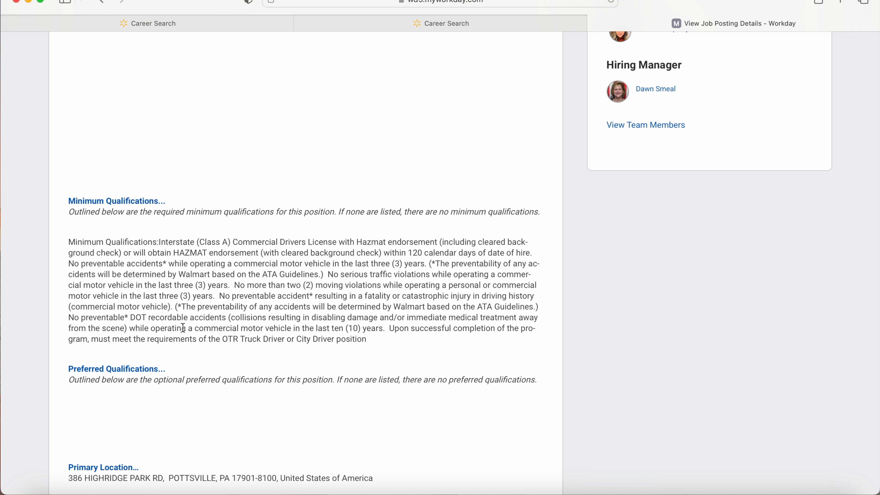
pyautogui.moveTo(330, 329)
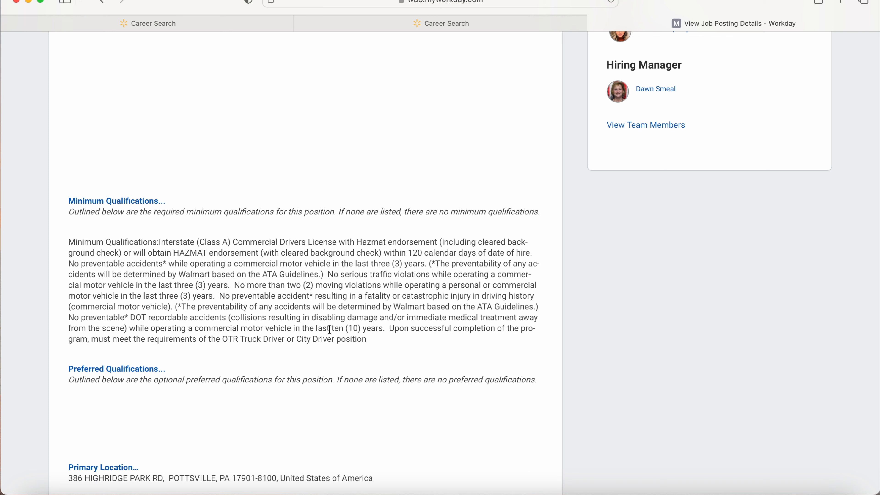
pyautogui.moveTo(373, 339)
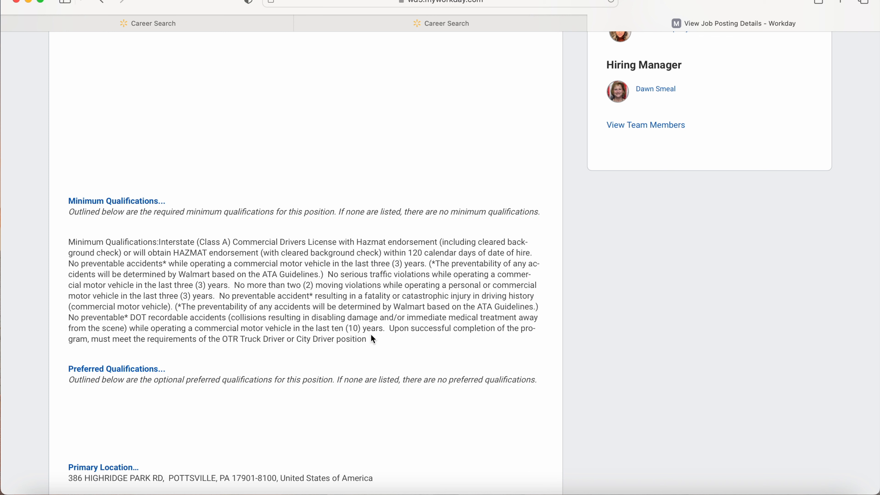
pyautogui.moveTo(510, 325)
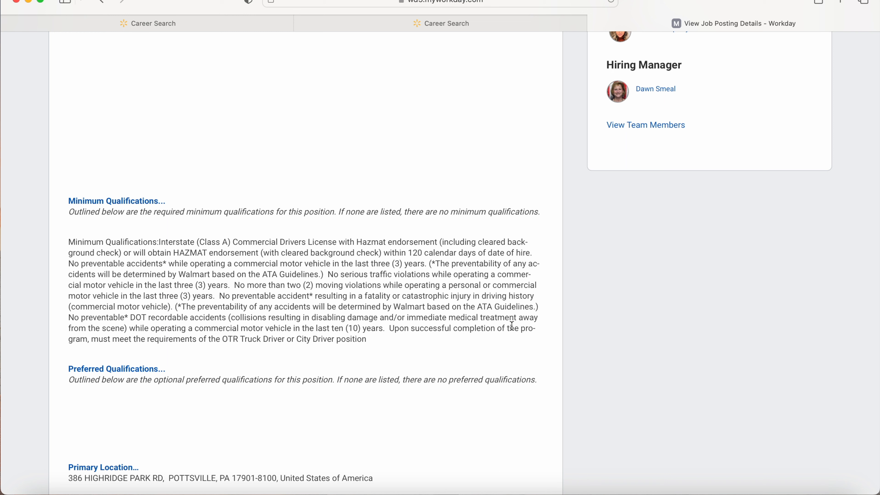
pyautogui.moveTo(155, 343)
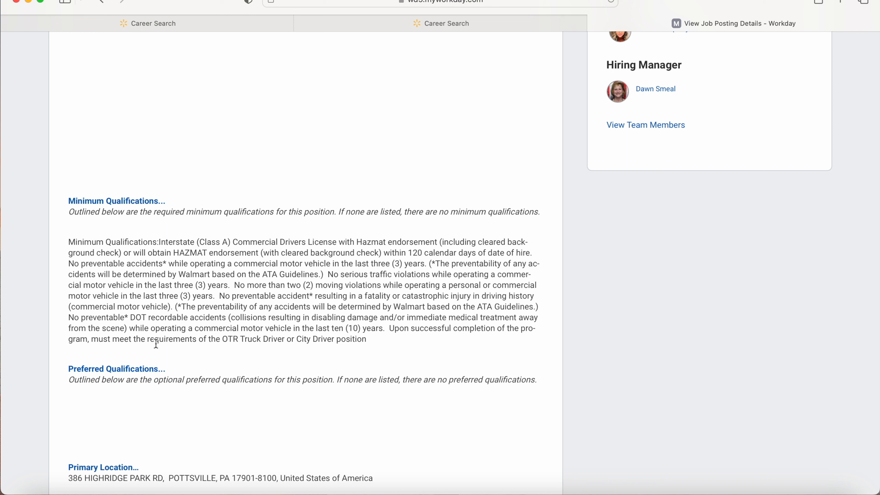
pyautogui.moveTo(236, 337)
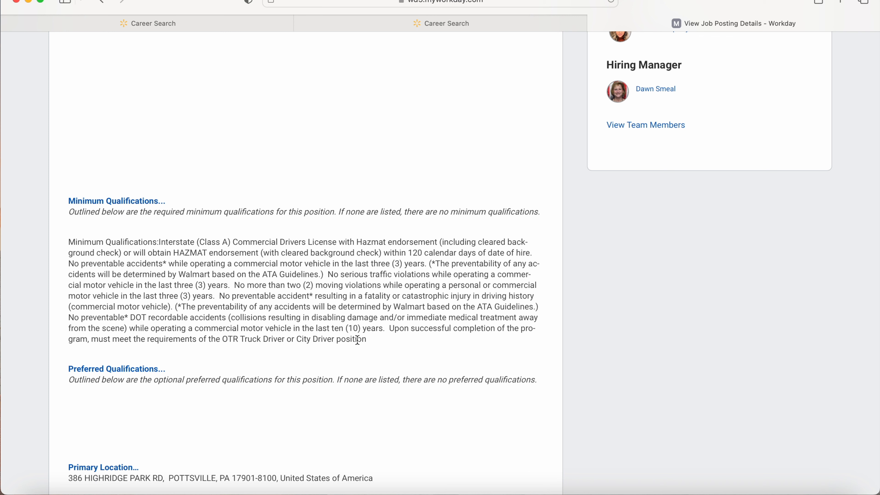
pyautogui.moveTo(437, 346)
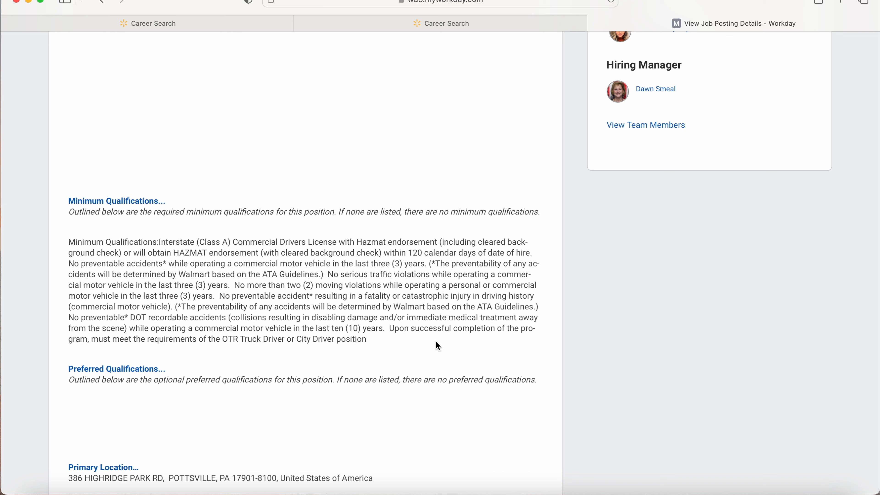
pyautogui.moveTo(245, 360)
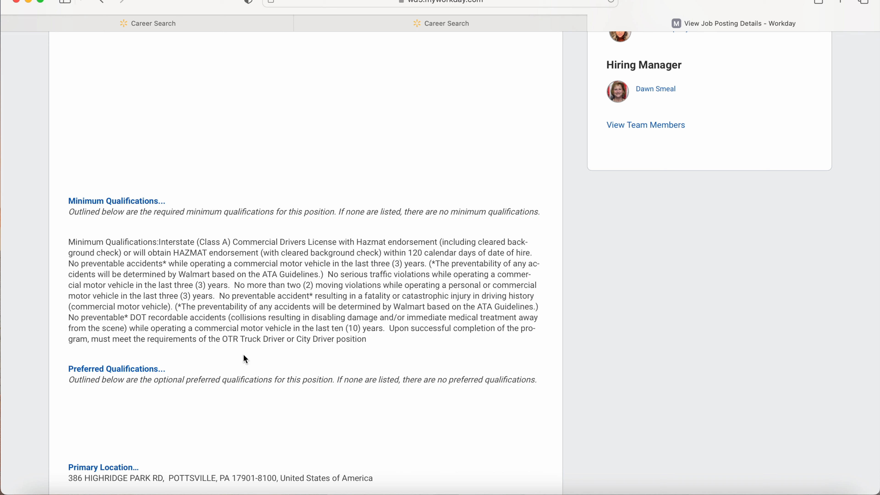
pyautogui.moveTo(232, 349)
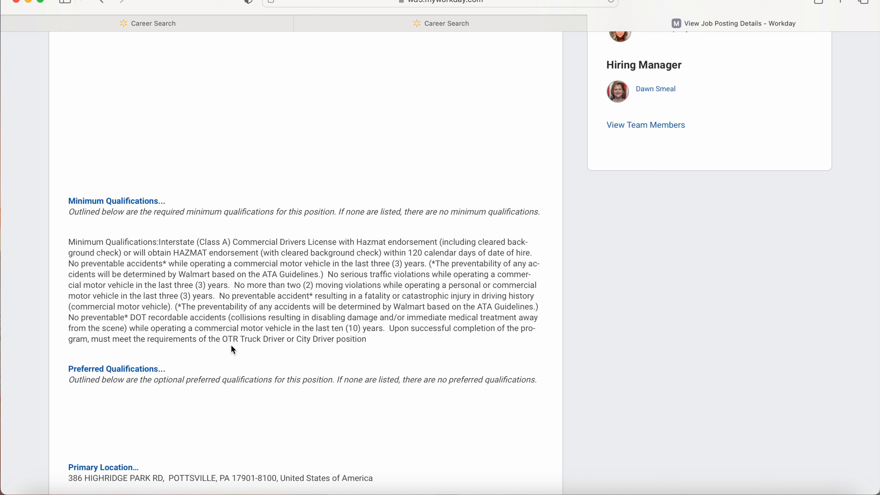
pyautogui.moveTo(223, 339)
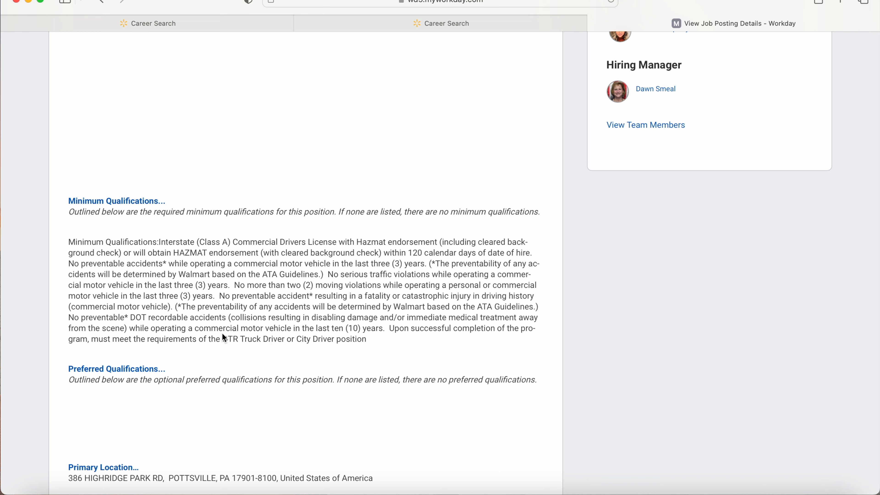
pyautogui.moveTo(224, 339)
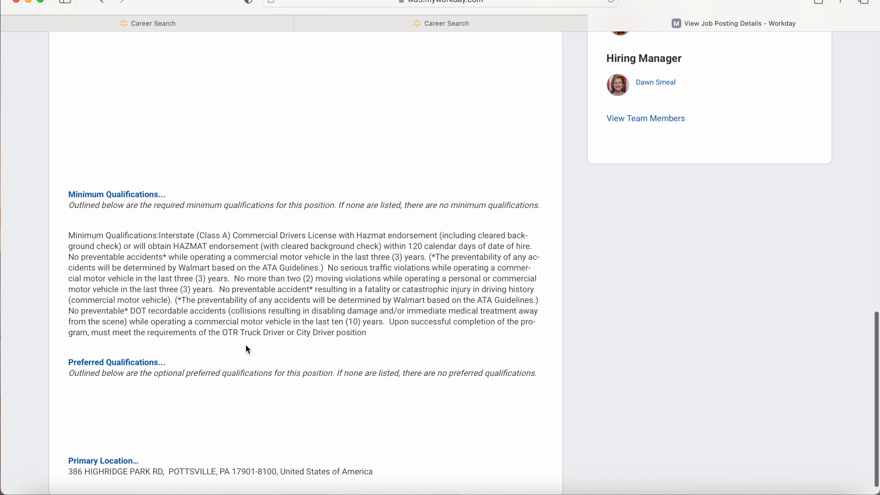
pyautogui.moveTo(287, 330)
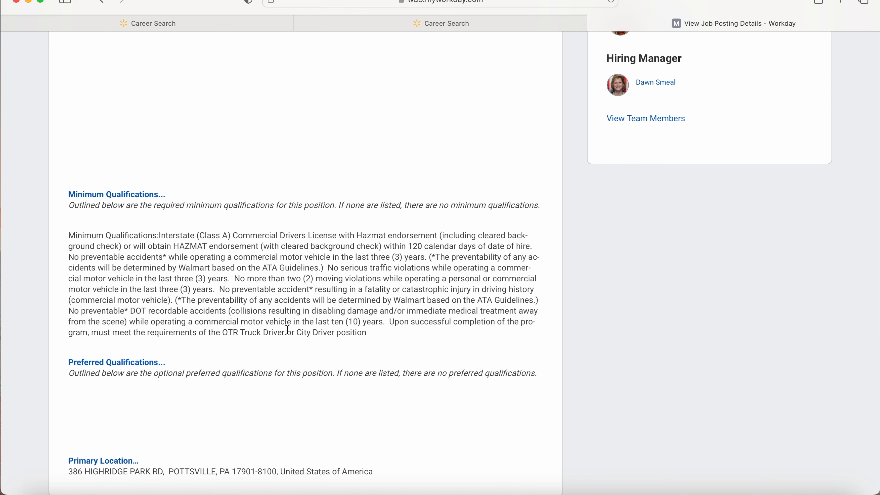
pyautogui.moveTo(375, 357)
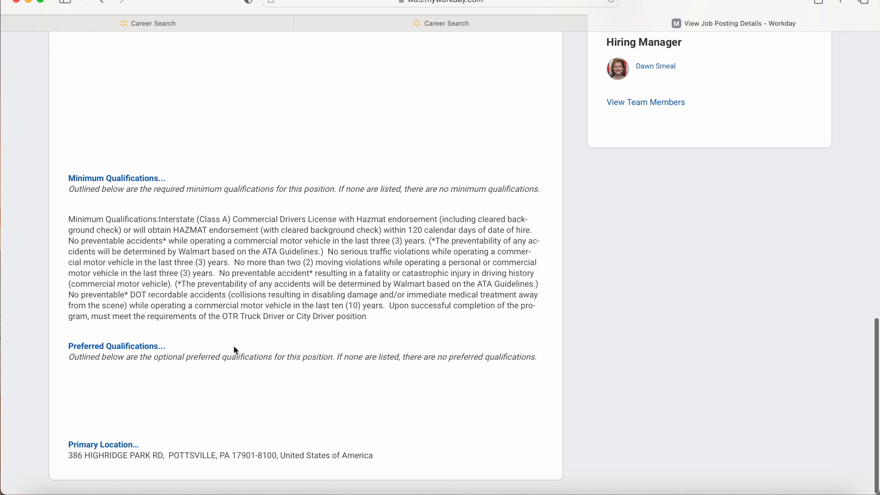
pyautogui.moveTo(320, 317)
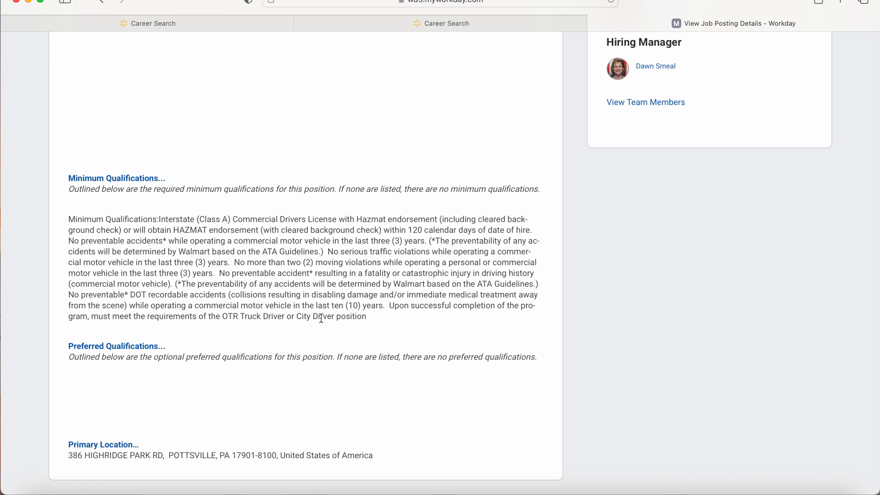
pyautogui.moveTo(231, 294)
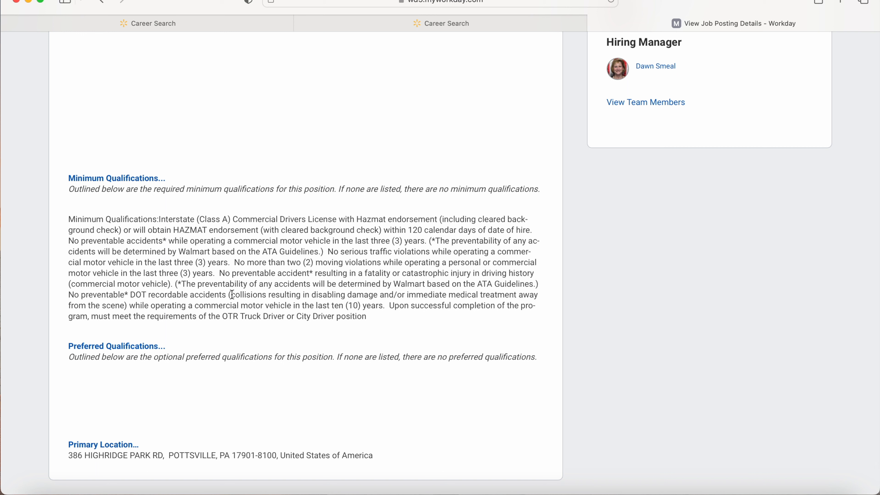
pyautogui.moveTo(157, 327)
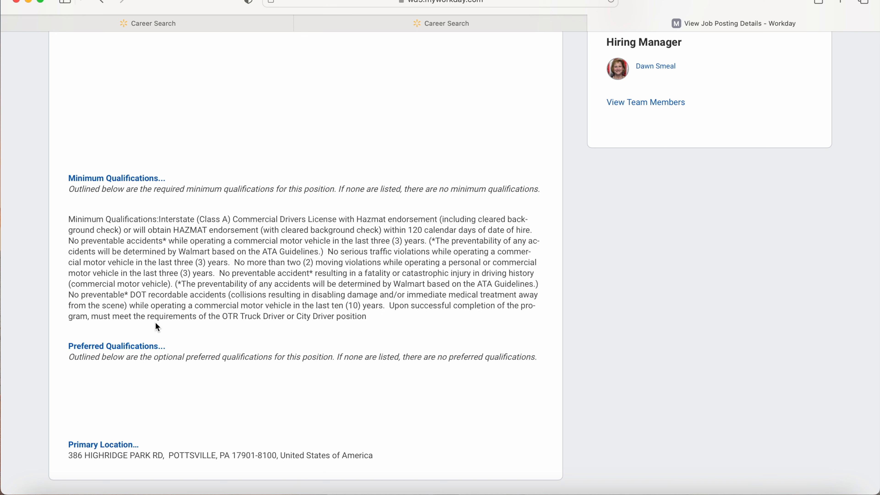
pyautogui.moveTo(220, 348)
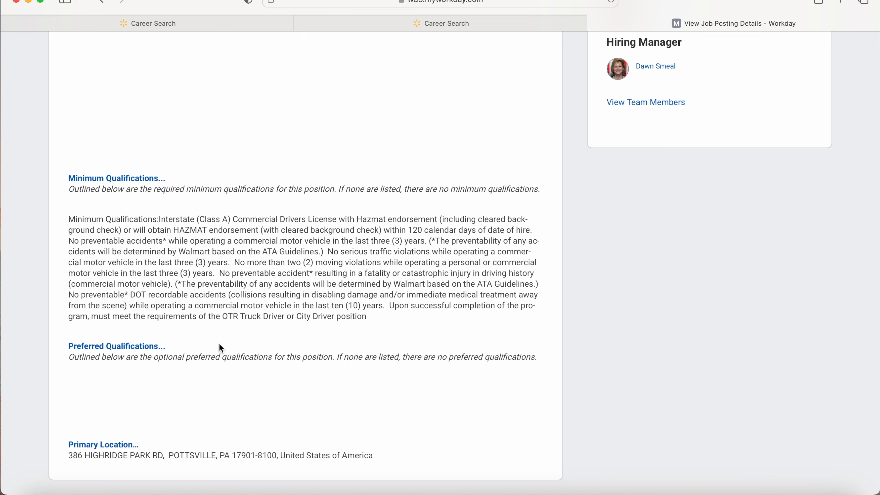
pyautogui.scroll(3)
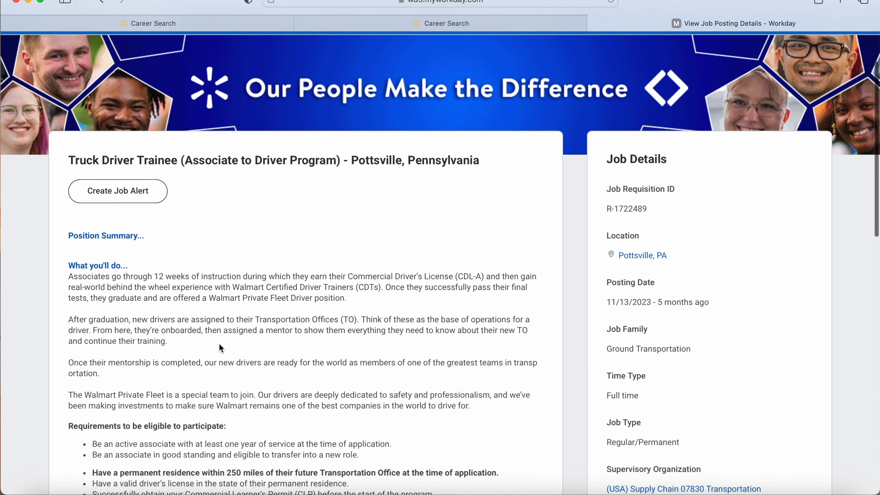
pyautogui.scroll(-3)
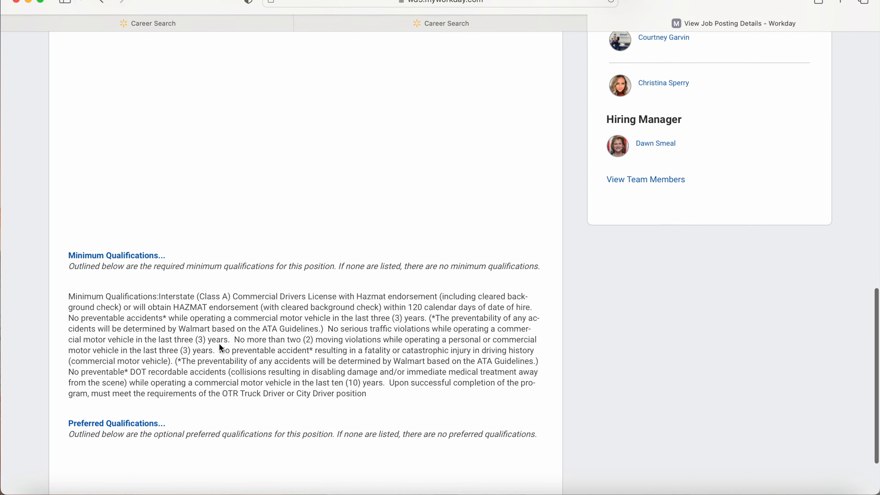
pyautogui.scroll(3)
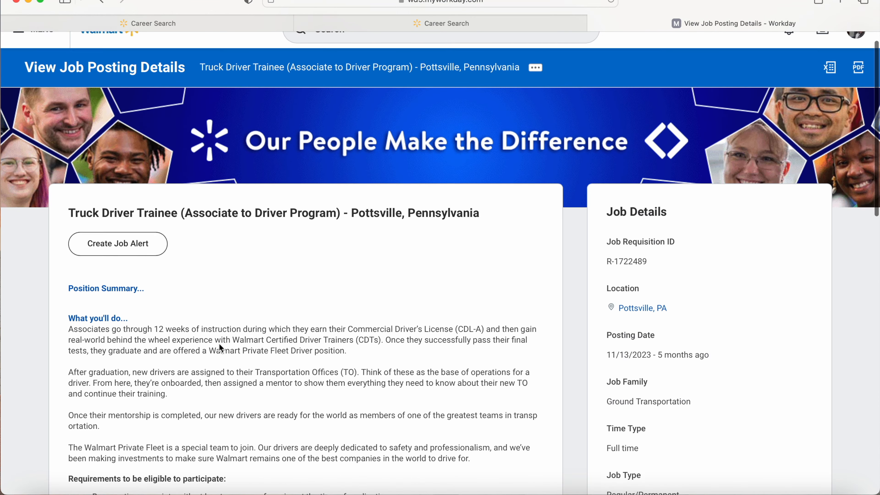
pyautogui.scroll(-3)
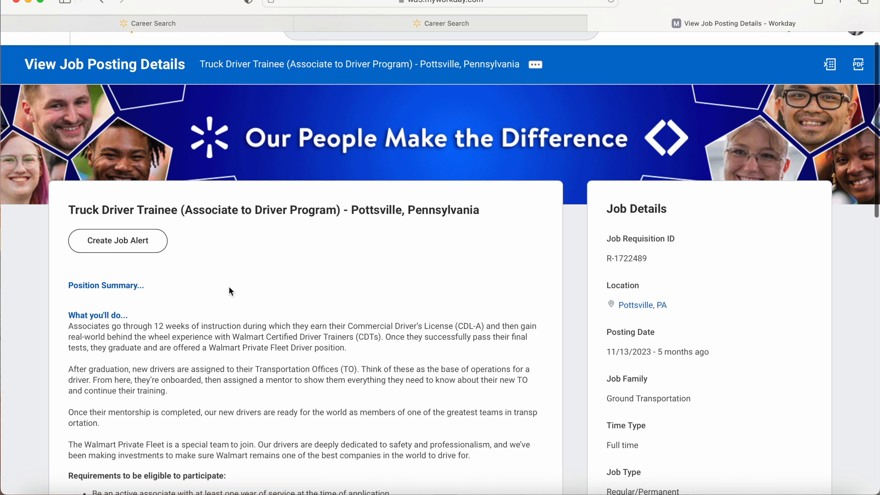
pyautogui.scroll(-3)
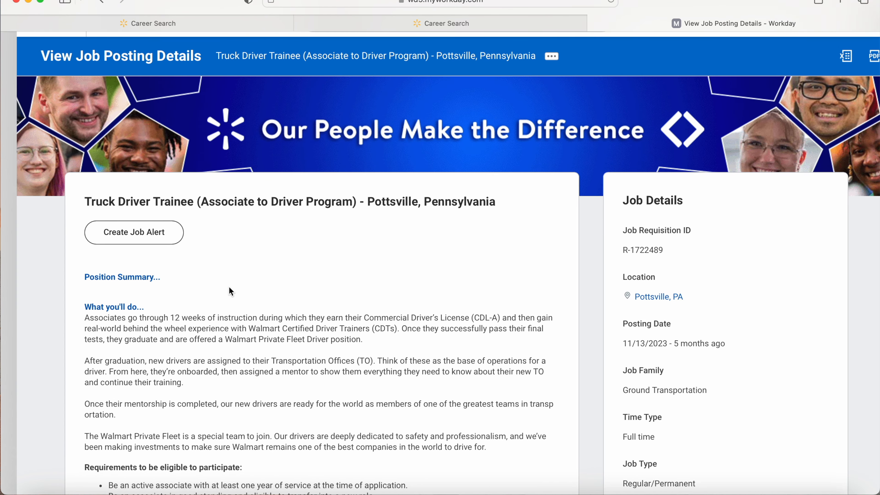
pyautogui.scroll(-3)
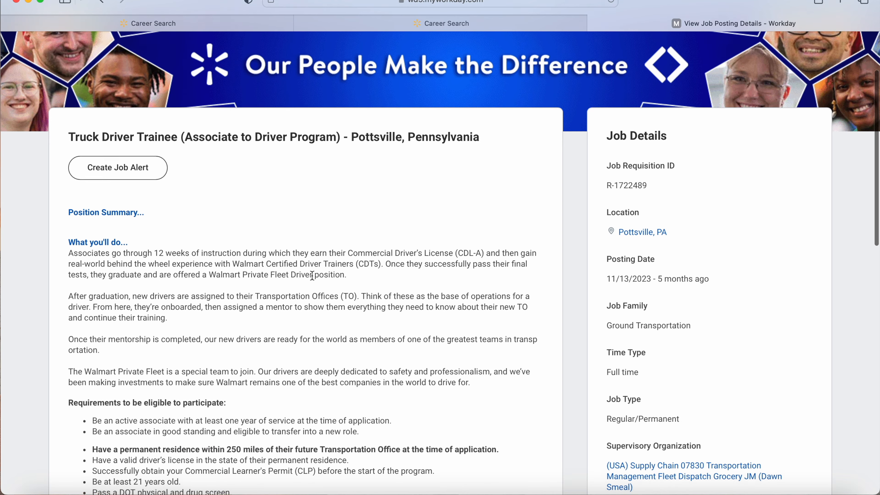
pyautogui.scroll(-3)
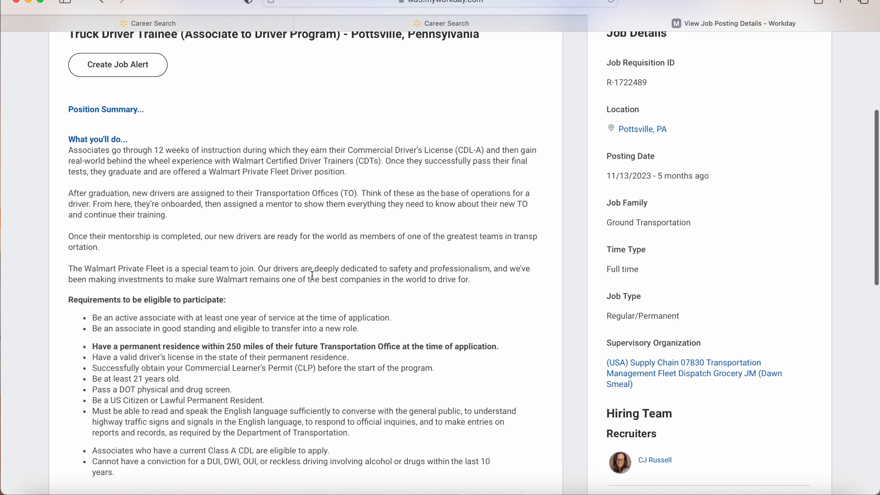
pyautogui.scroll(3)
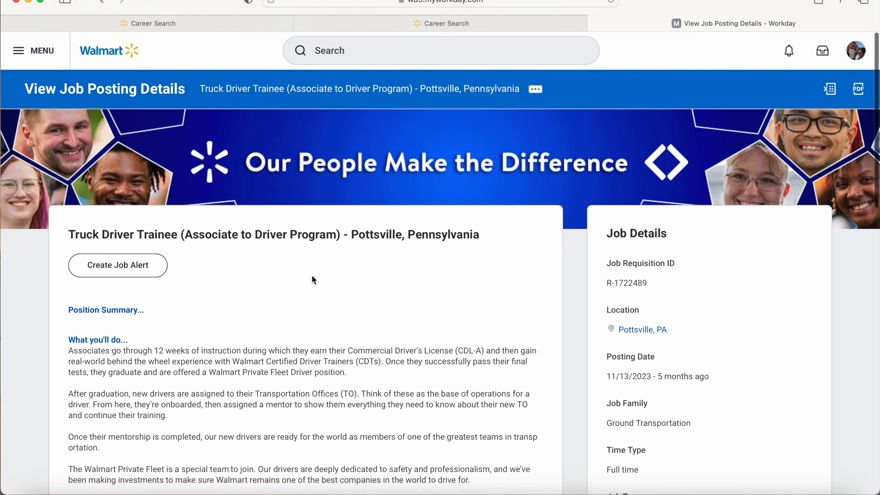
pyautogui.scroll(-3)
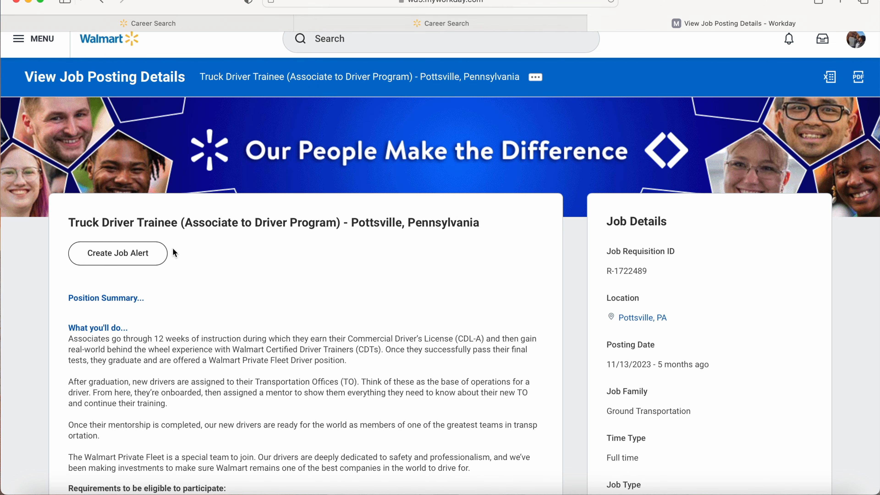
pyautogui.moveTo(128, 222)
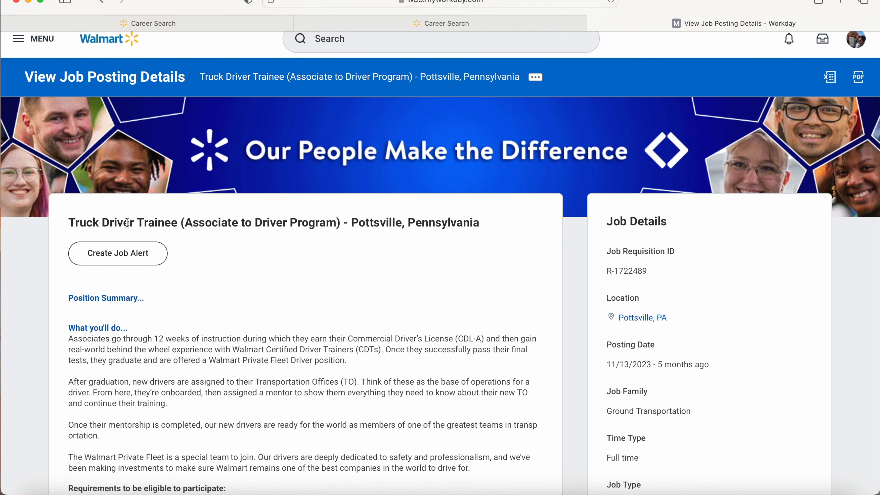
pyautogui.moveTo(348, 236)
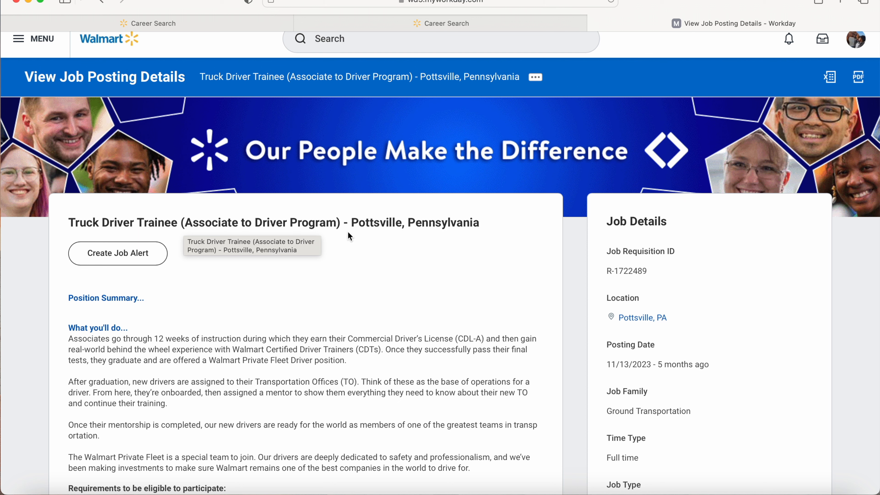
pyautogui.moveTo(385, 285)
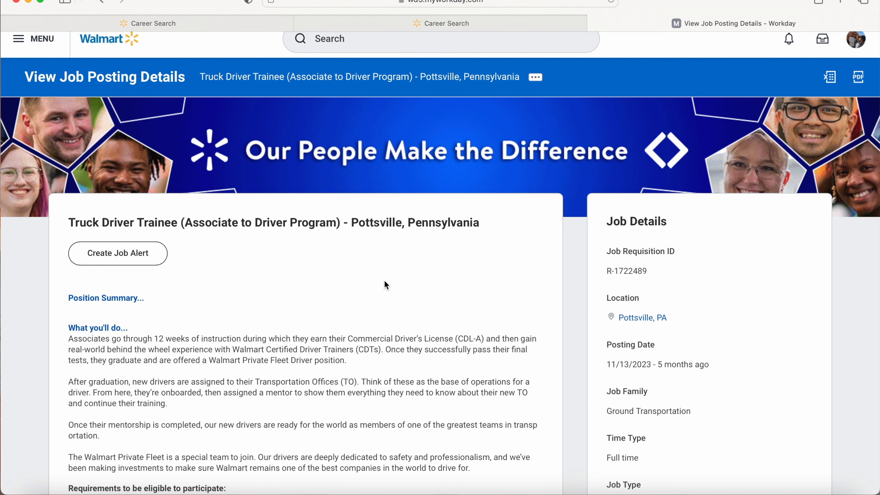
pyautogui.moveTo(364, 296)
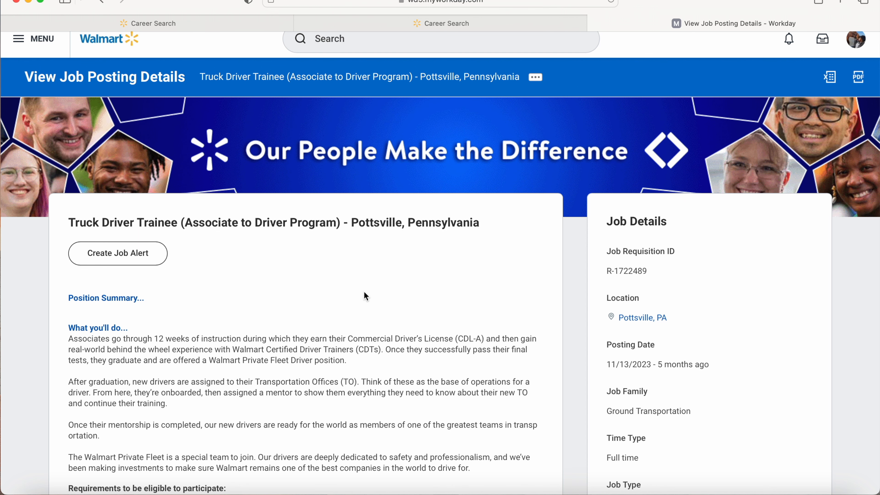
pyautogui.scroll(-3)
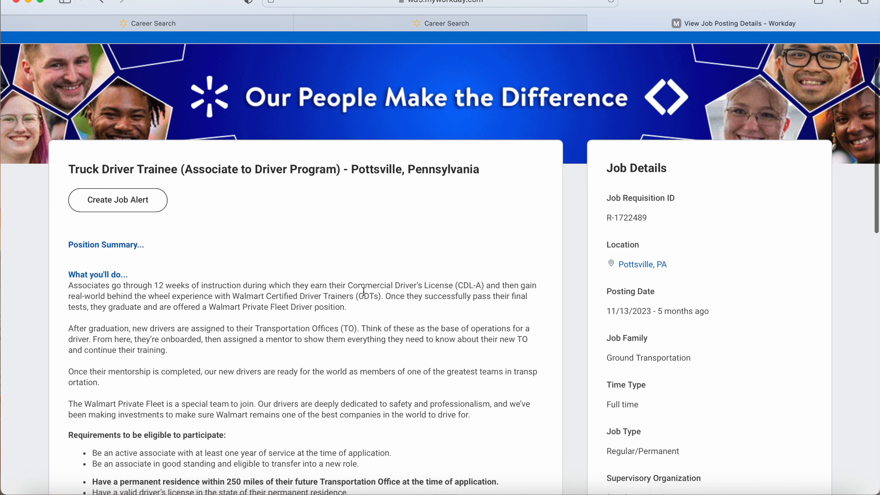
pyautogui.scroll(3)
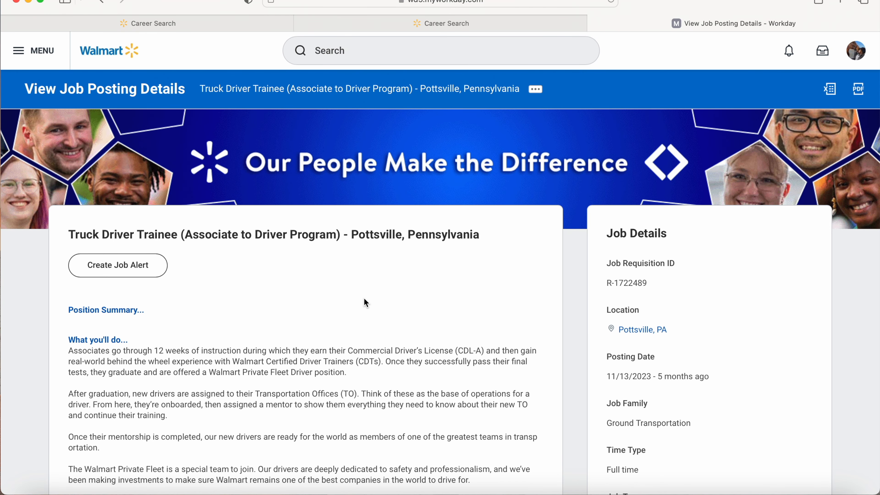
pyautogui.scroll(-3)
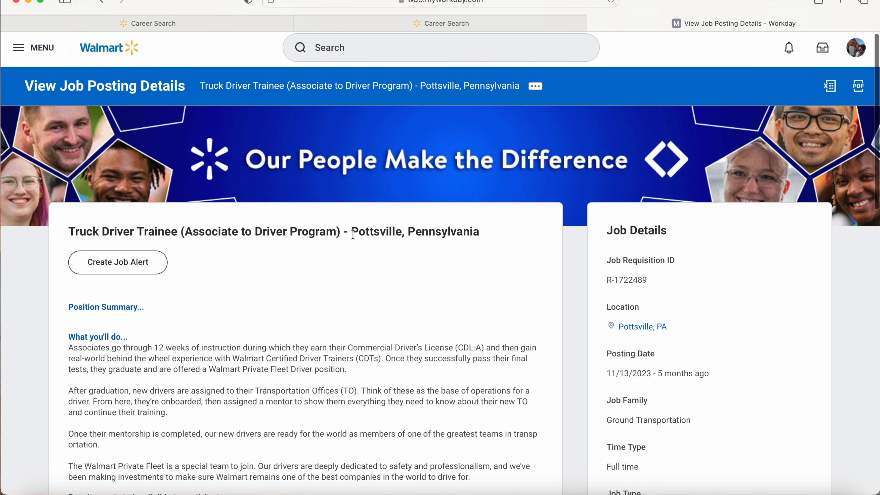
pyautogui.moveTo(422, 260)
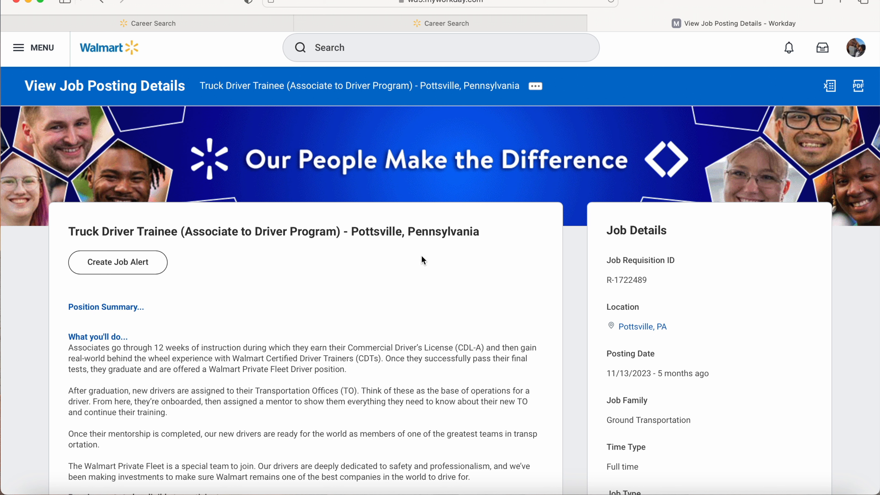
pyautogui.moveTo(485, 235)
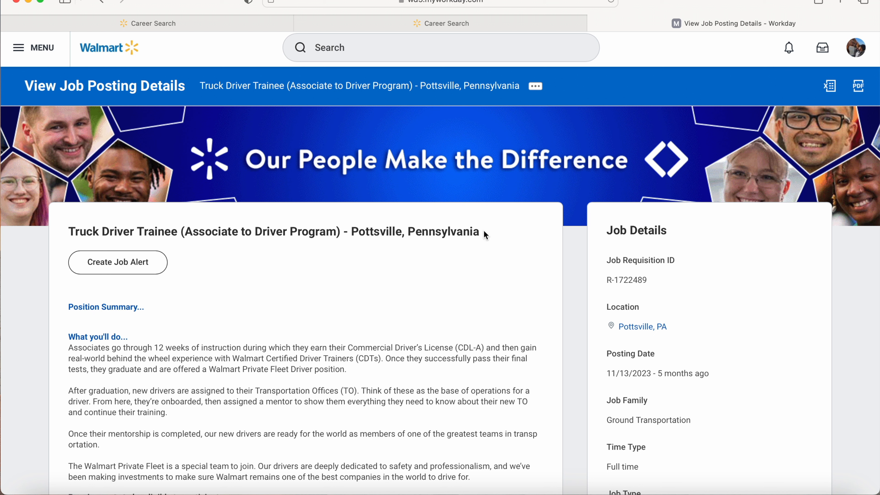
pyautogui.moveTo(377, 267)
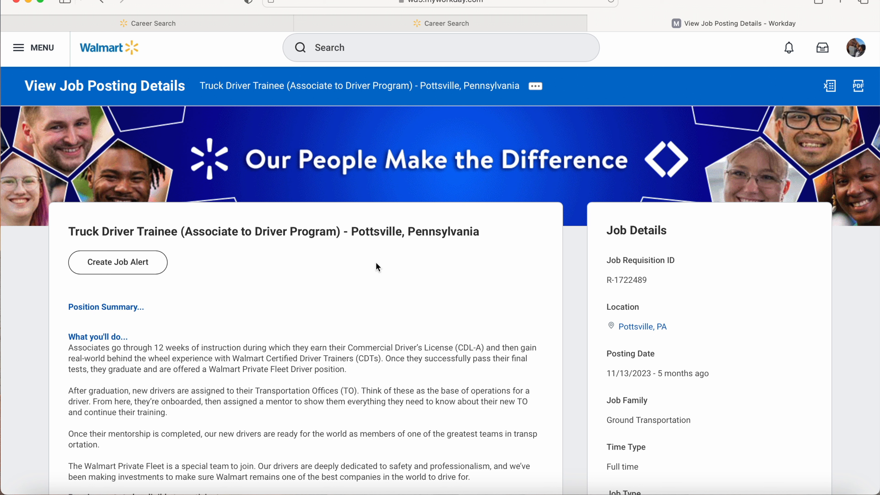
pyautogui.scroll(-3)
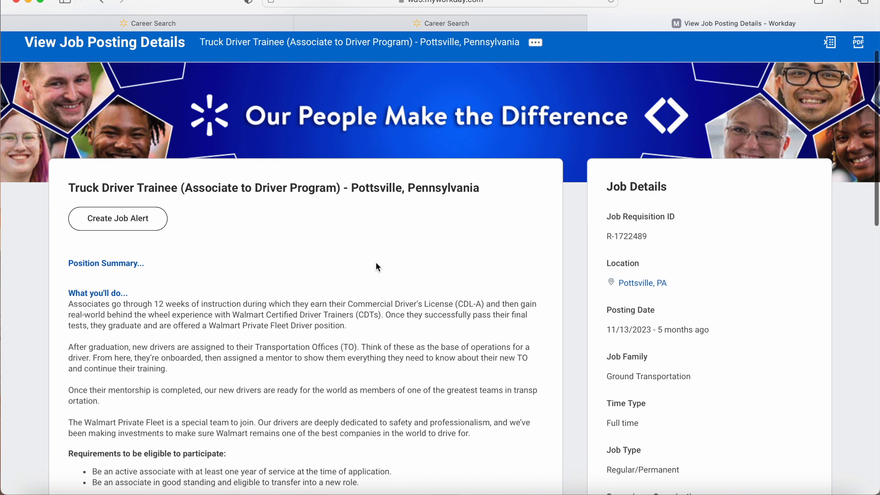
pyautogui.moveTo(347, 268)
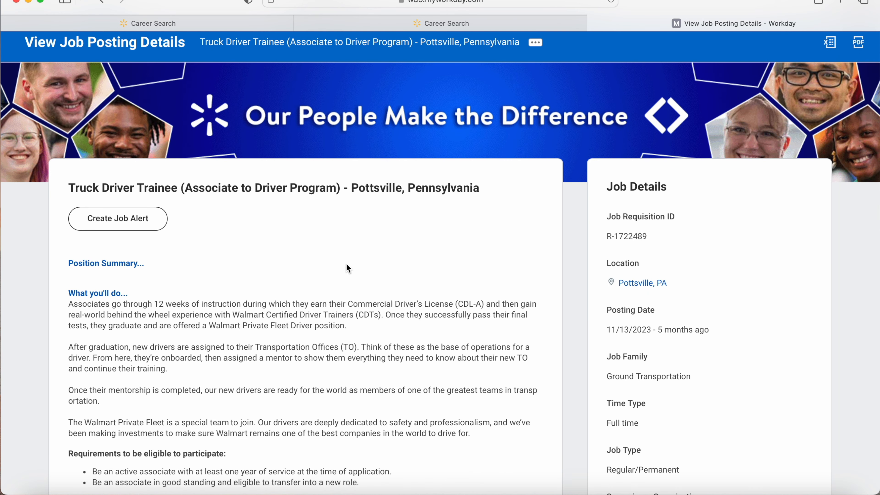
pyautogui.scroll(-3)
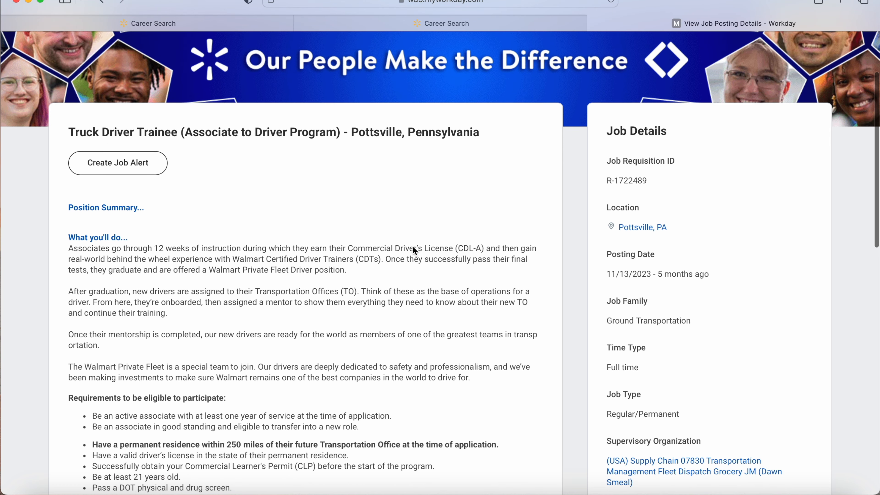
pyautogui.scroll(-3)
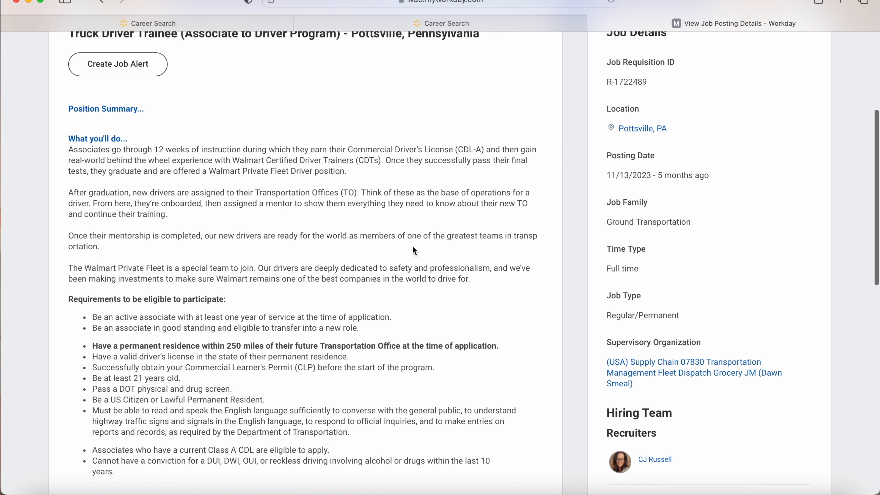
pyautogui.scroll(3)
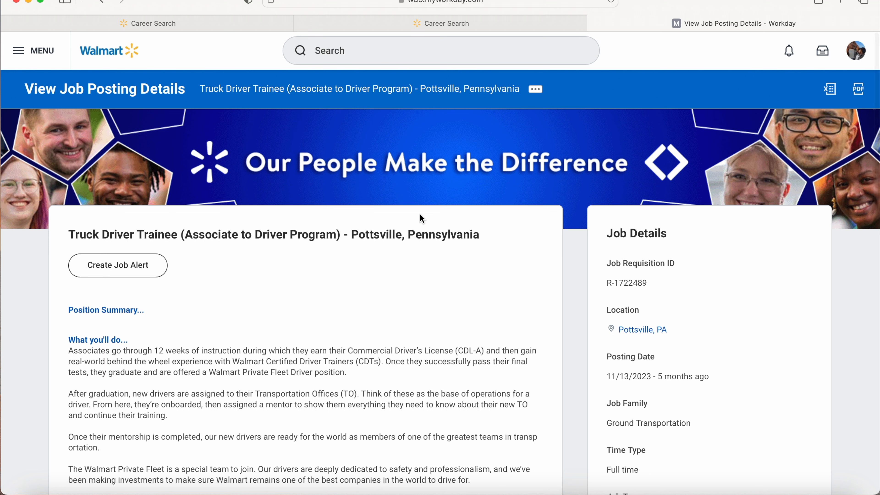